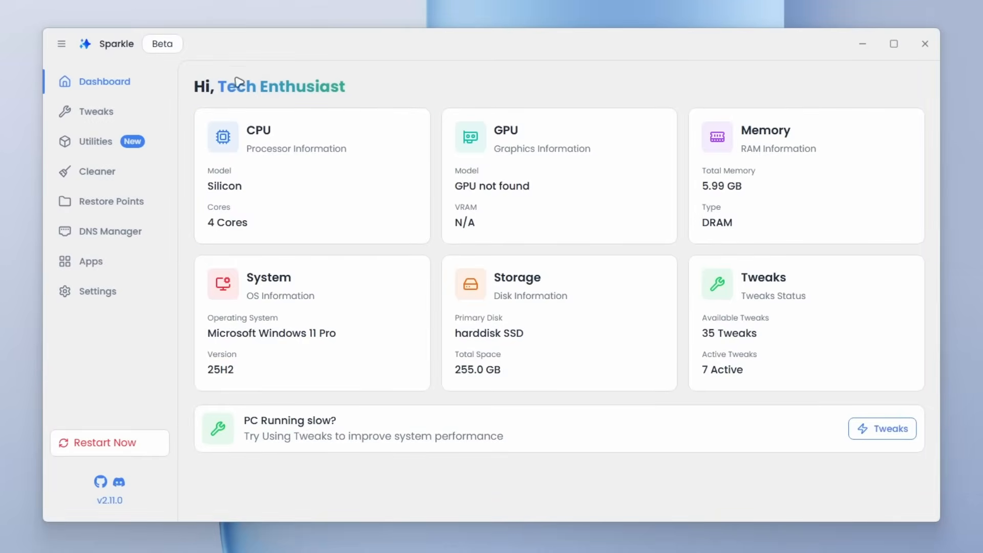
Open the Tweaks list, filter to Performance tweaks, then return to All categories
{"action": "left_click", "coordinate": [893, 43]}
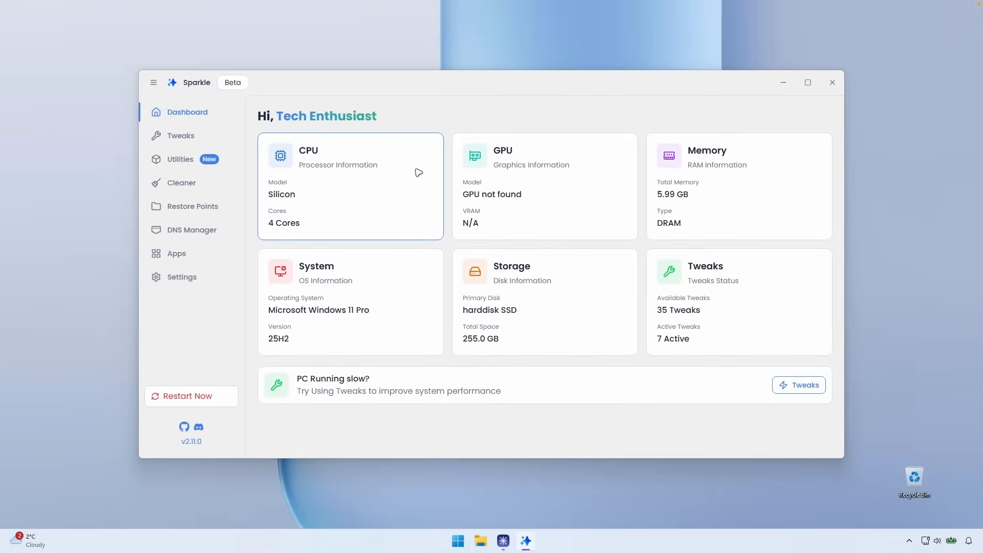
{"action": "left_click", "coordinate": [808, 82]}
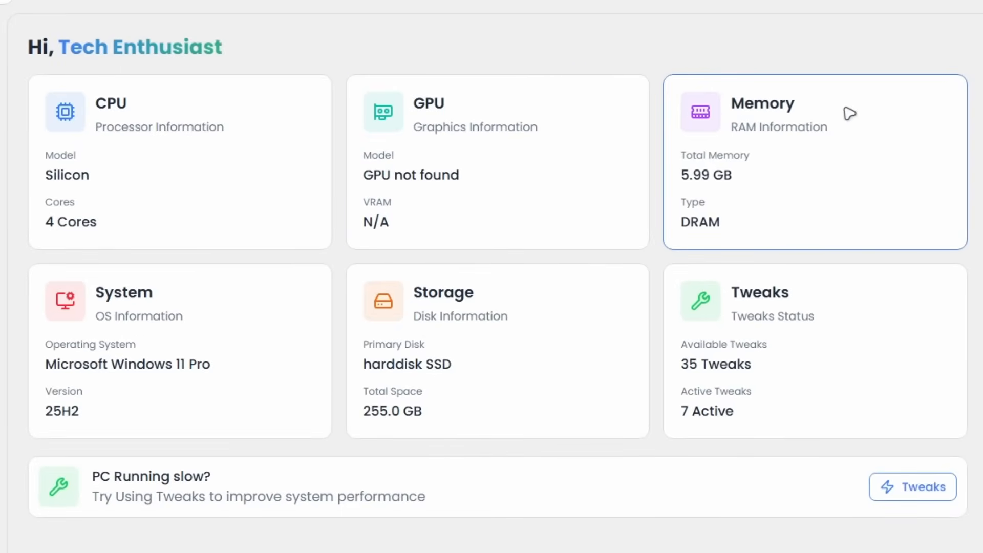
{"action": "mouse_move", "coordinate": [209, 335]}
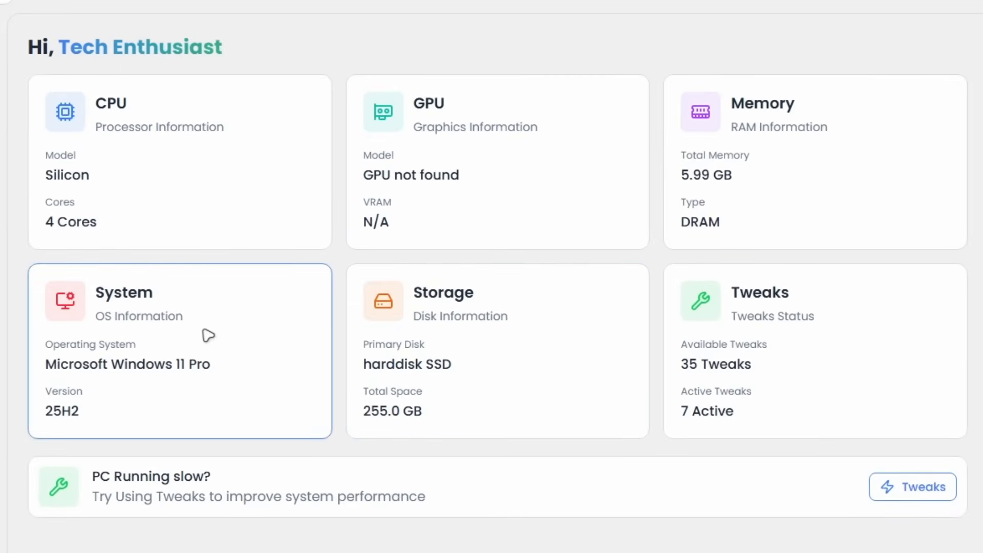
{"action": "mouse_move", "coordinate": [250, 489]}
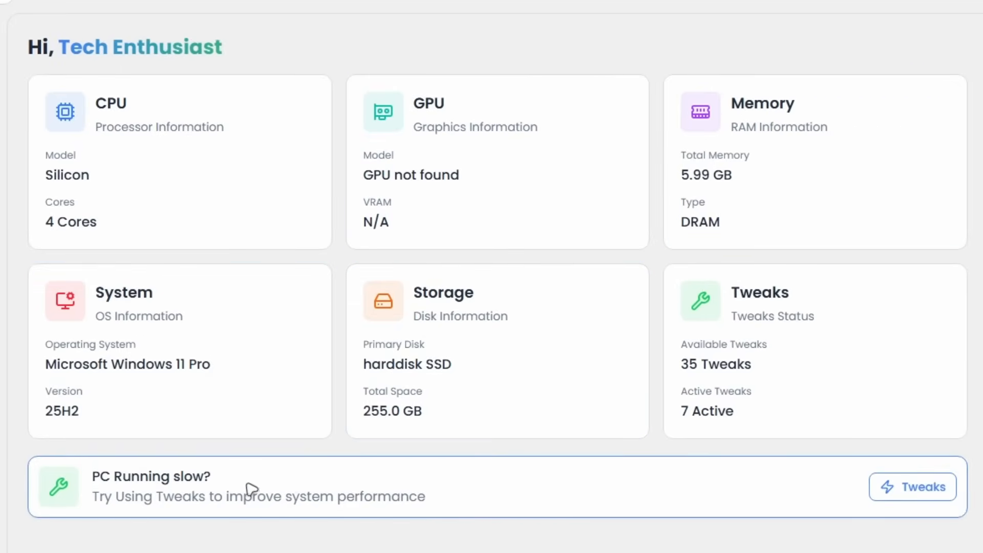
{"action": "mouse_move", "coordinate": [149, 505]}
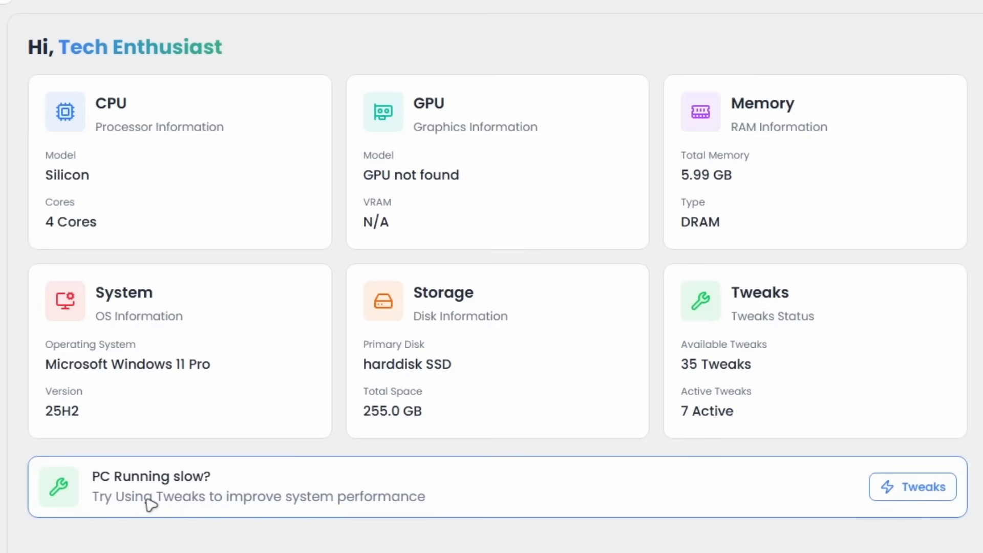
{"action": "mouse_move", "coordinate": [913, 486]}
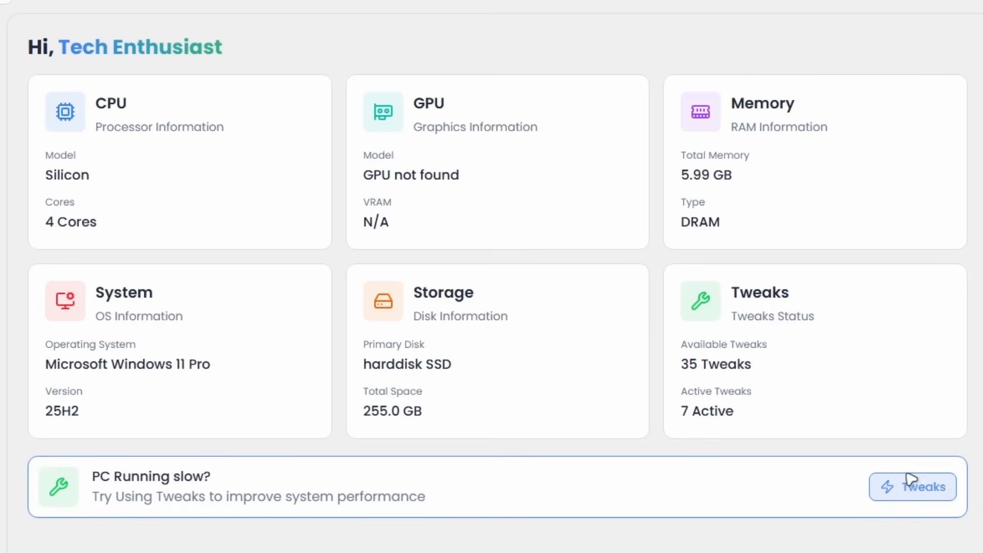
{"action": "left_click", "coordinate": [912, 487]}
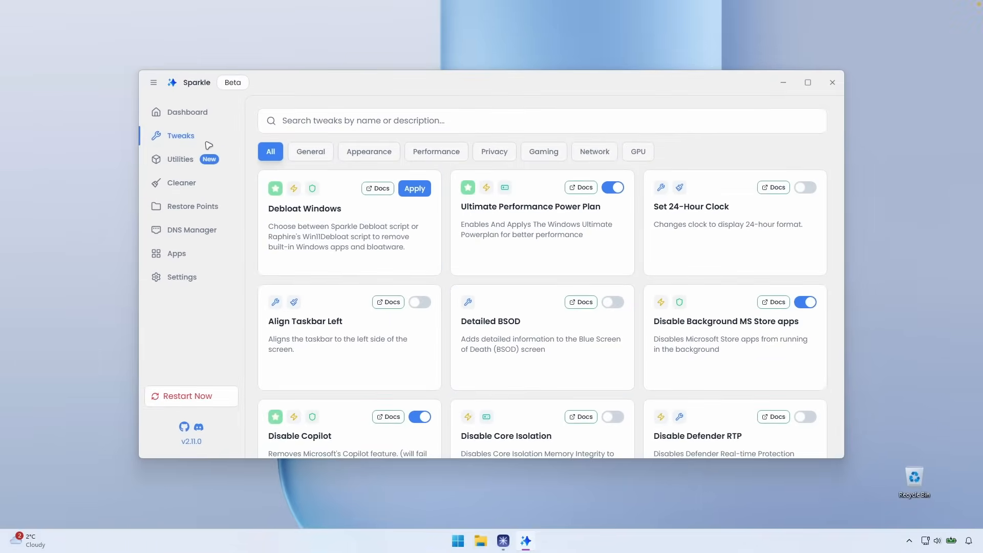
{"action": "mouse_move", "coordinate": [583, 170]}
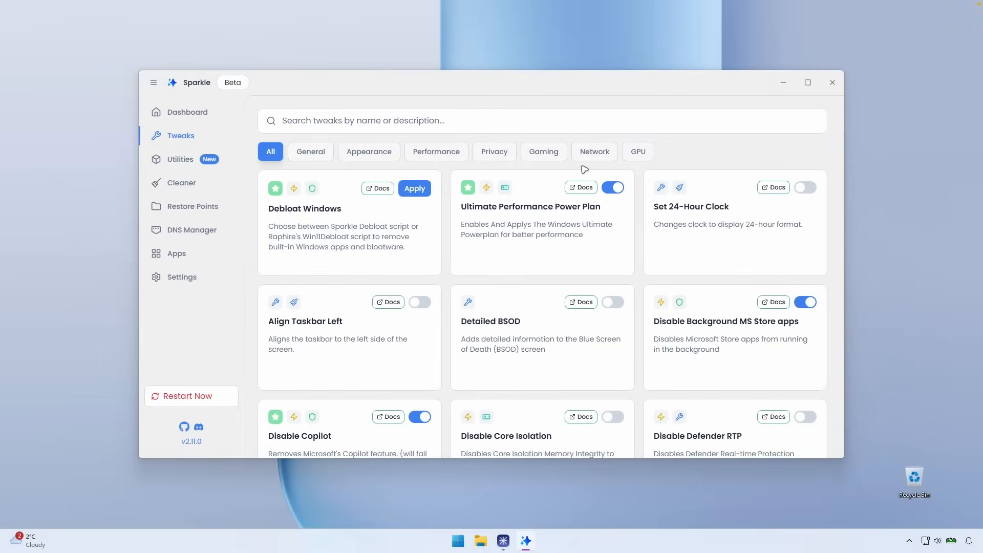
{"action": "mouse_move", "coordinate": [603, 115]}
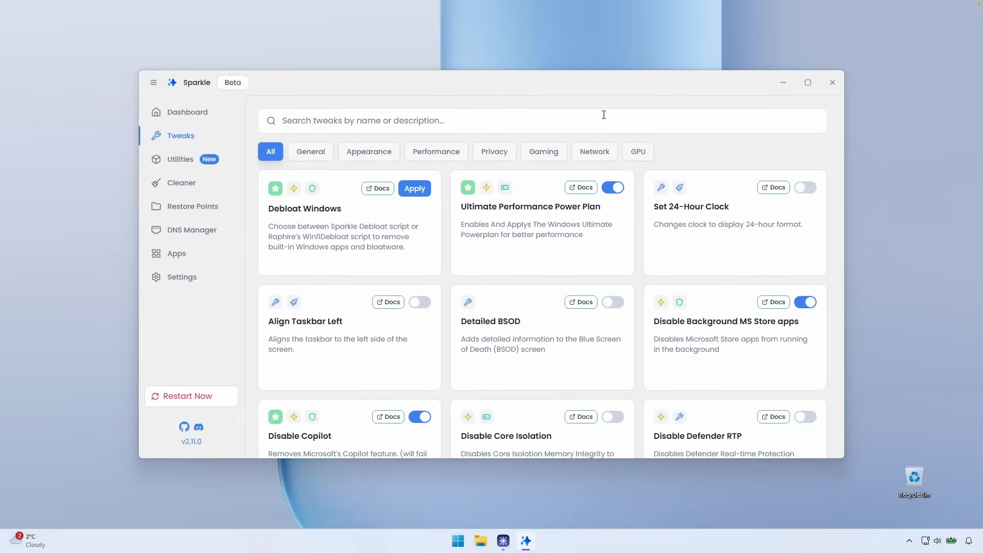
{"action": "mouse_move", "coordinate": [506, 98]}
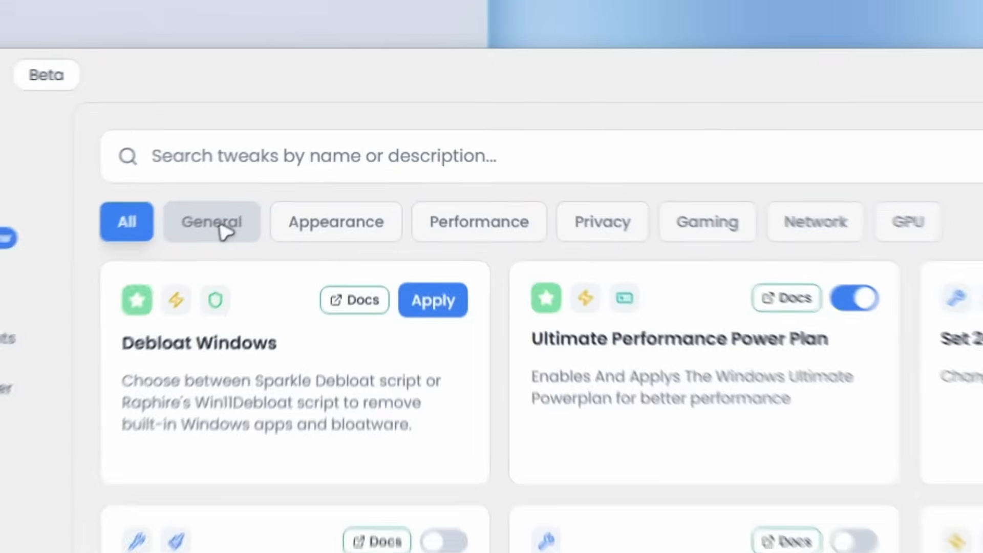
{"action": "left_click", "coordinate": [478, 221]}
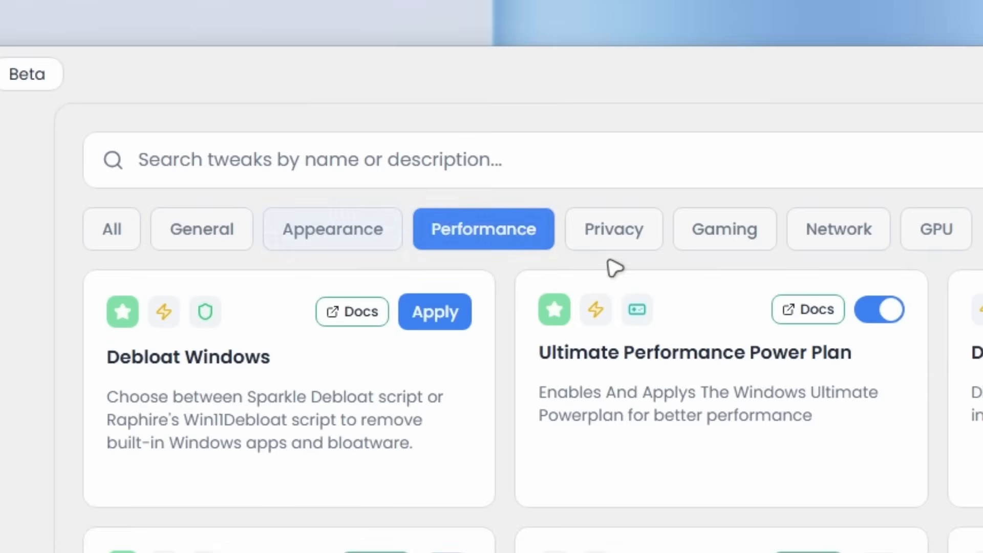
{"action": "left_click", "coordinate": [838, 229]}
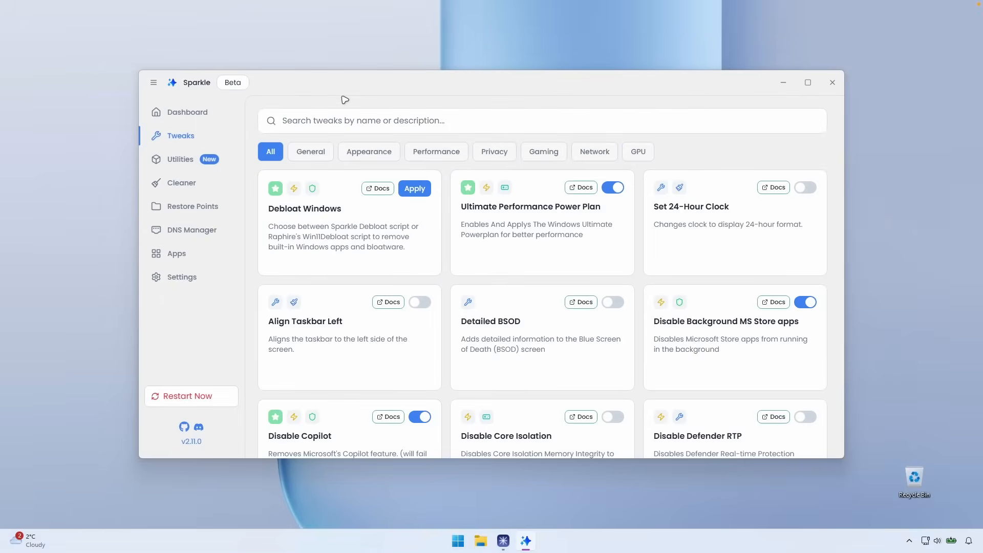
{"action": "mouse_move", "coordinate": [344, 94]}
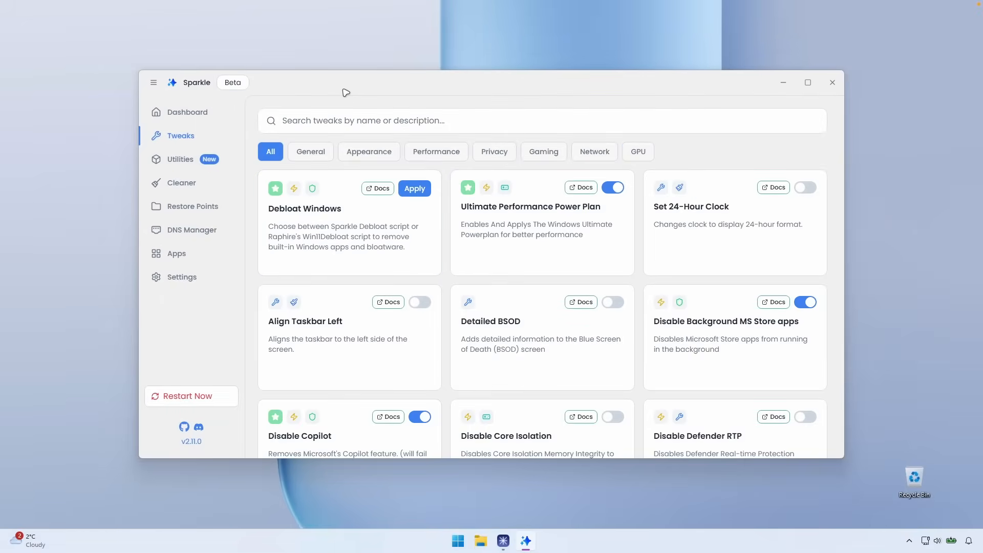
{"action": "mouse_move", "coordinate": [505, 230]}
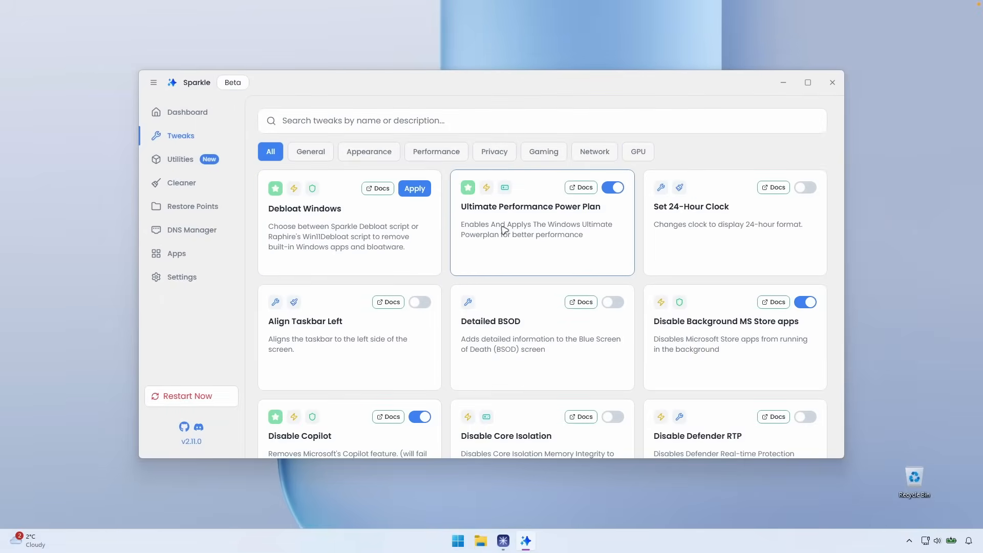
{"action": "left_click", "coordinate": [807, 82]}
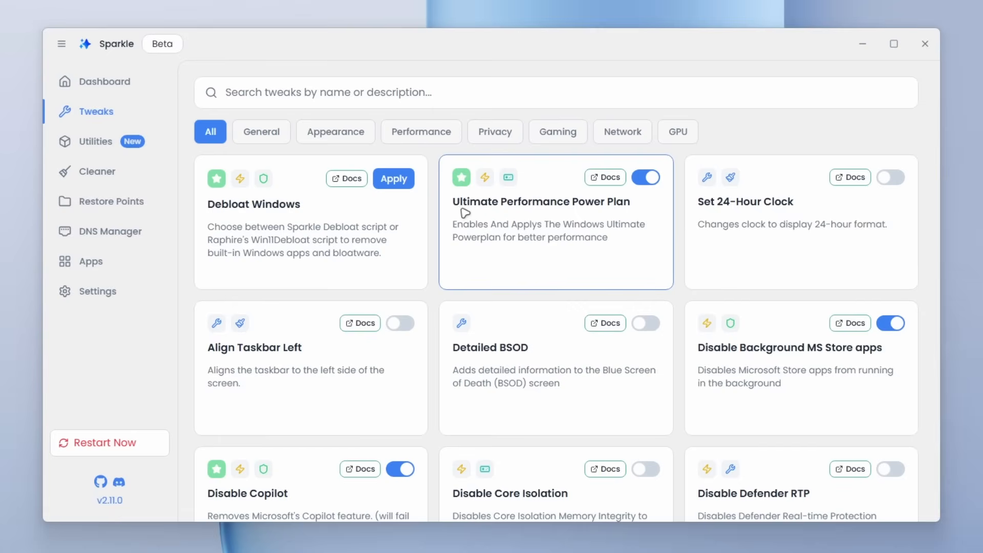
{"action": "mouse_move", "coordinate": [530, 239]}
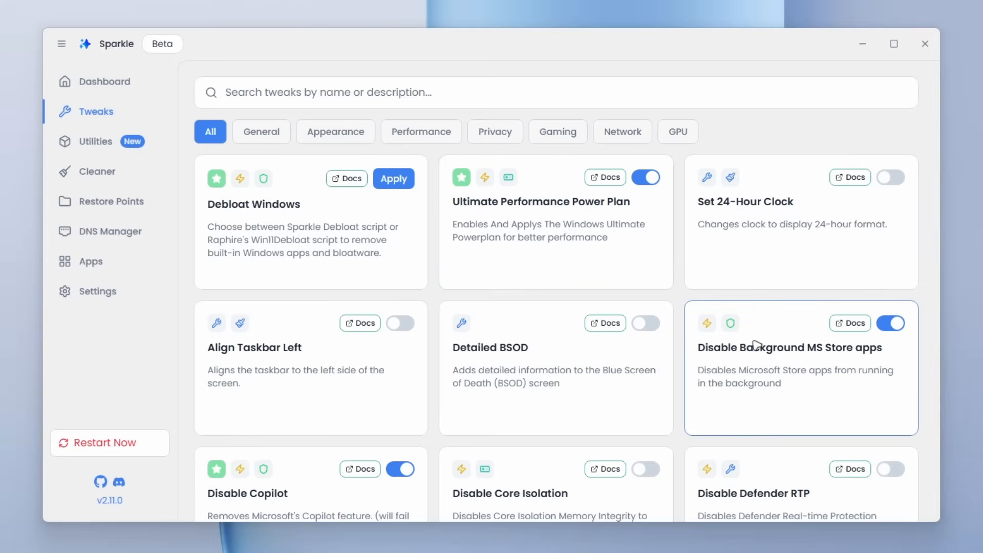
{"action": "scroll", "scroll_direction": "down", "scroll_amount": 3}
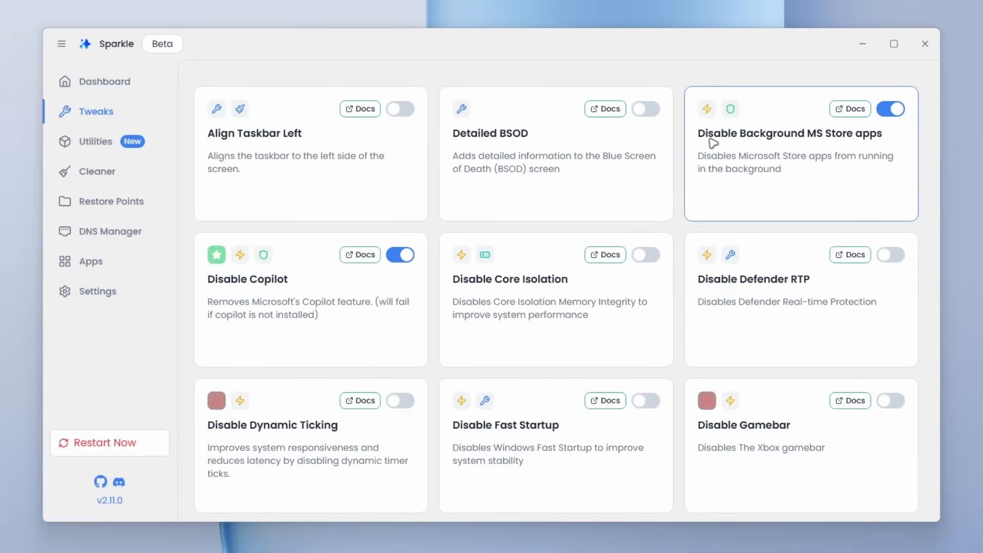
{"action": "mouse_move", "coordinate": [888, 149]}
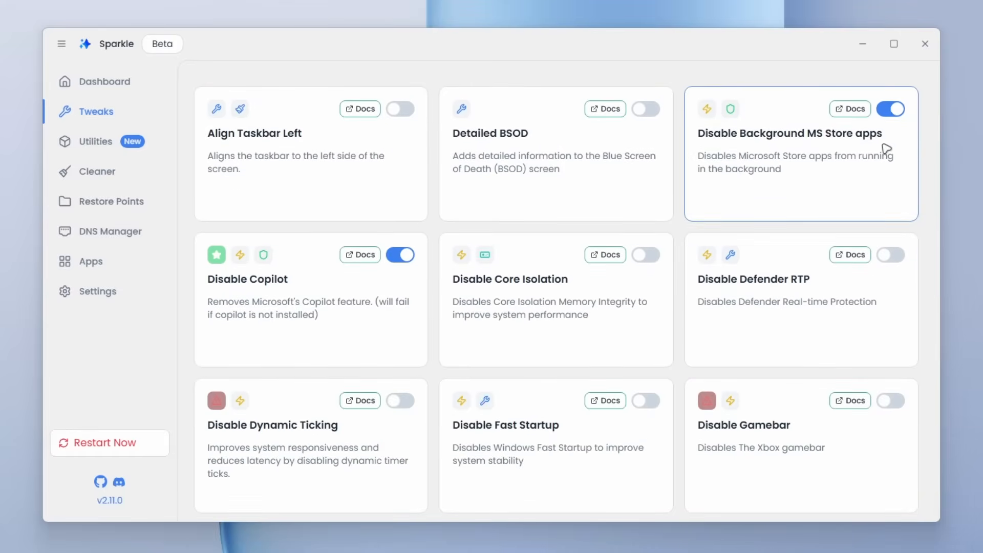
{"action": "mouse_move", "coordinate": [315, 289]}
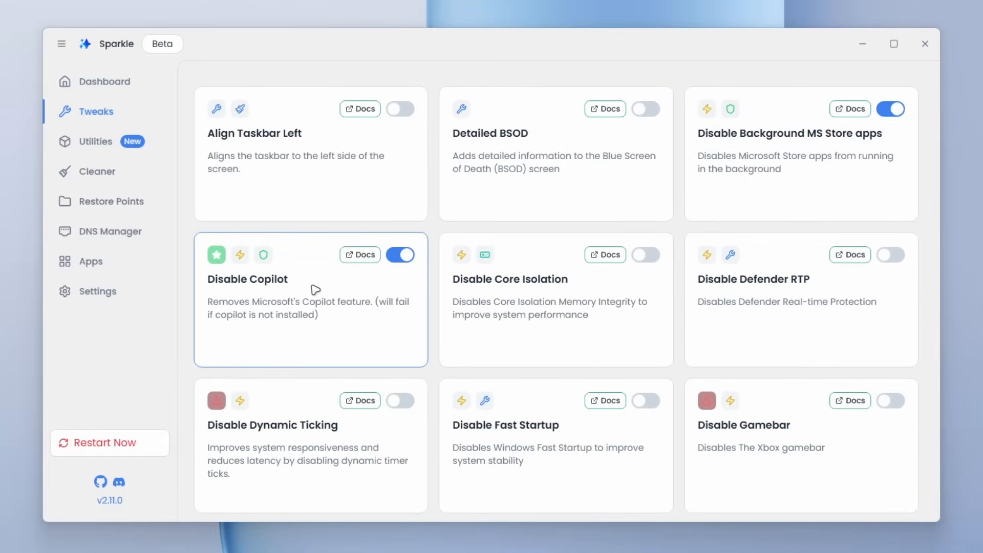
{"action": "scroll", "scroll_direction": "down", "scroll_amount": 3}
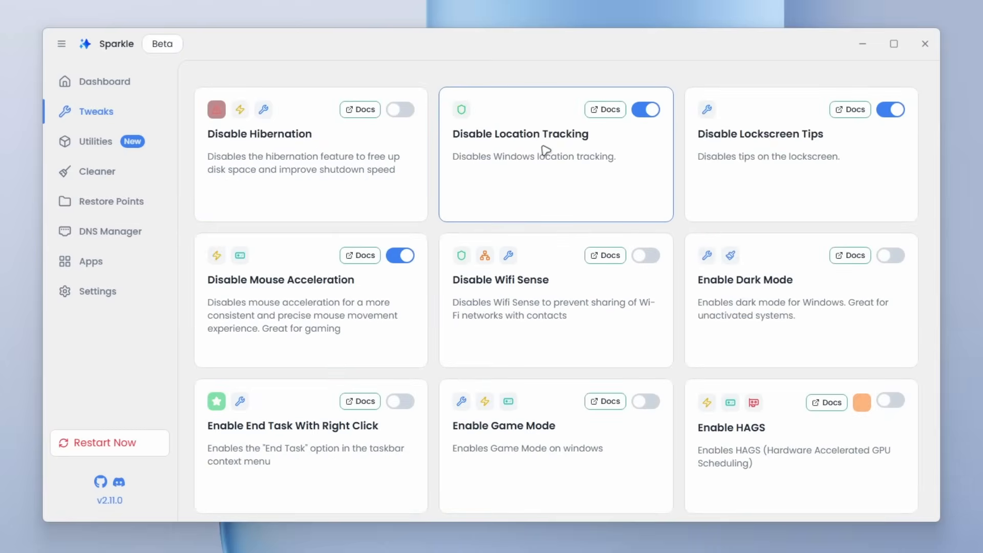
{"action": "mouse_move", "coordinate": [572, 139]}
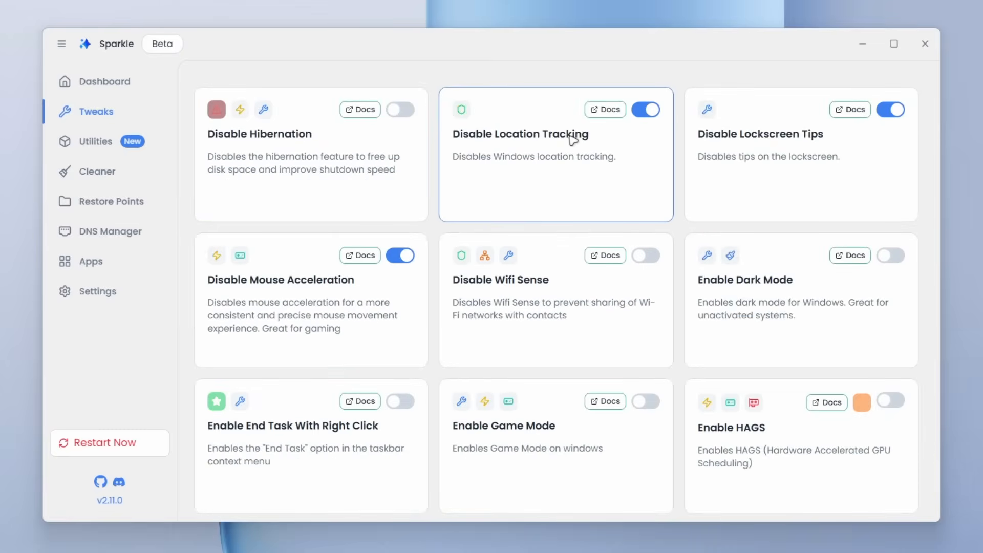
{"action": "mouse_move", "coordinate": [344, 279]}
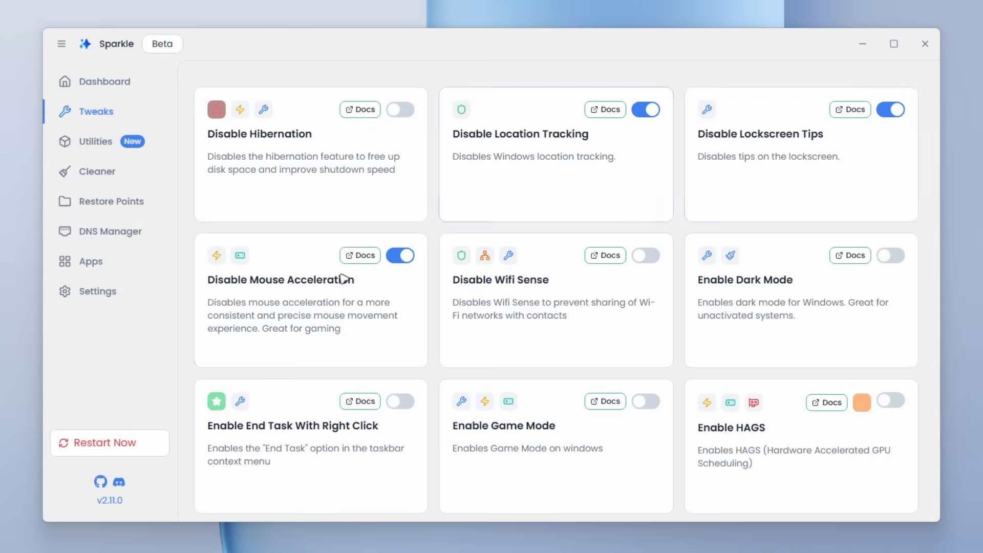
{"action": "mouse_move", "coordinate": [326, 297]}
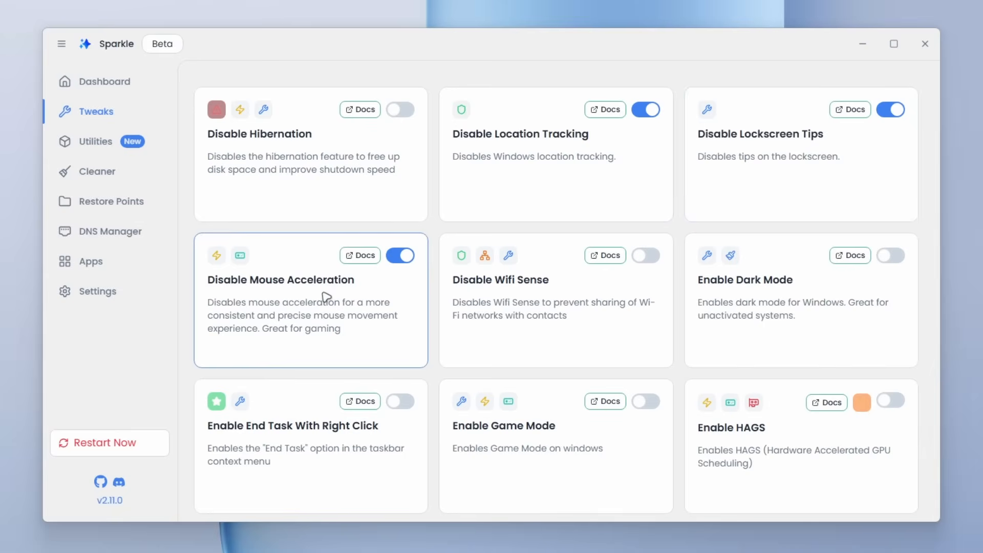
{"action": "scroll", "scroll_direction": "down", "scroll_amount": 3}
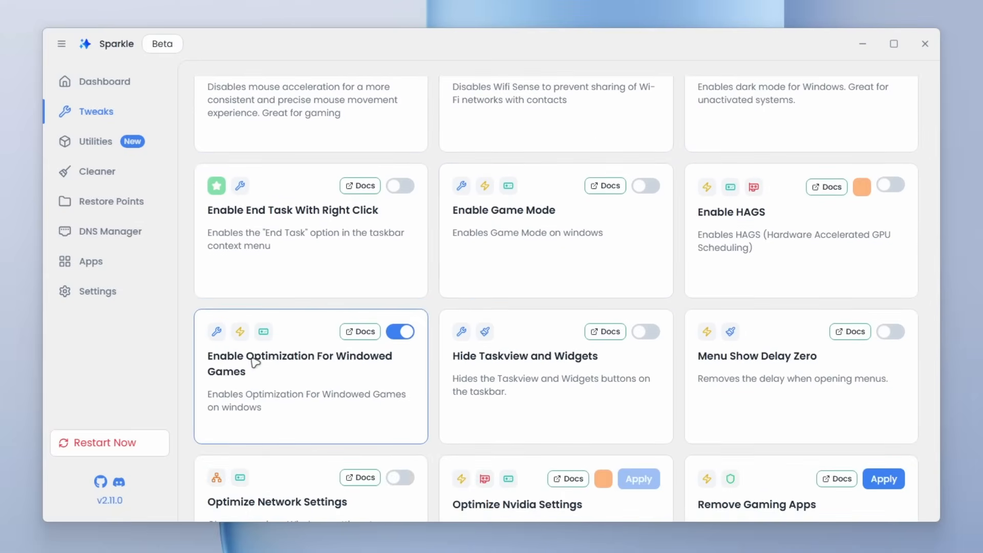
{"action": "mouse_move", "coordinate": [378, 371]}
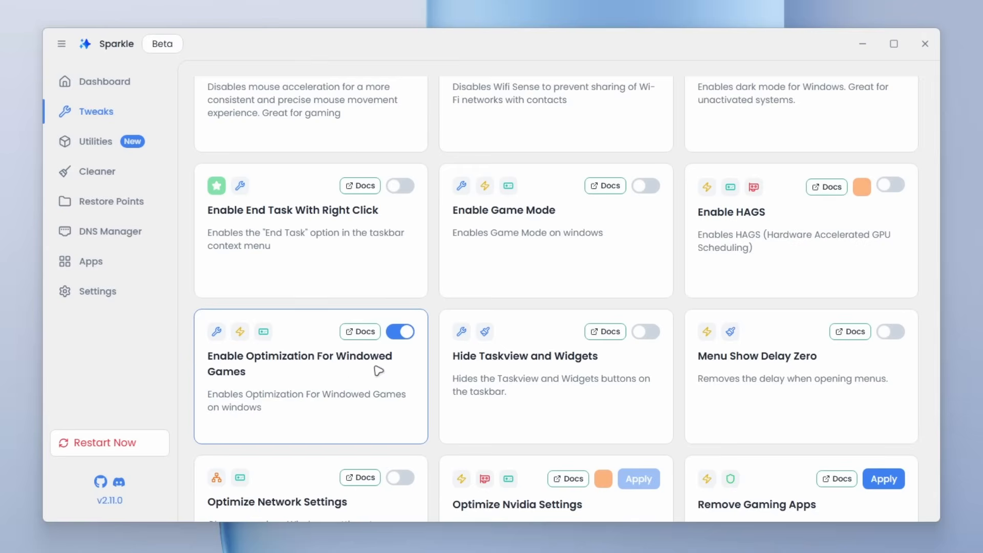
{"action": "mouse_move", "coordinate": [327, 383]}
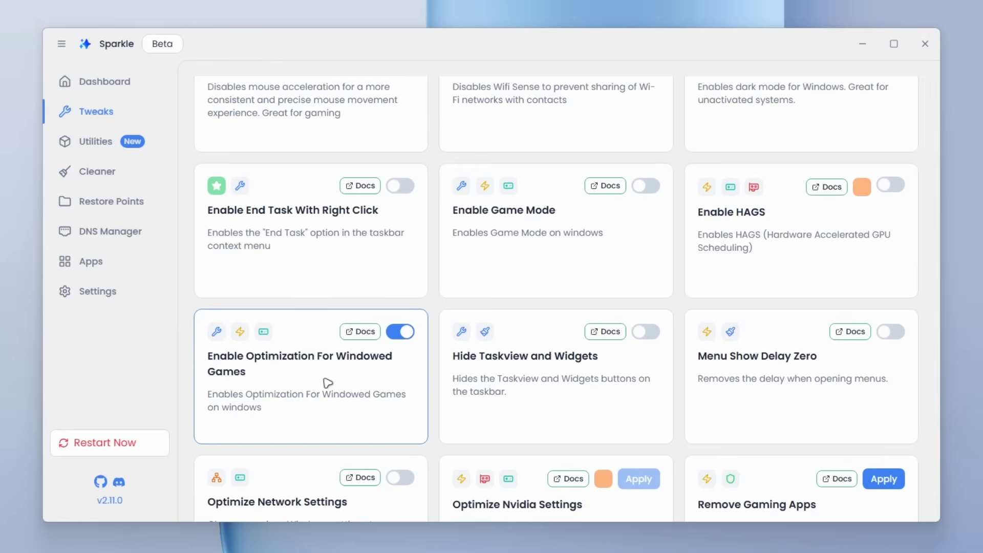
{"action": "mouse_move", "coordinate": [327, 377]}
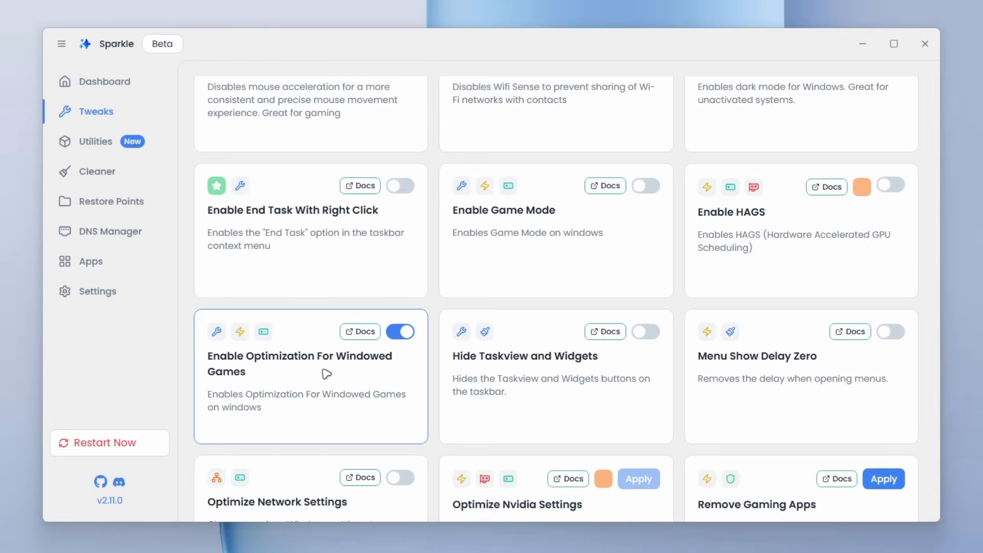
{"action": "scroll", "scroll_direction": "down", "scroll_amount": 3}
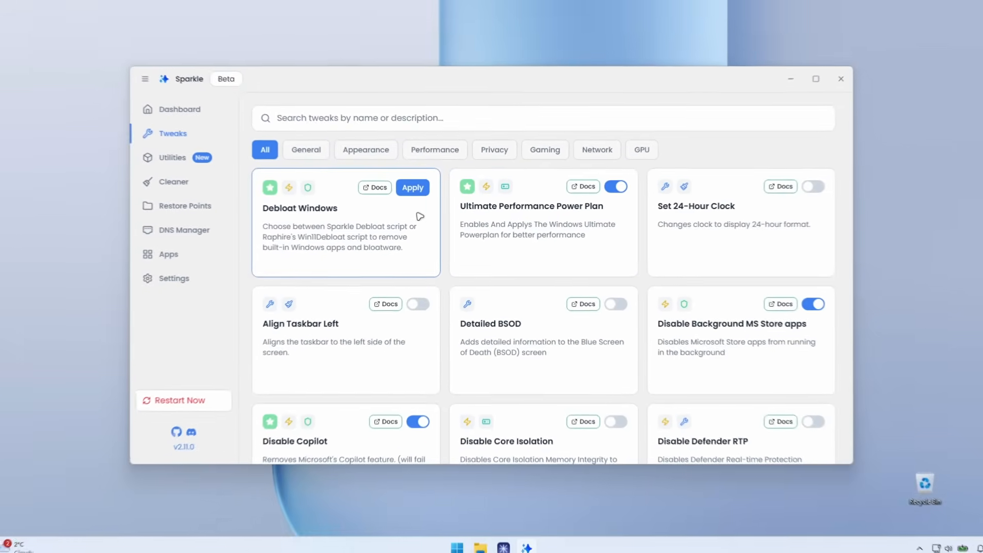
Apply the Debloat Windows tweak from its information dialog
{"action": "left_click", "coordinate": [411, 187]}
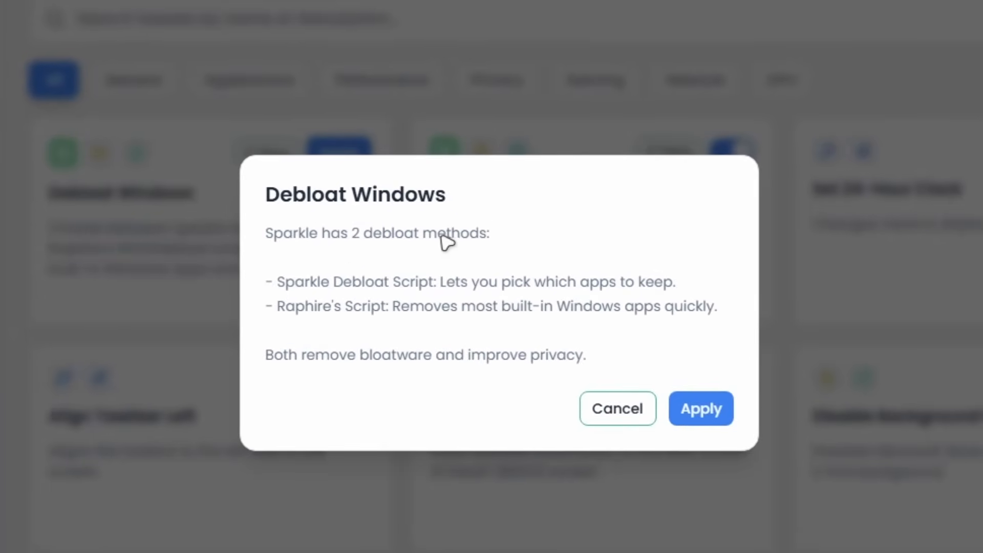
{"action": "mouse_move", "coordinate": [475, 289]}
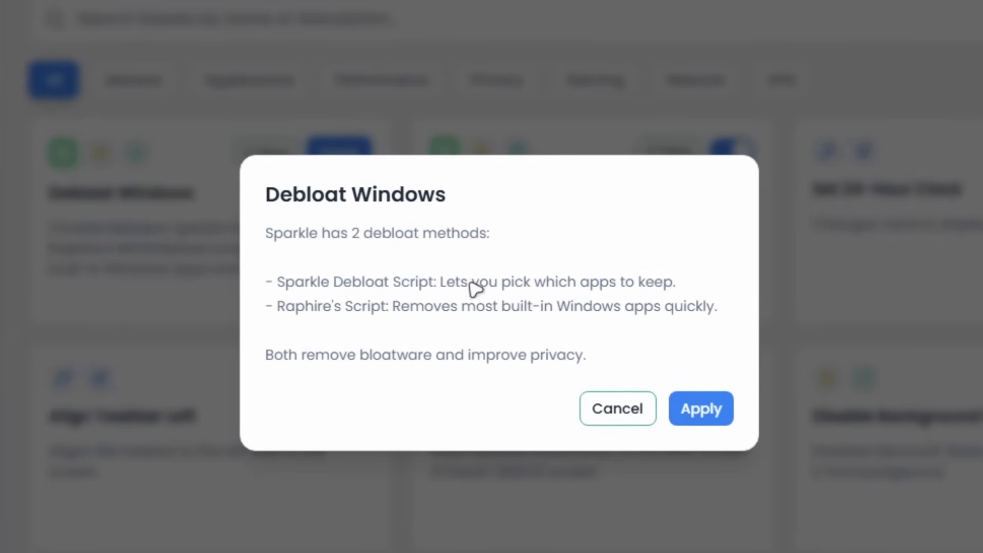
{"action": "mouse_move", "coordinate": [363, 253]}
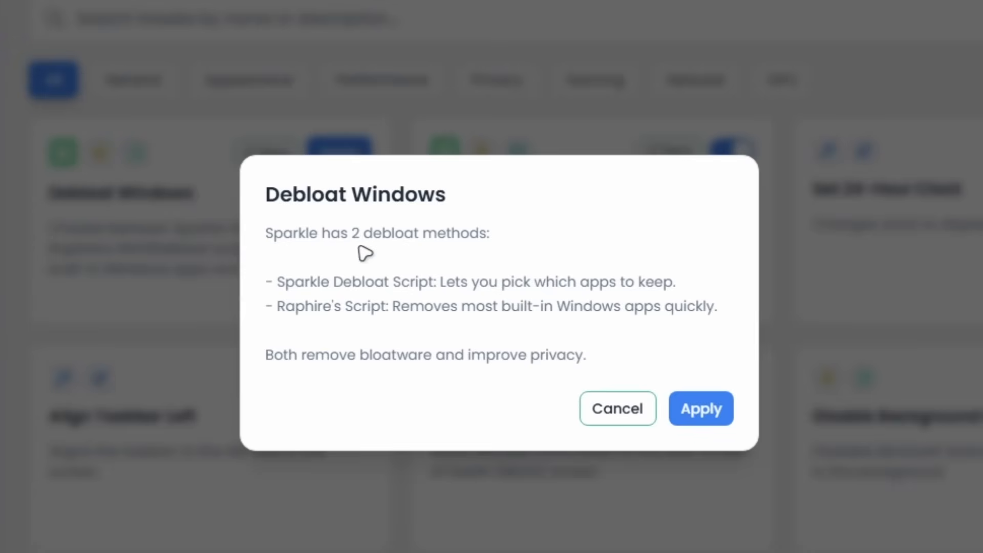
{"action": "mouse_move", "coordinate": [522, 319]}
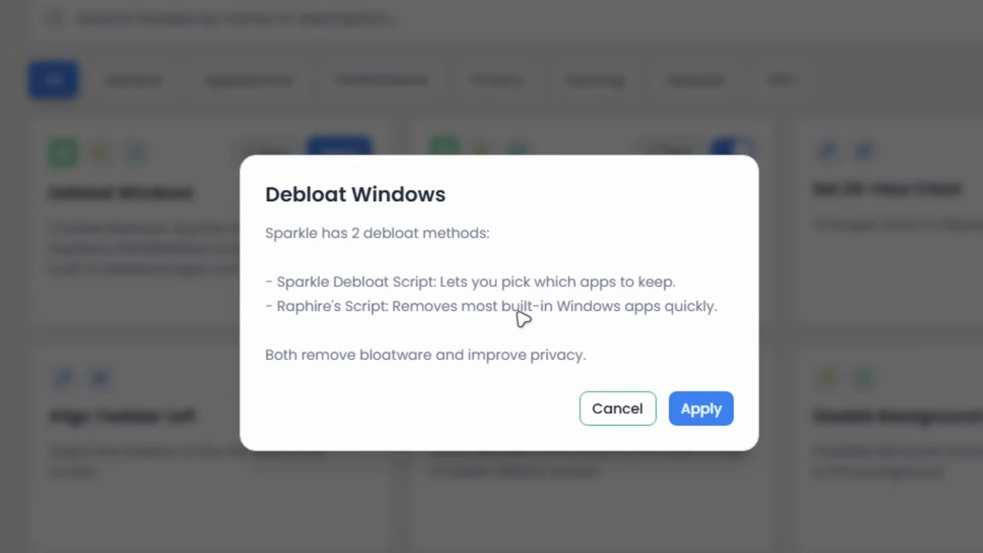
{"action": "mouse_move", "coordinate": [408, 359]}
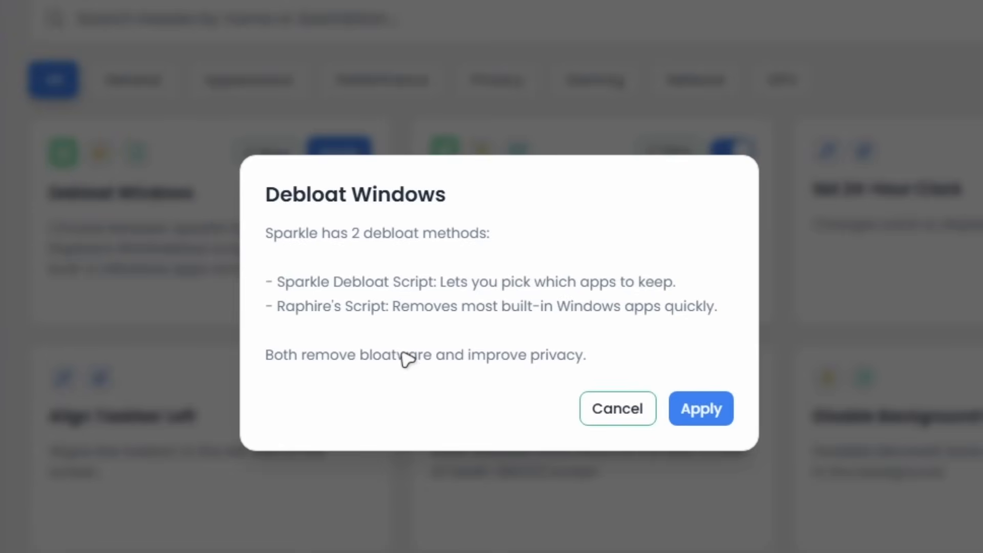
{"action": "mouse_move", "coordinate": [494, 359]}
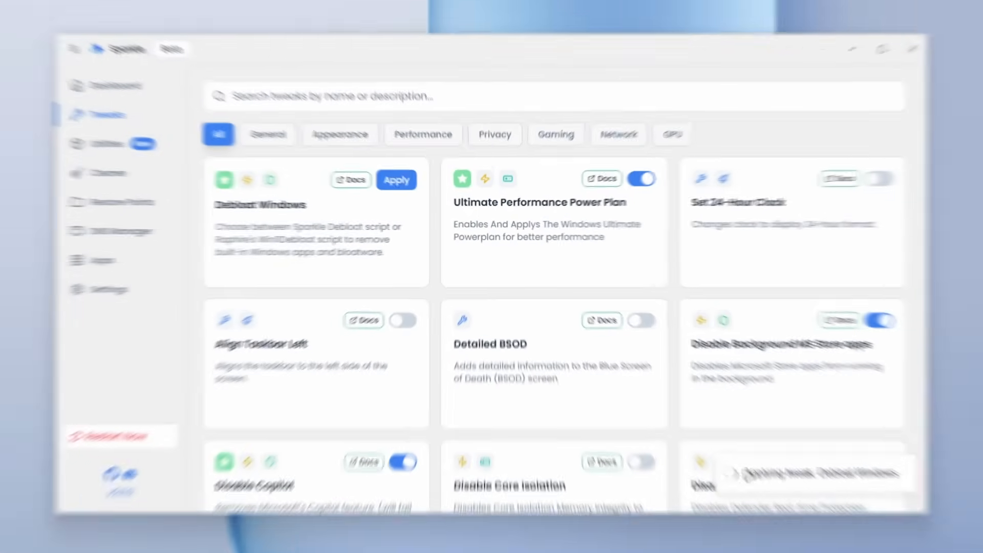
Confirm Debloat Windows, keeping 'Sparkle Debloat (Choose which apps to keep) - Recommended' selected
{"action": "left_click", "coordinate": [396, 179]}
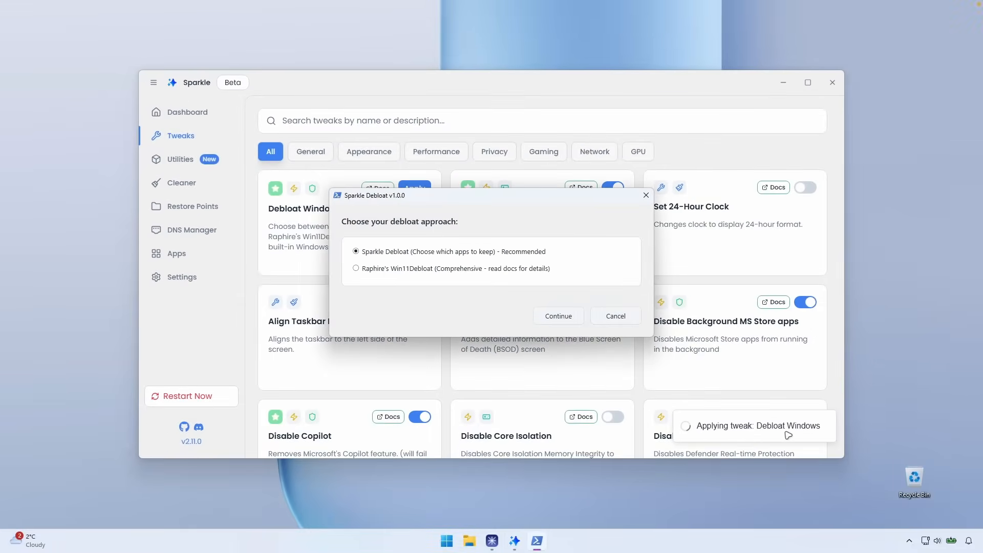
{"action": "mouse_move", "coordinate": [385, 218]}
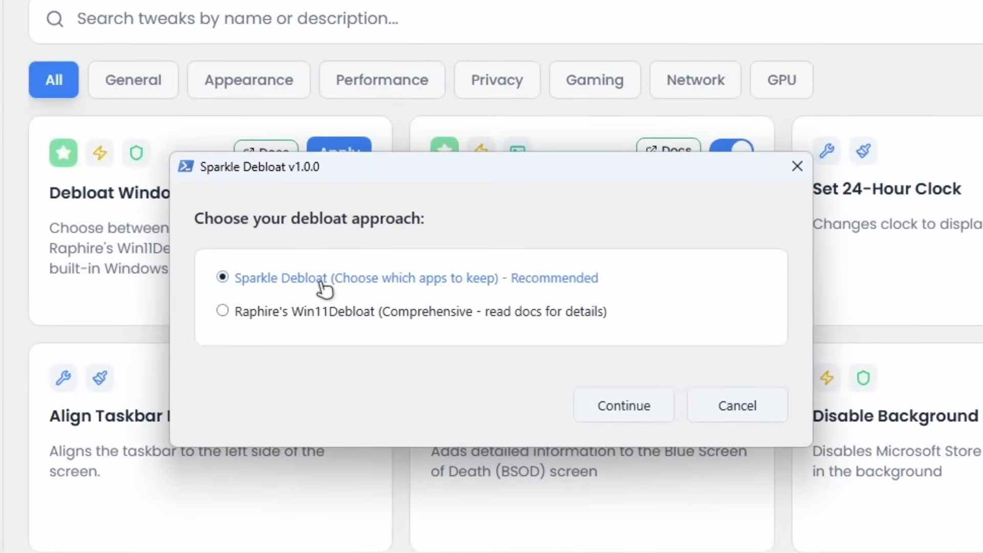
{"action": "mouse_move", "coordinate": [539, 282]}
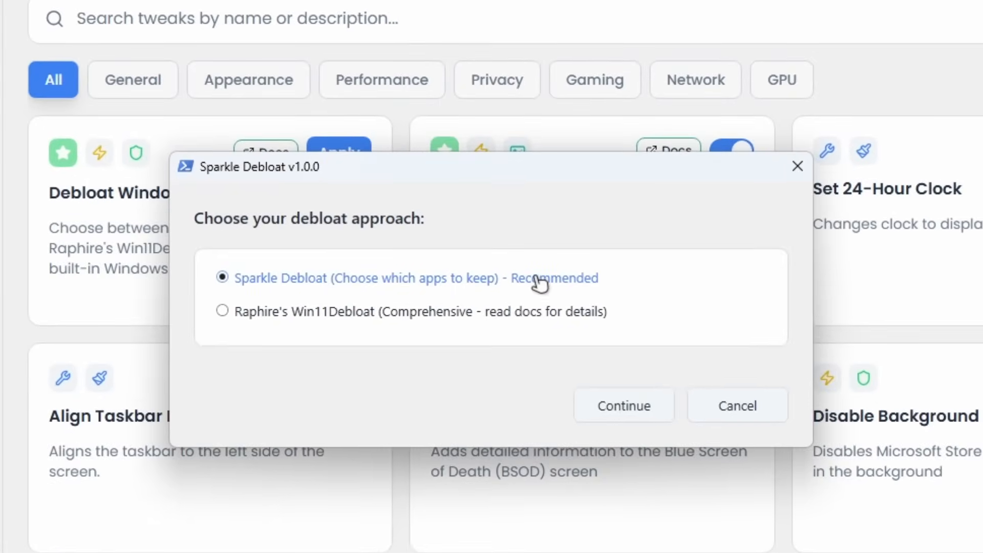
{"action": "mouse_move", "coordinate": [277, 332]}
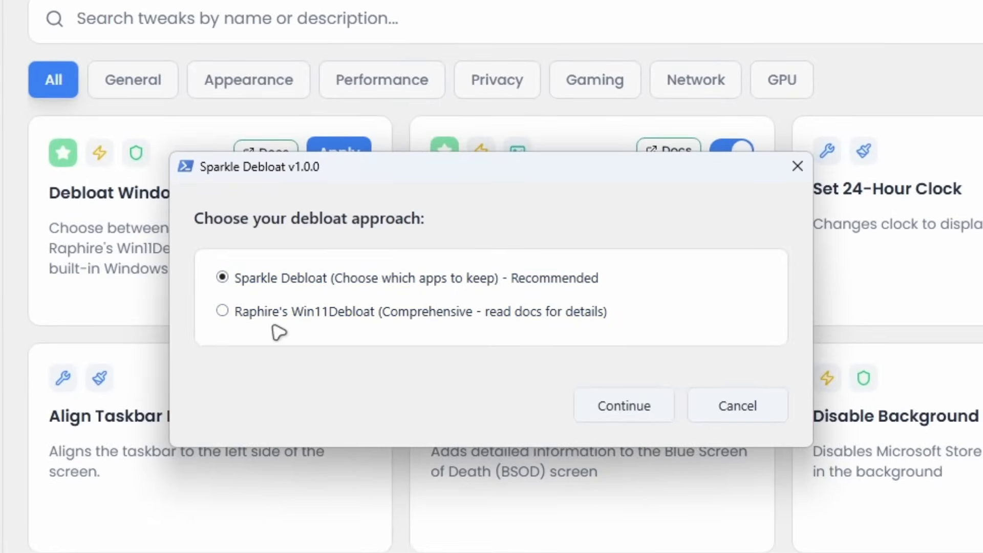
{"action": "mouse_move", "coordinate": [357, 338]}
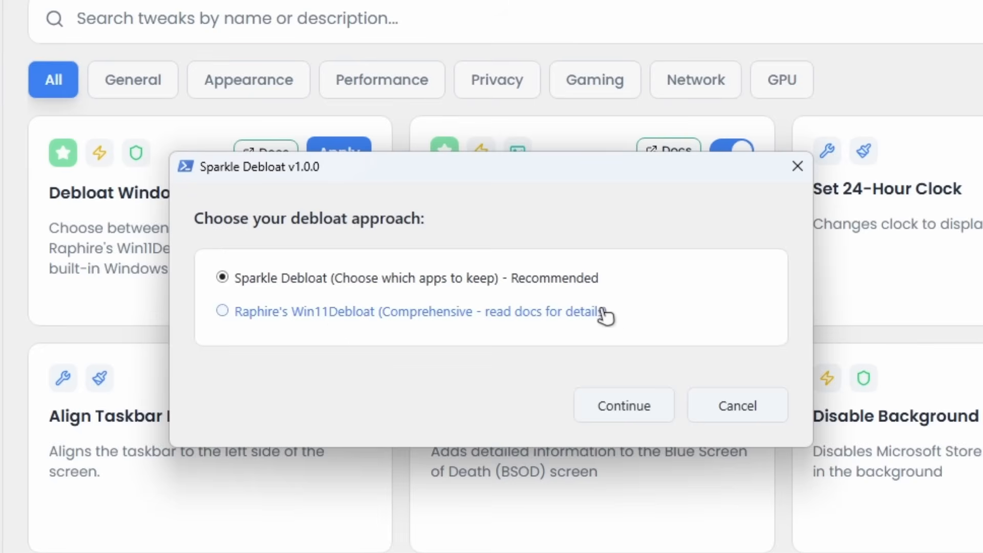
{"action": "mouse_move", "coordinate": [590, 299]}
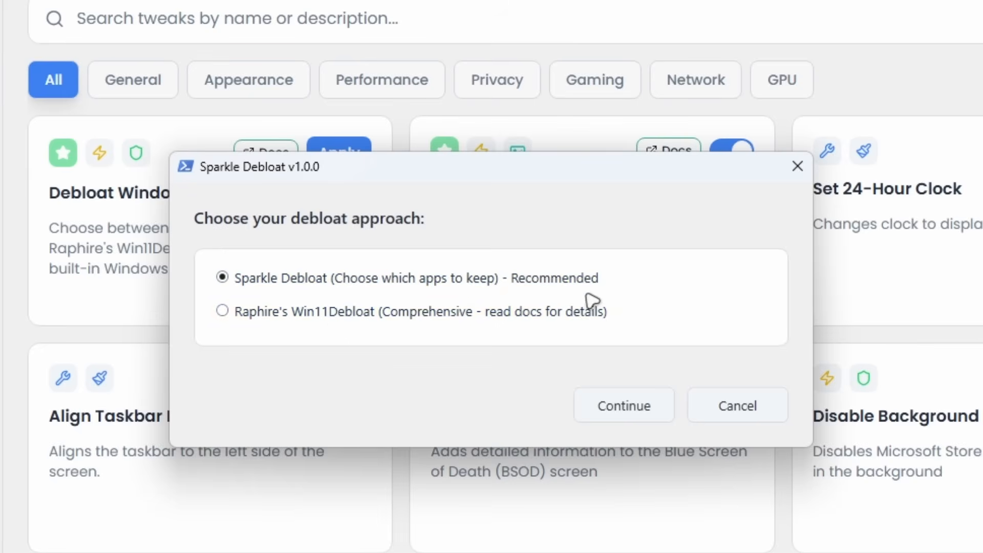
Continue with Sparkle Debloat and scroll through the 'Select apps to keep' checklist
{"action": "left_click", "coordinate": [623, 405]}
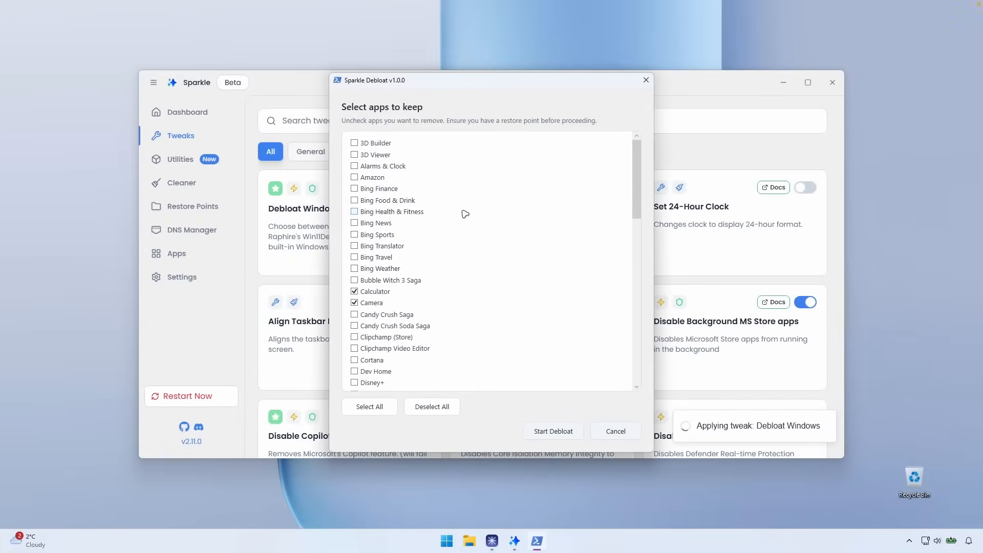
{"action": "scroll", "scroll_direction": "down", "scroll_amount": 3}
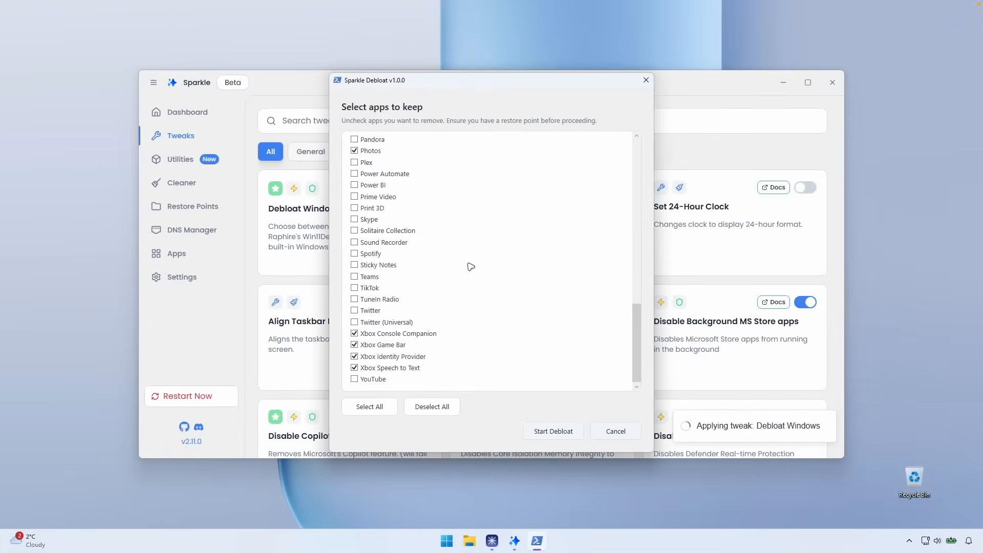
{"action": "mouse_move", "coordinate": [430, 297]}
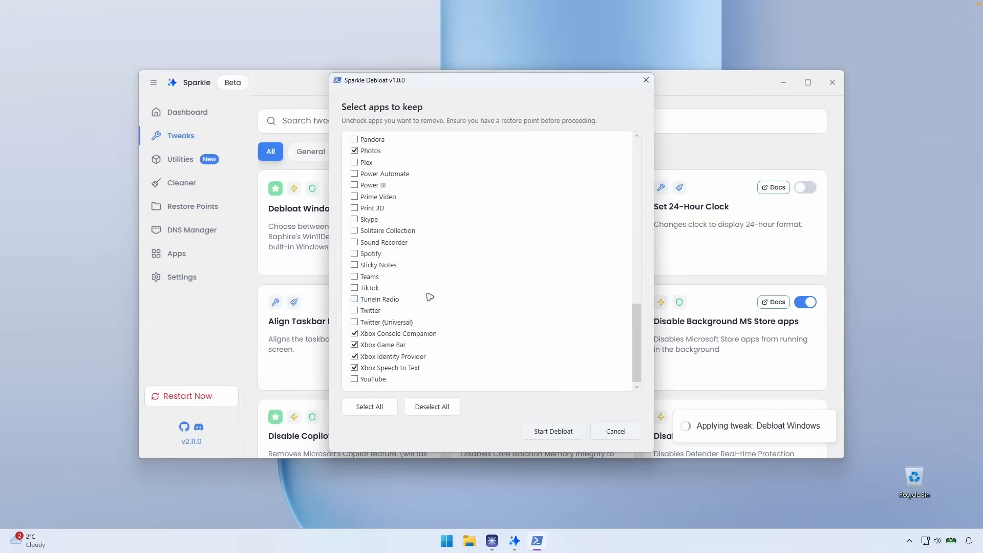
{"action": "scroll", "scroll_direction": "up", "scroll_amount": 3}
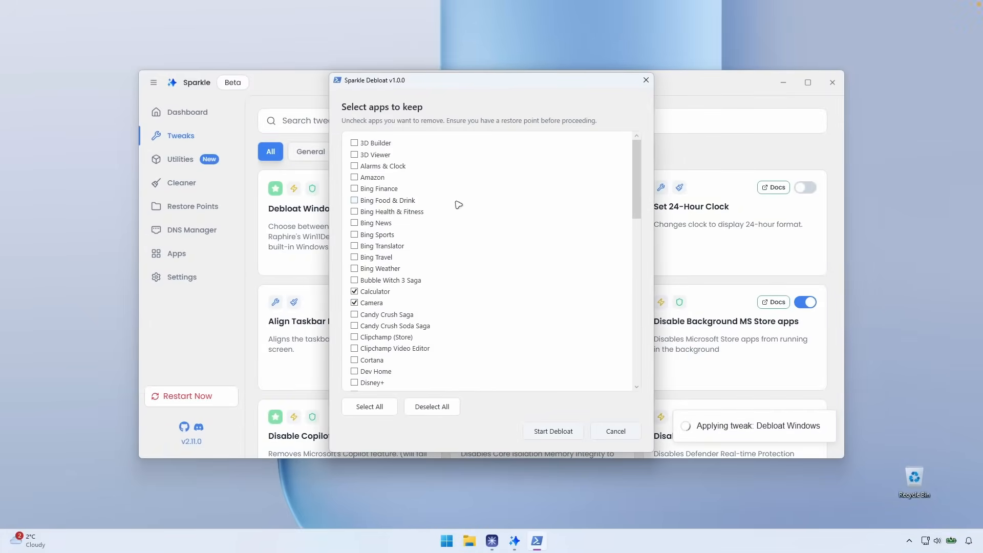
{"action": "mouse_move", "coordinate": [446, 178]}
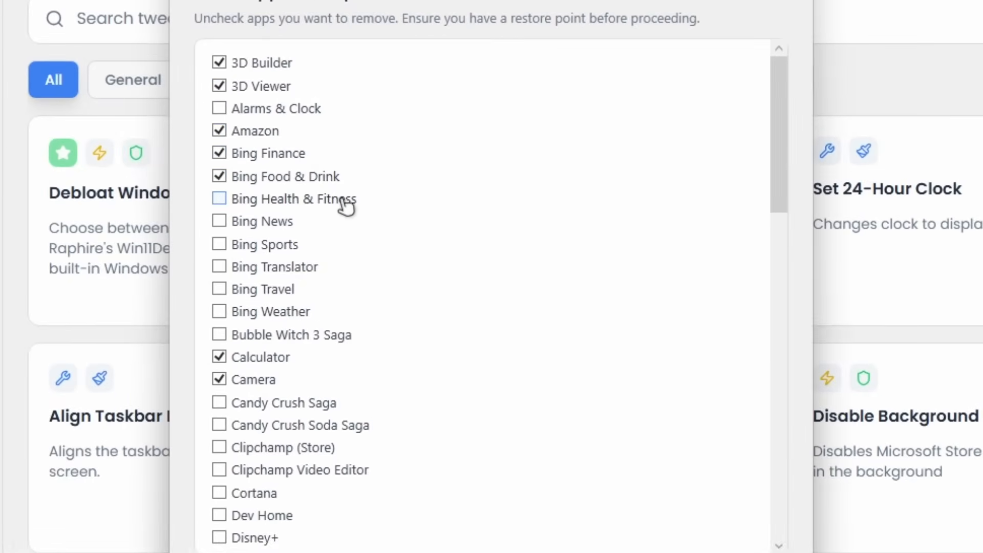
Tick Bing Health & Fitness, Bing Weather, Bubble Witch, Candy Crush, Clipchamp, Maps, Microsoft Family, Mixed Reality Portal
{"action": "left_click", "coordinate": [219, 199]}
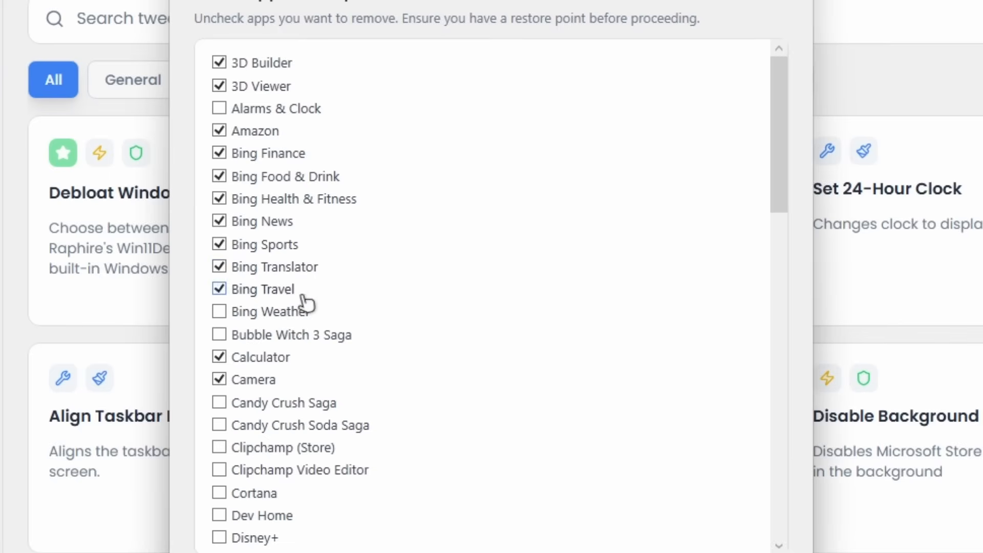
{"action": "left_click", "coordinate": [218, 312]}
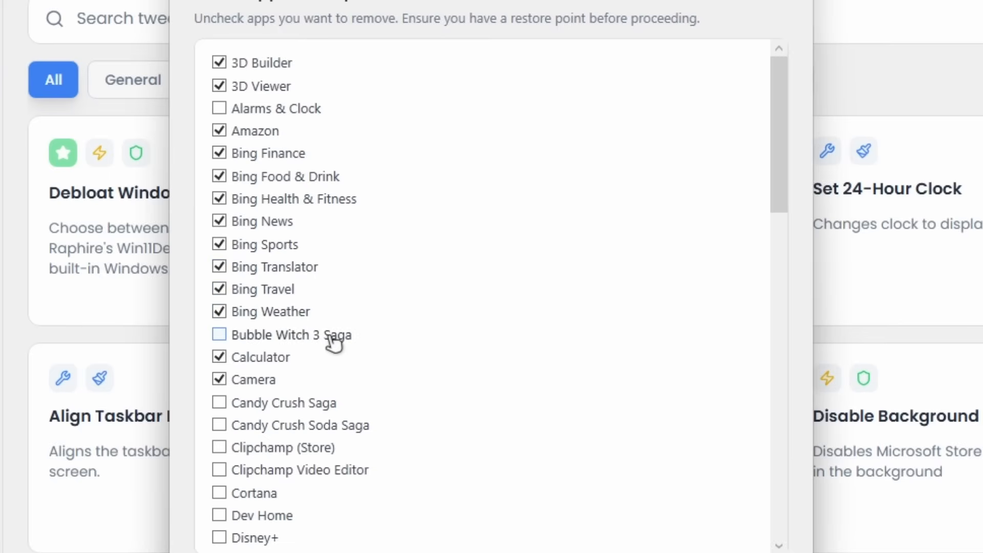
{"action": "left_click", "coordinate": [219, 334]}
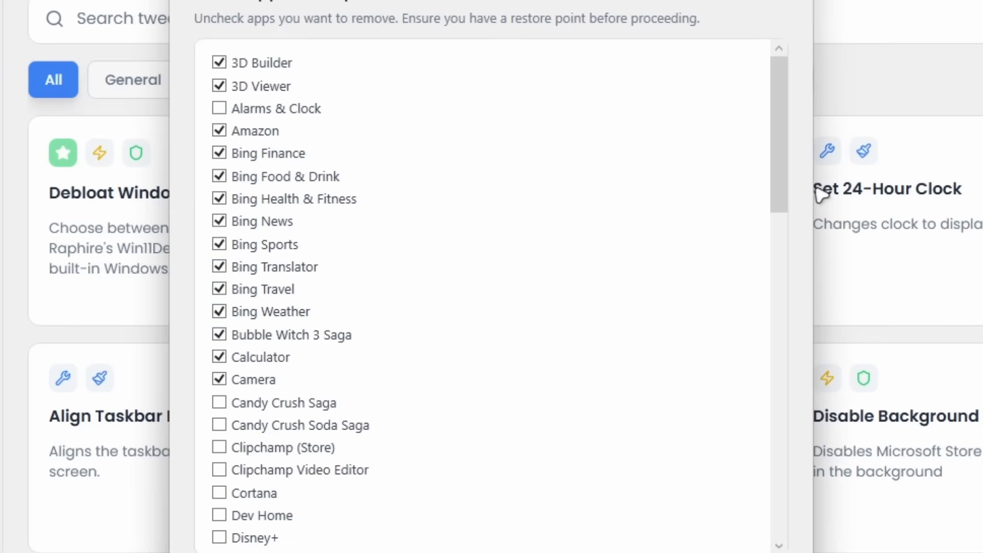
{"action": "scroll", "scroll_direction": "down", "scroll_amount": 3}
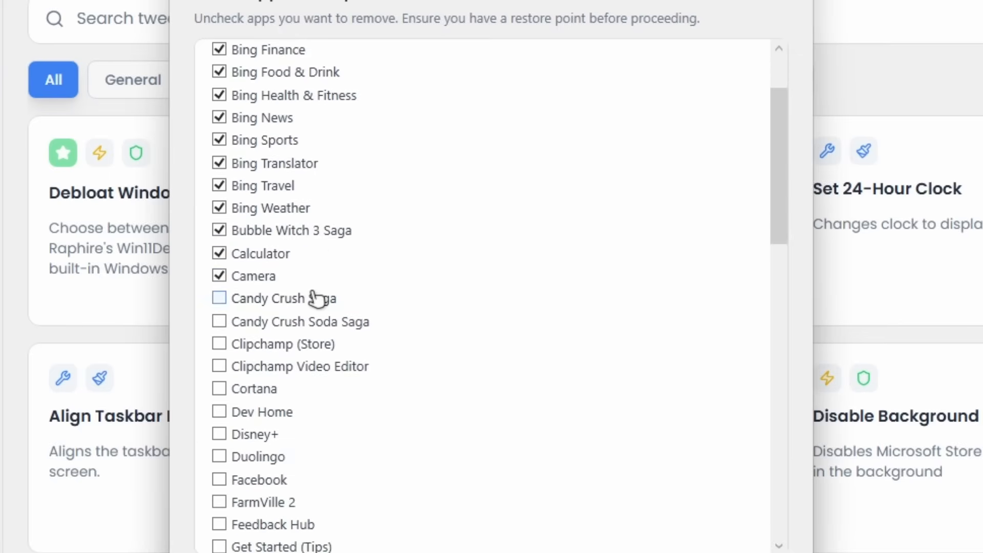
{"action": "left_click", "coordinate": [220, 298]}
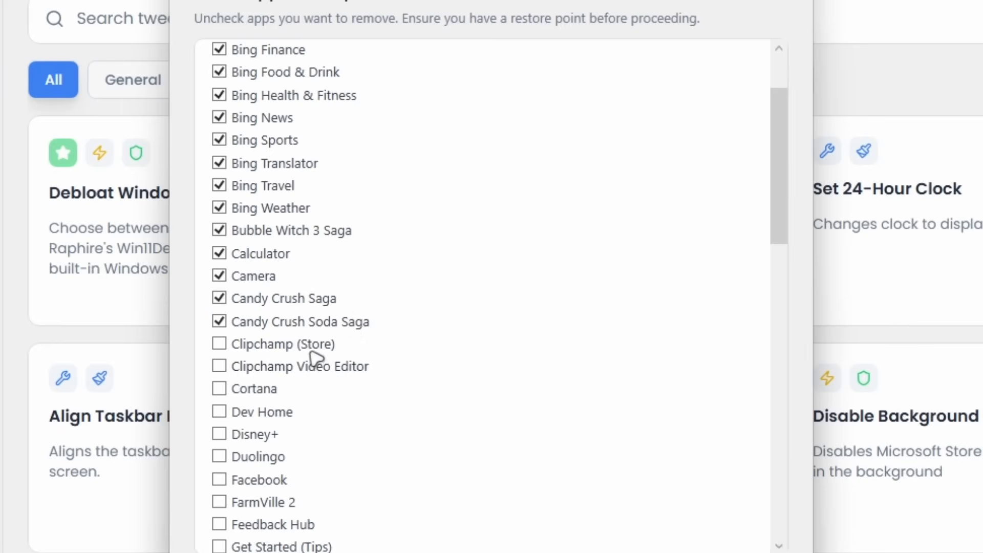
{"action": "left_click", "coordinate": [219, 344]}
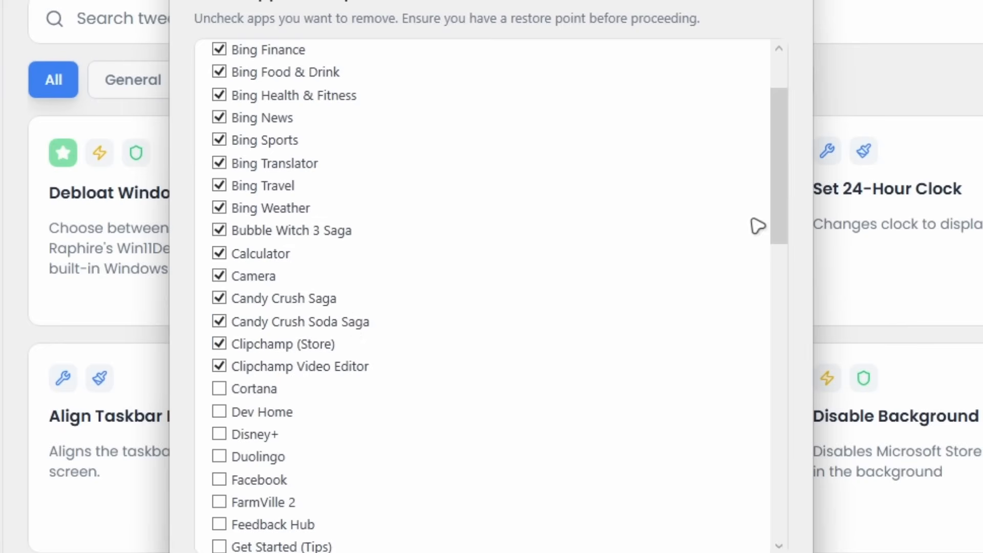
{"action": "scroll", "scroll_direction": "down", "scroll_amount": 3}
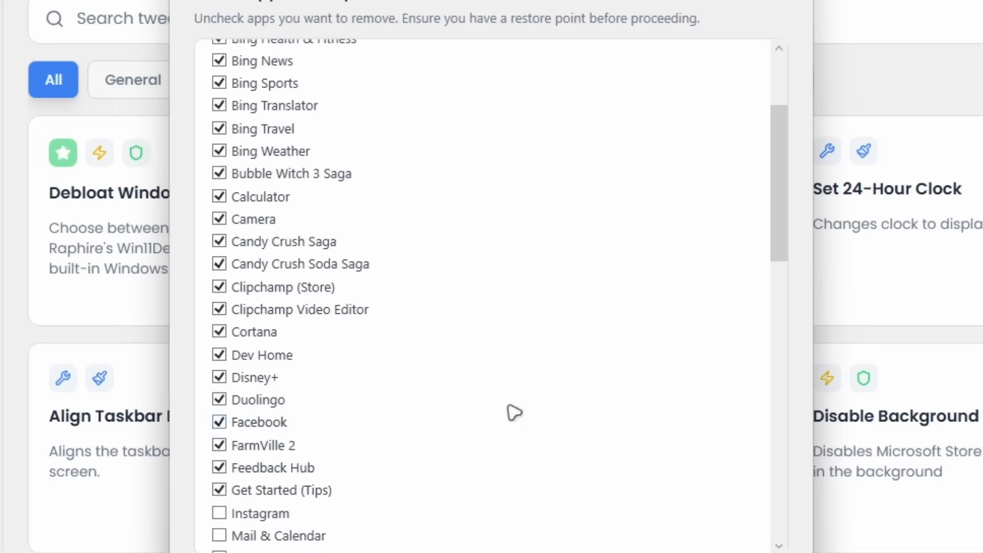
{"action": "scroll", "scroll_direction": "down", "scroll_amount": 3}
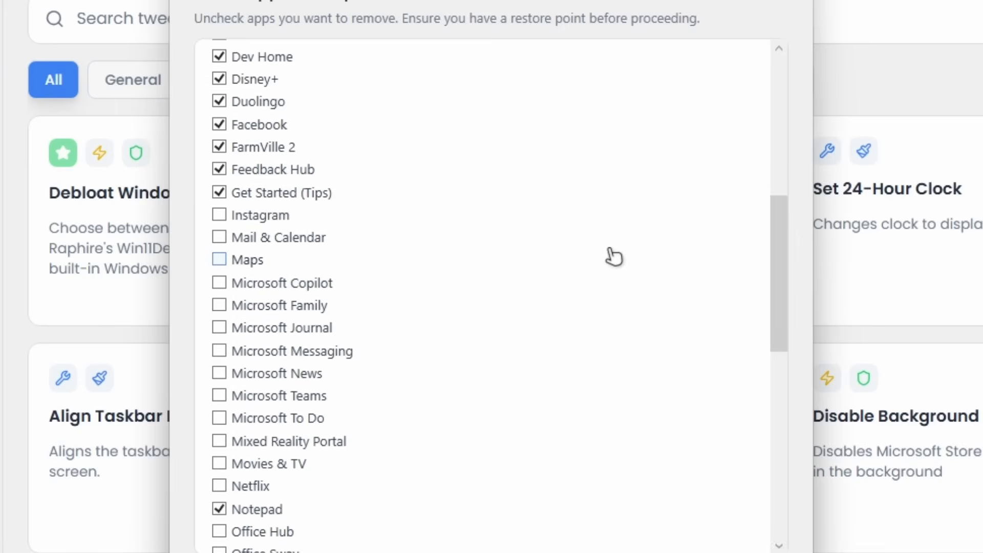
{"action": "left_click", "coordinate": [219, 215]}
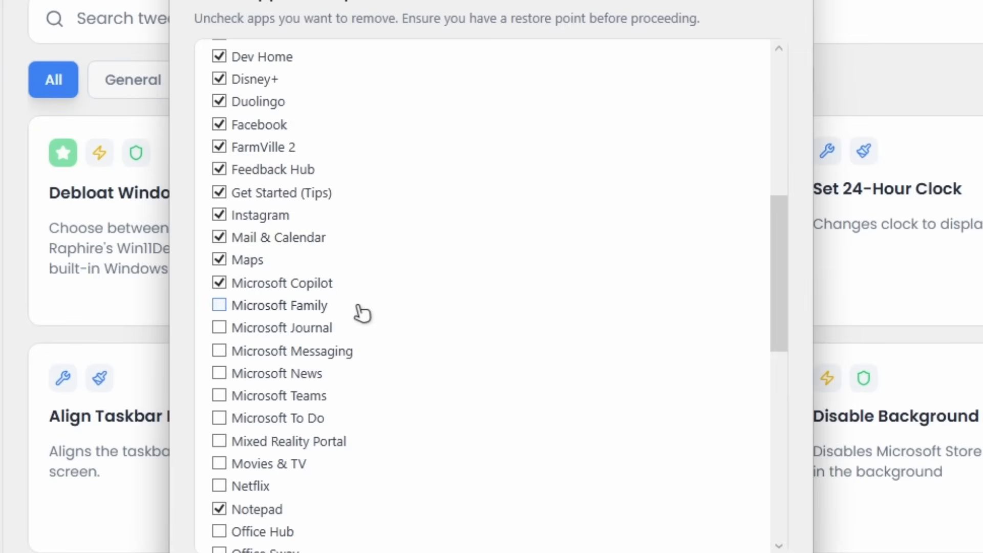
{"action": "left_click", "coordinate": [218, 305]}
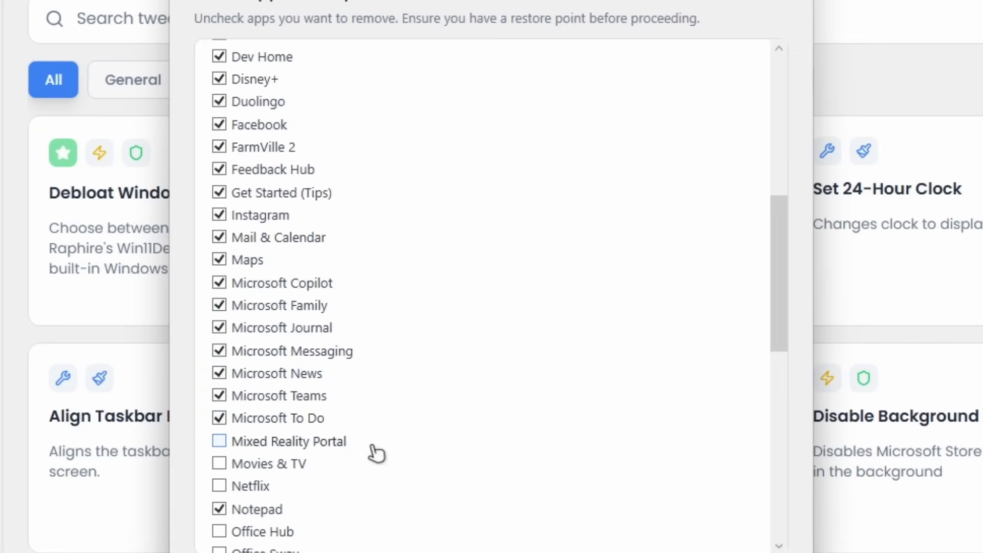
{"action": "left_click", "coordinate": [218, 440]}
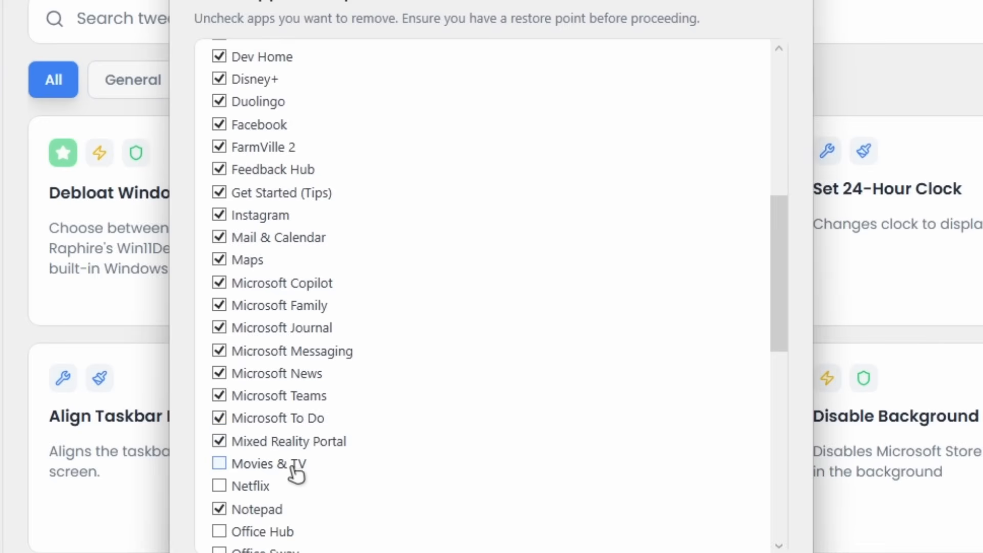
Tick Office Hub and Print 3D, untick Paint and Photos, then scroll down the keep list
{"action": "scroll", "scroll_direction": "down", "scroll_amount": 3}
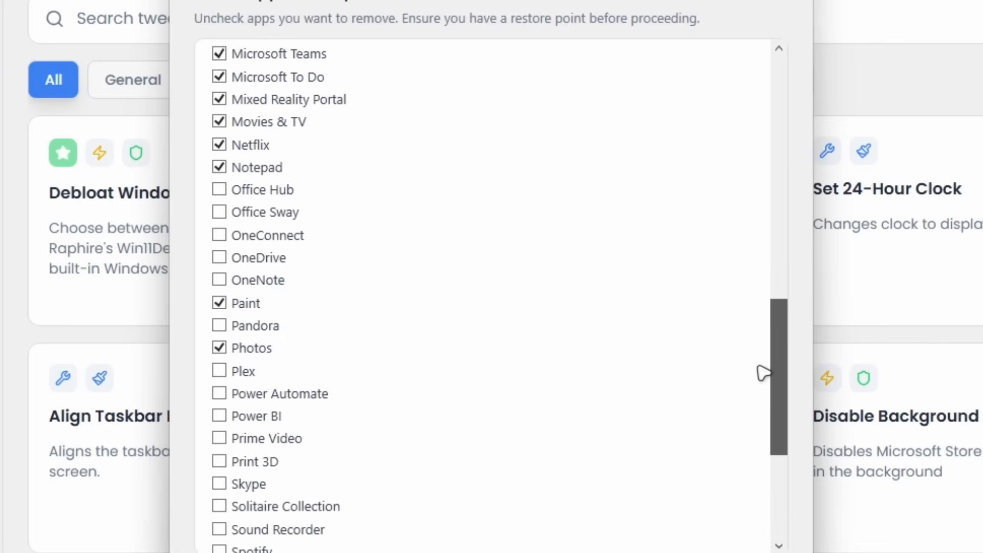
{"action": "scroll", "scroll_direction": "down", "scroll_amount": 3}
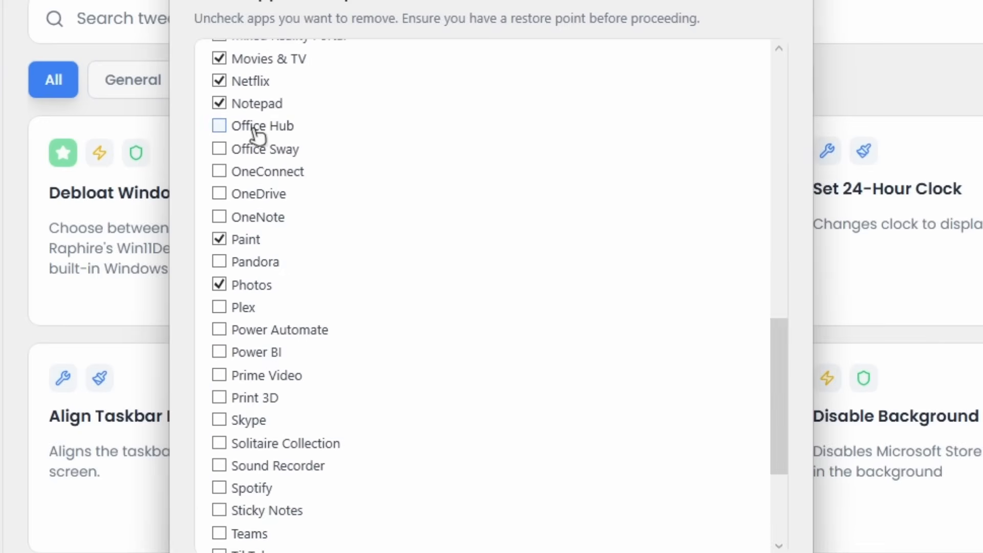
{"action": "left_click", "coordinate": [219, 125]}
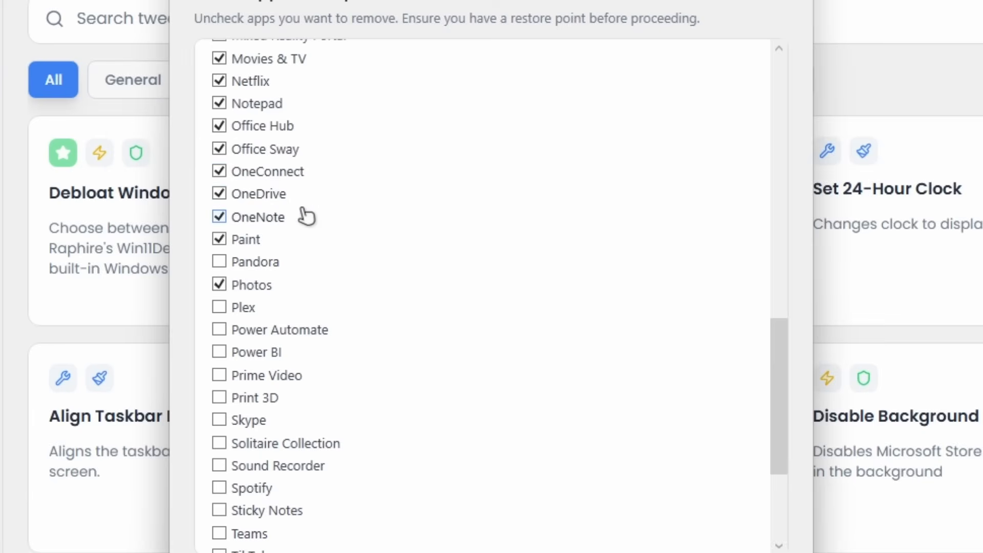
{"action": "left_click", "coordinate": [219, 239]}
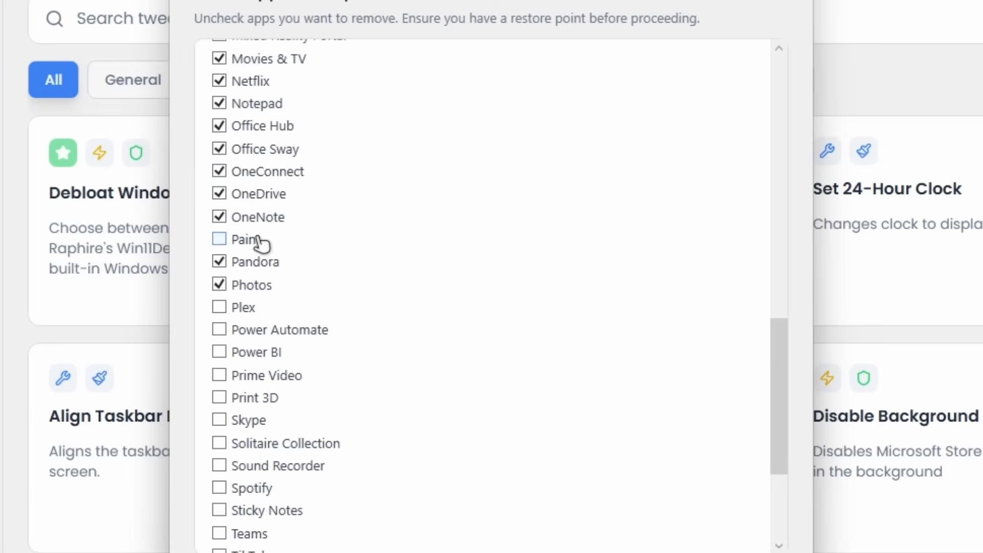
{"action": "left_click", "coordinate": [219, 285]}
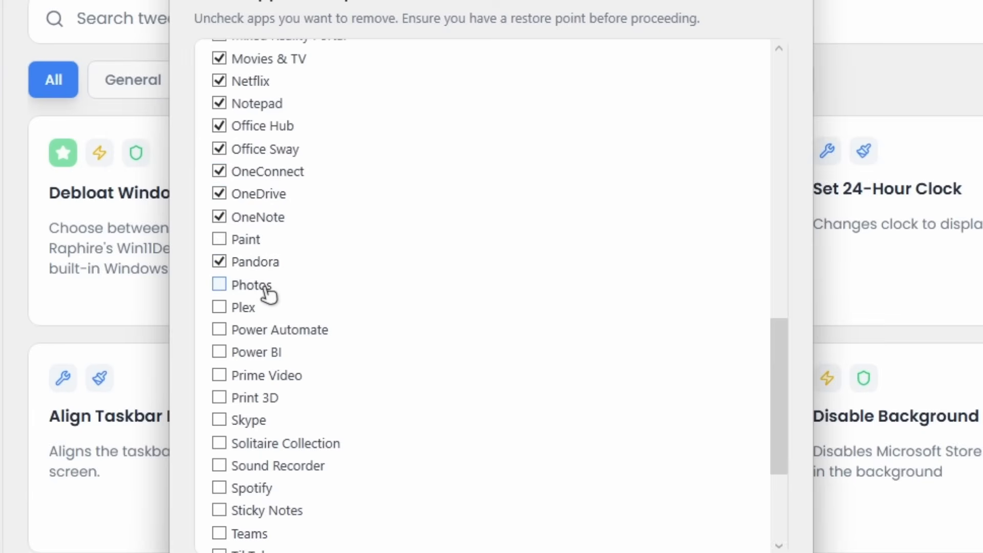
{"action": "left_click", "coordinate": [218, 307]}
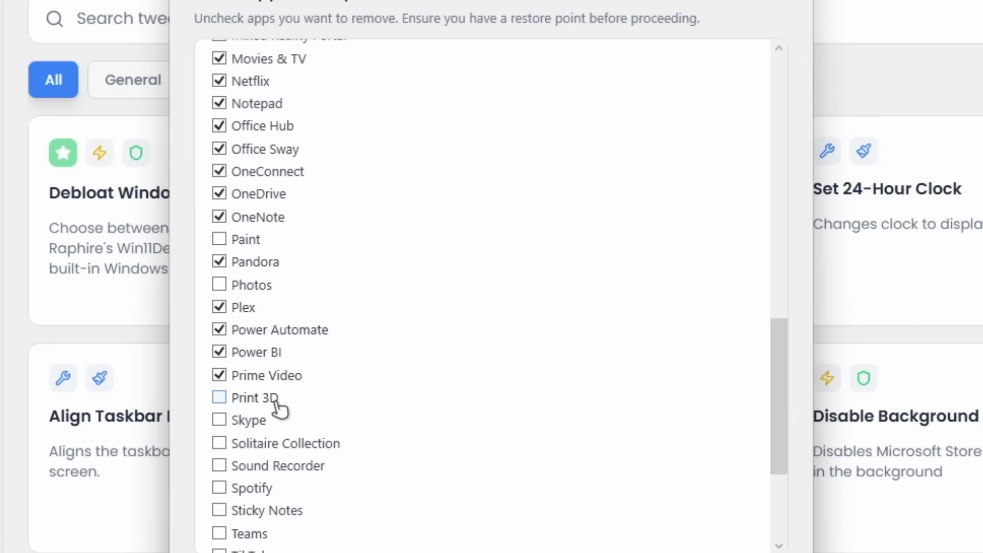
{"action": "left_click", "coordinate": [219, 397]}
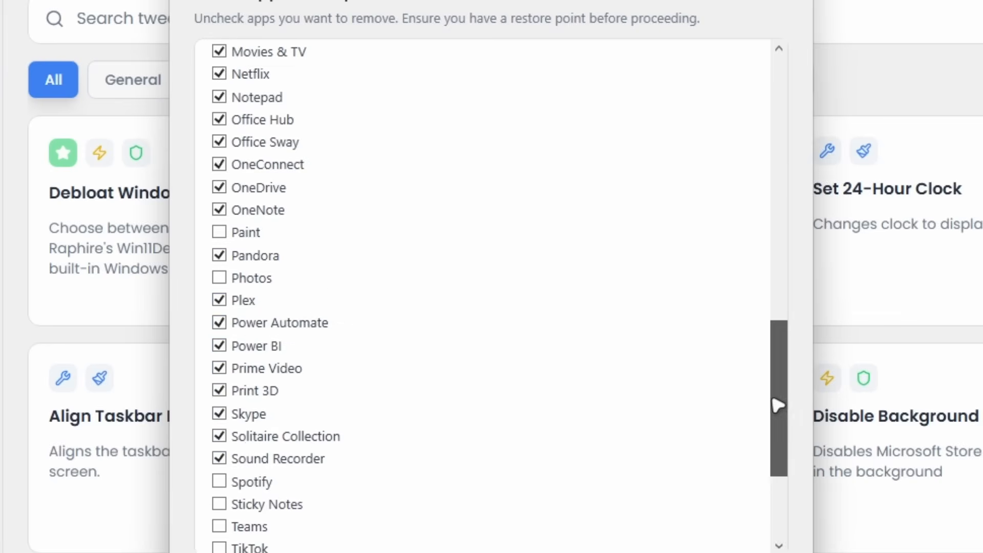
{"action": "scroll", "scroll_direction": "down", "scroll_amount": 3}
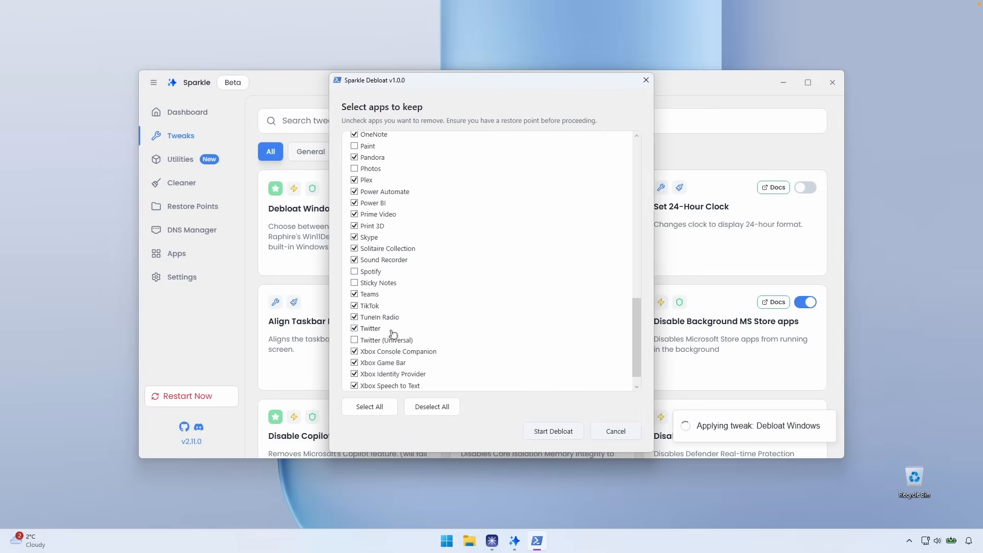
{"action": "scroll", "scroll_direction": "down", "scroll_amount": 3}
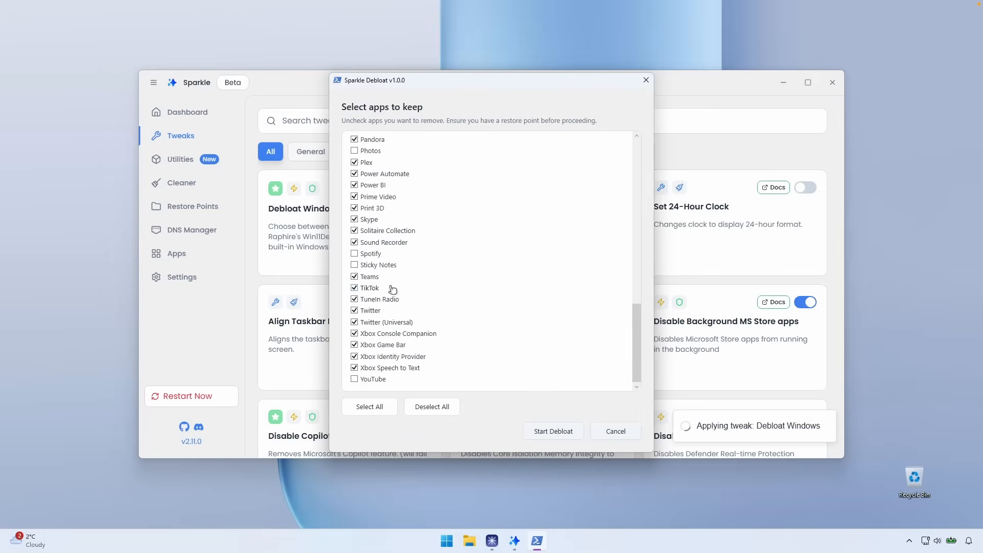
{"action": "mouse_move", "coordinate": [374, 360]}
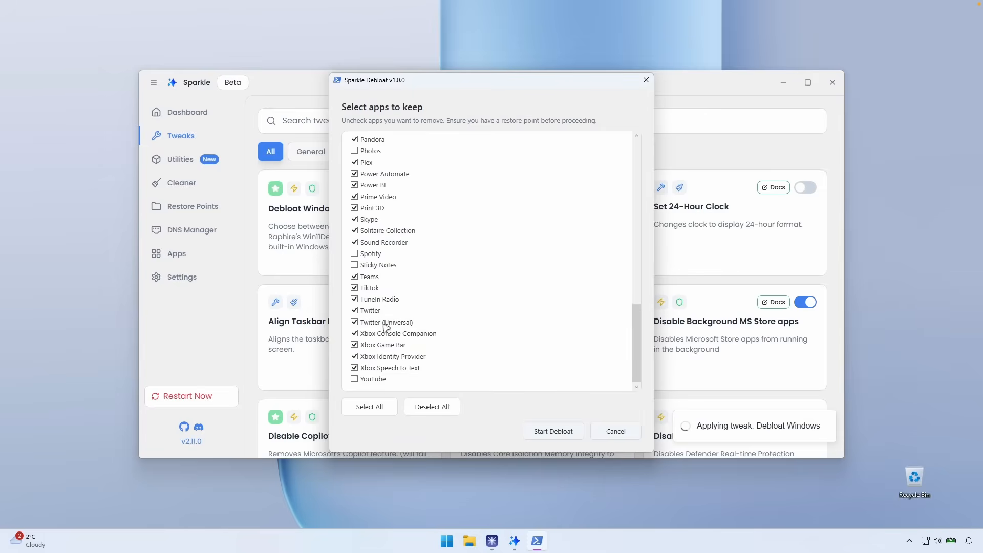
{"action": "scroll", "scroll_direction": "up", "scroll_amount": 3}
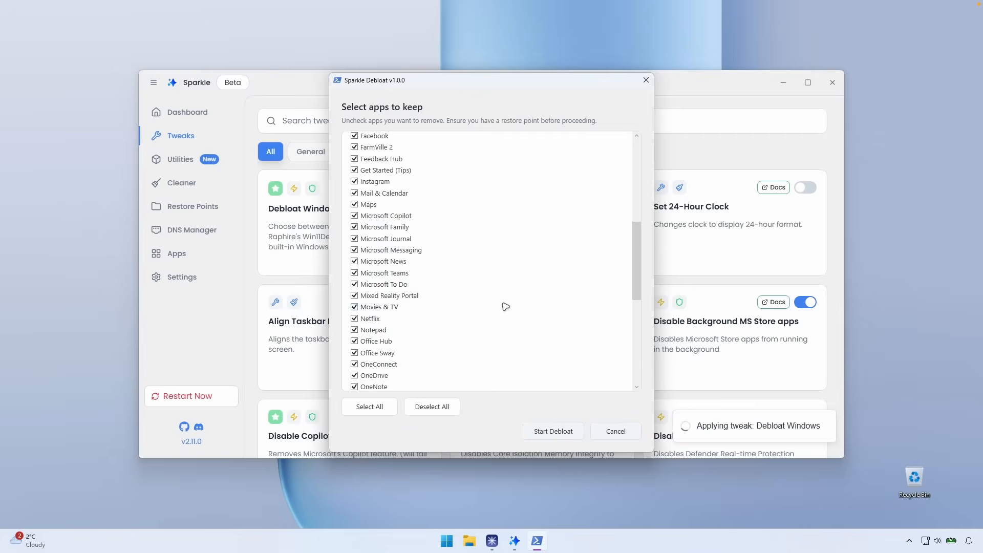
{"action": "scroll", "scroll_direction": "down", "scroll_amount": 3}
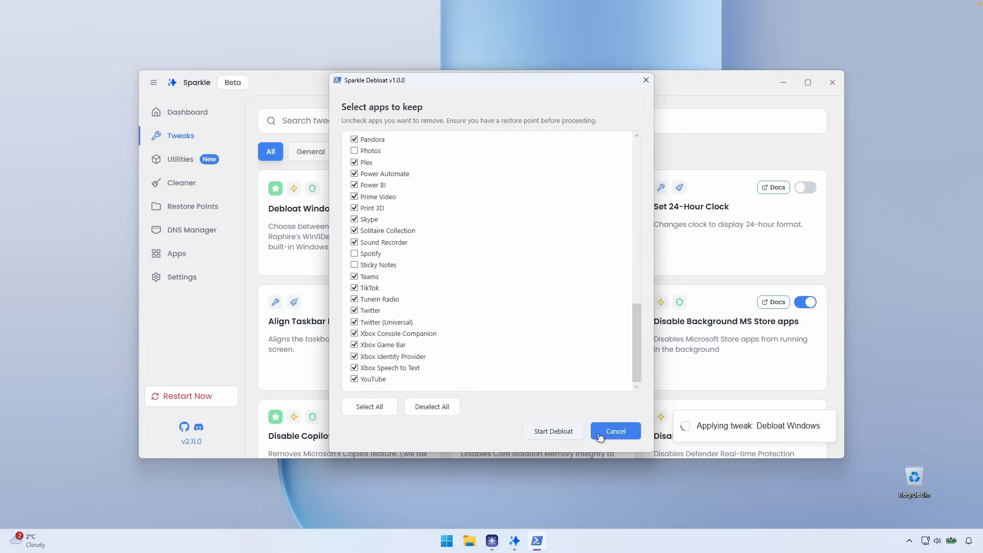
Cancel the Sparkle Debloat app selection to return to the Tweaks list
{"action": "left_click", "coordinate": [614, 431]}
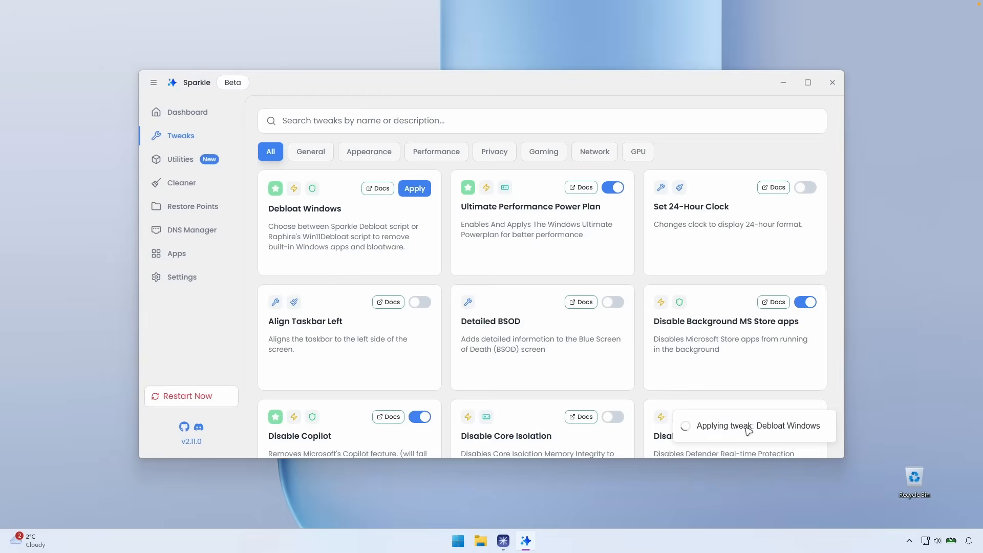
{"action": "mouse_move", "coordinate": [749, 456]}
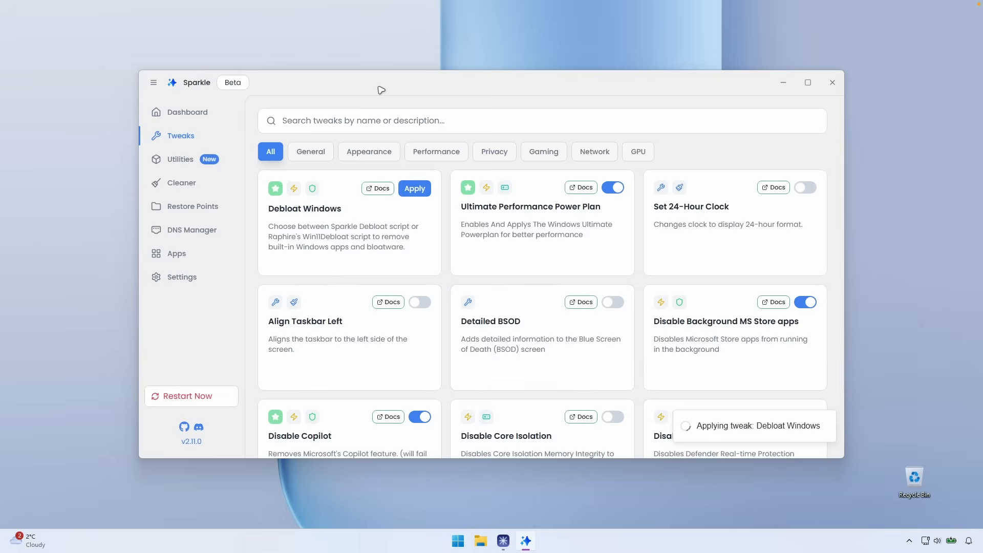
{"action": "mouse_move", "coordinate": [461, 88]}
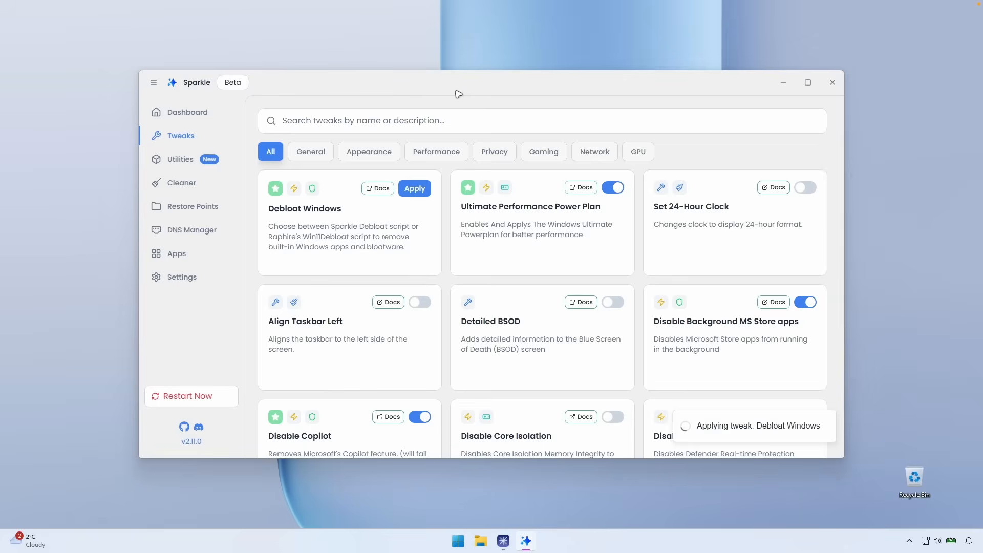
{"action": "mouse_move", "coordinate": [363, 81]}
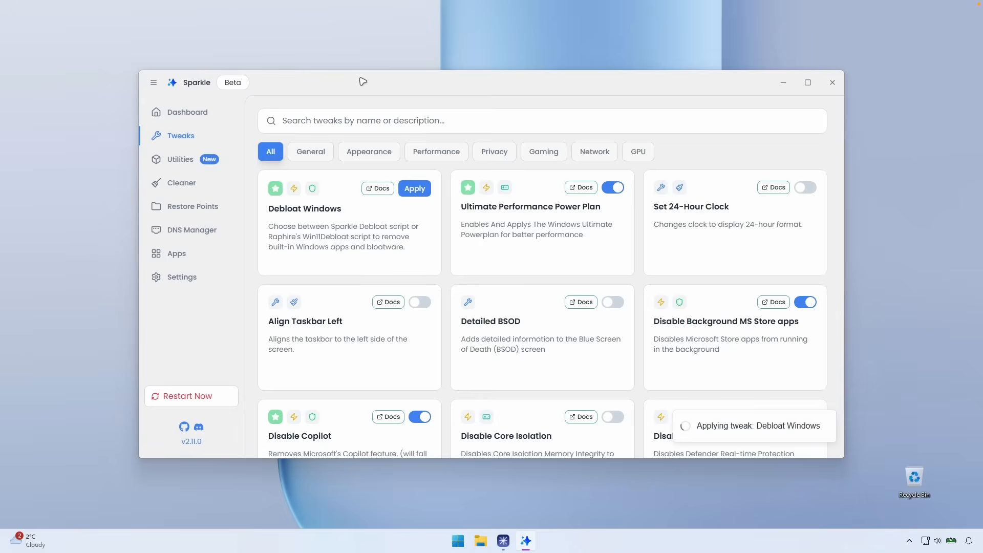
{"action": "mouse_move", "coordinate": [251, 88]}
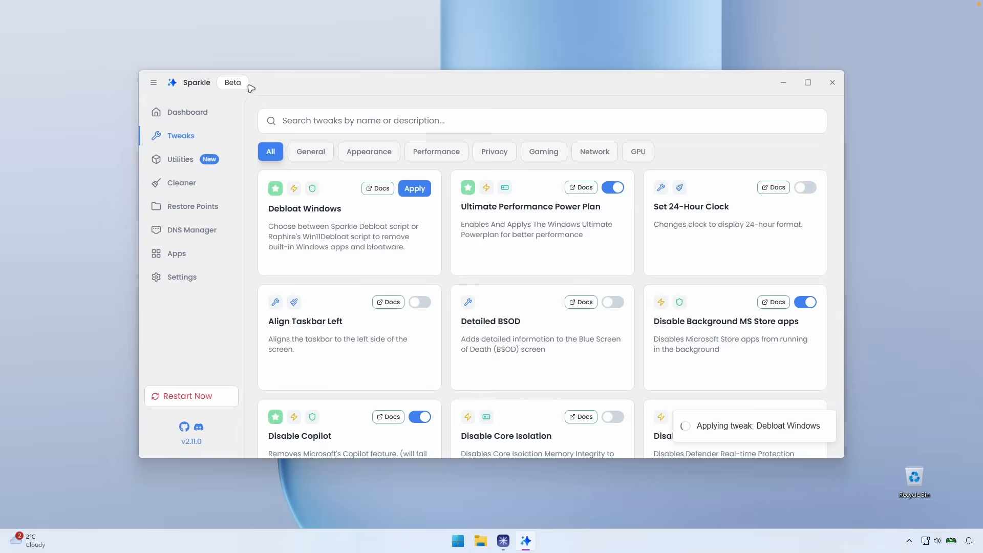
{"action": "left_click", "coordinate": [458, 541]}
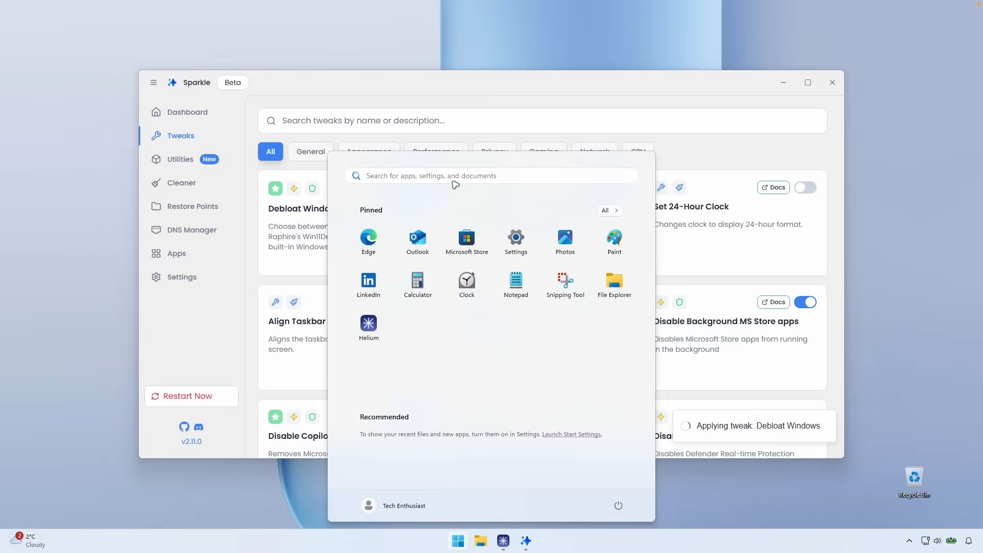
{"action": "type", "text": "re"}
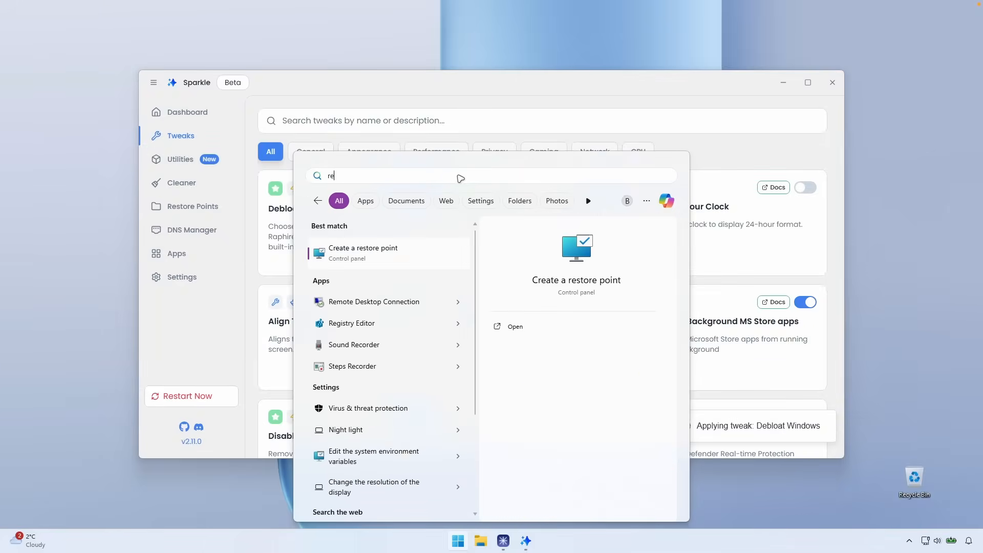
{"action": "left_click", "coordinate": [362, 251]}
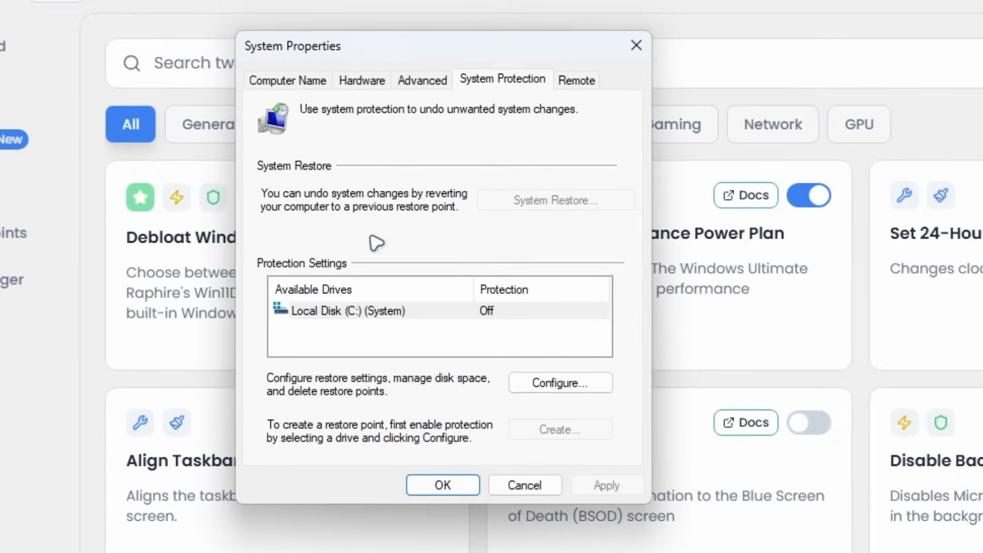
{"action": "mouse_move", "coordinate": [625, 46]}
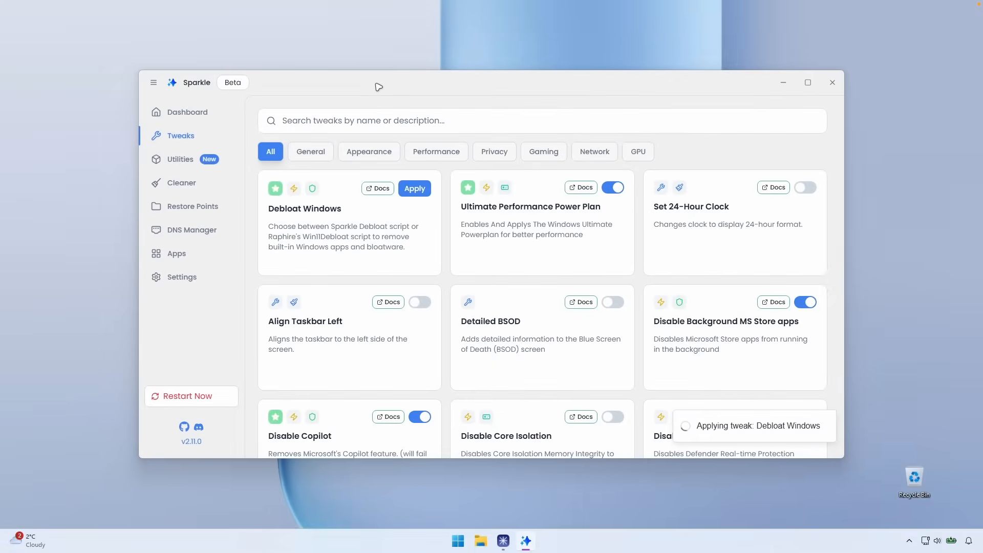
{"action": "mouse_move", "coordinate": [333, 90]}
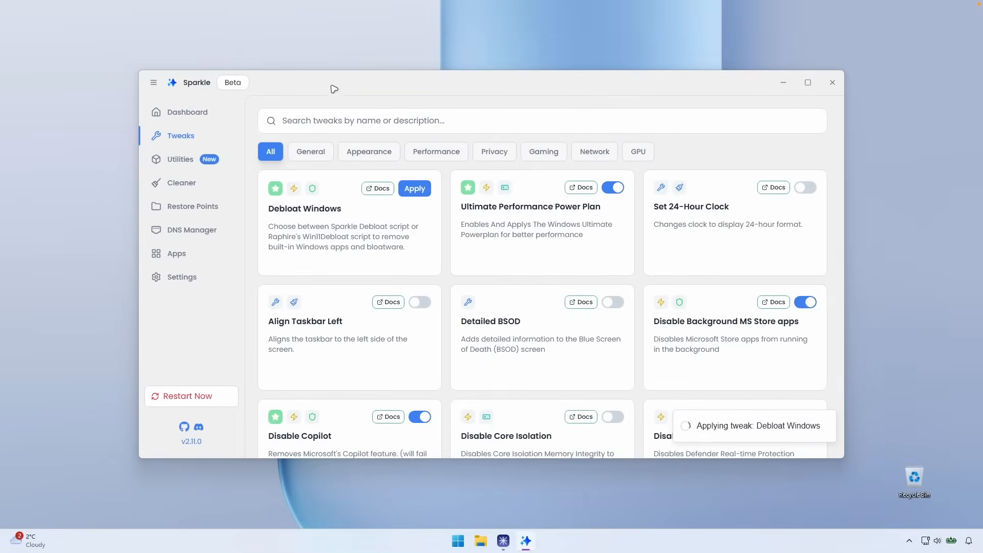
{"action": "mouse_move", "coordinate": [359, 229]}
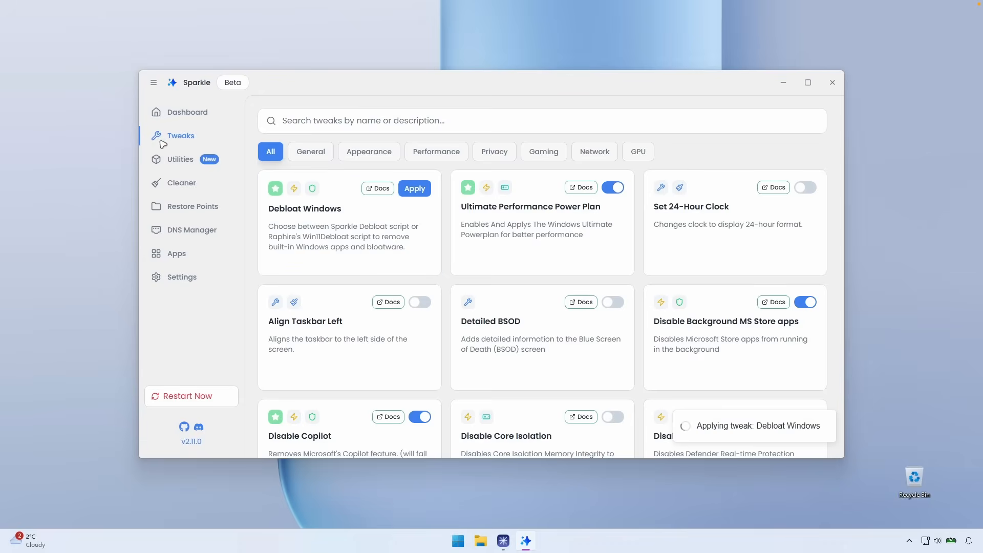
Switch to the Utilities page from the Sparkle sidebar
{"action": "left_click", "coordinate": [181, 159]}
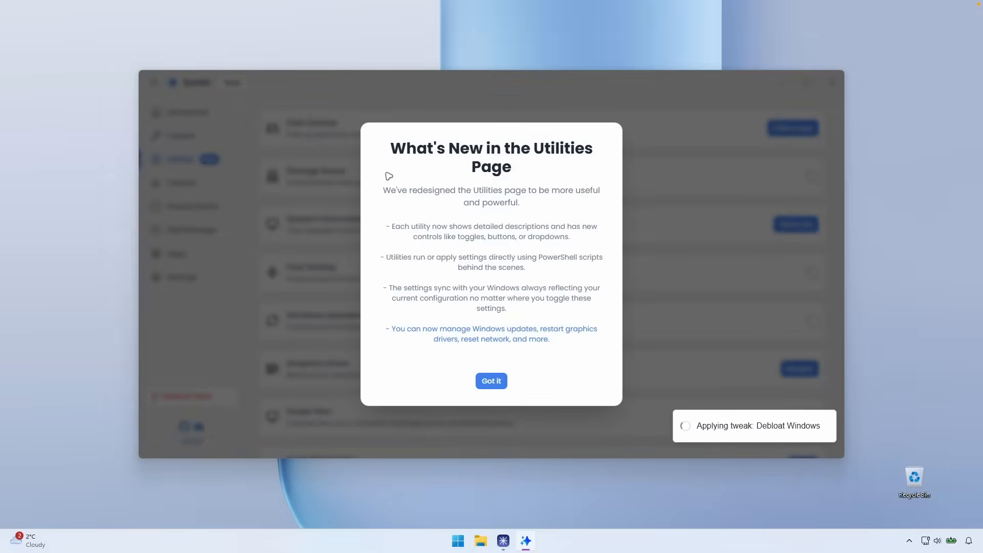
Dismiss What's New, scroll the utilities, and view the Windows Updates mode options
{"action": "left_click", "coordinate": [491, 380]}
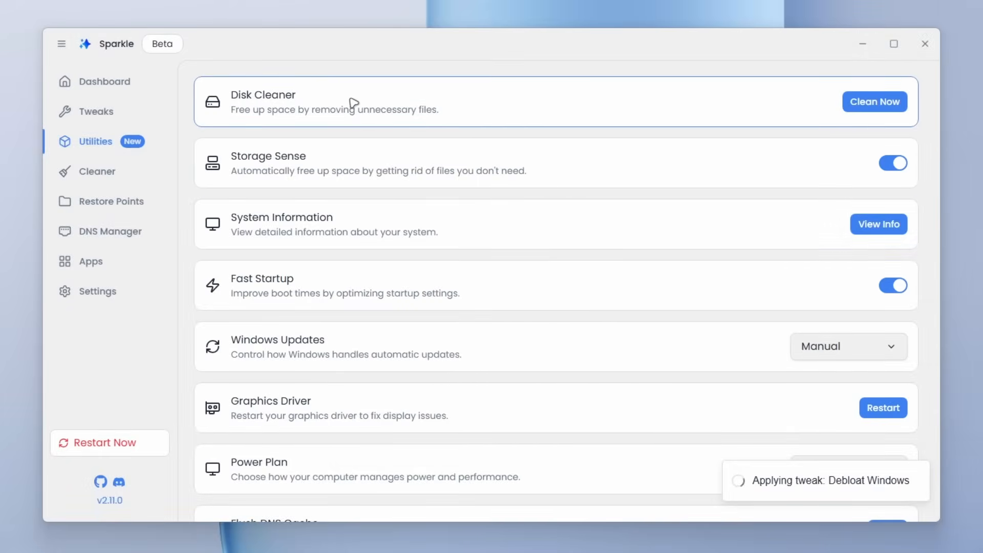
{"action": "mouse_move", "coordinate": [282, 224]}
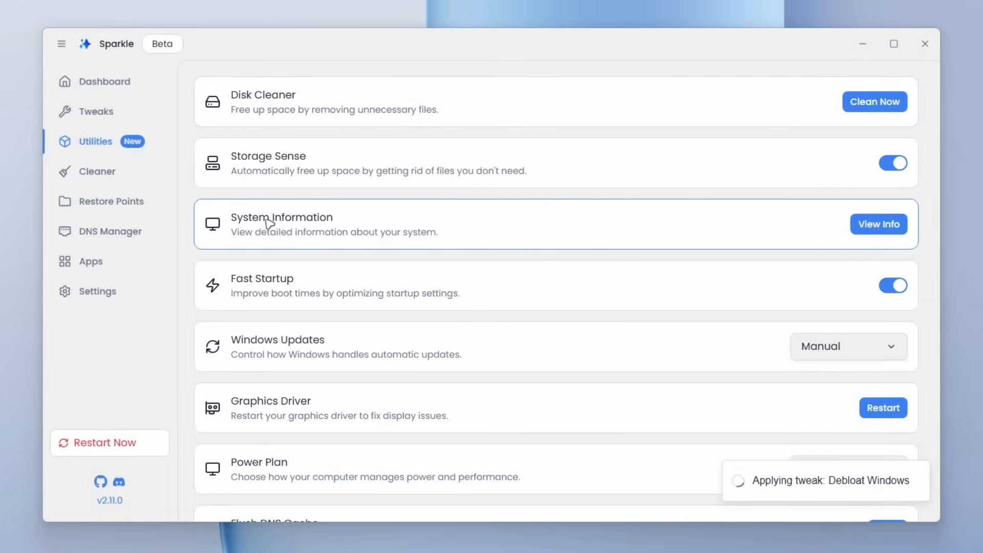
{"action": "mouse_move", "coordinate": [324, 287]}
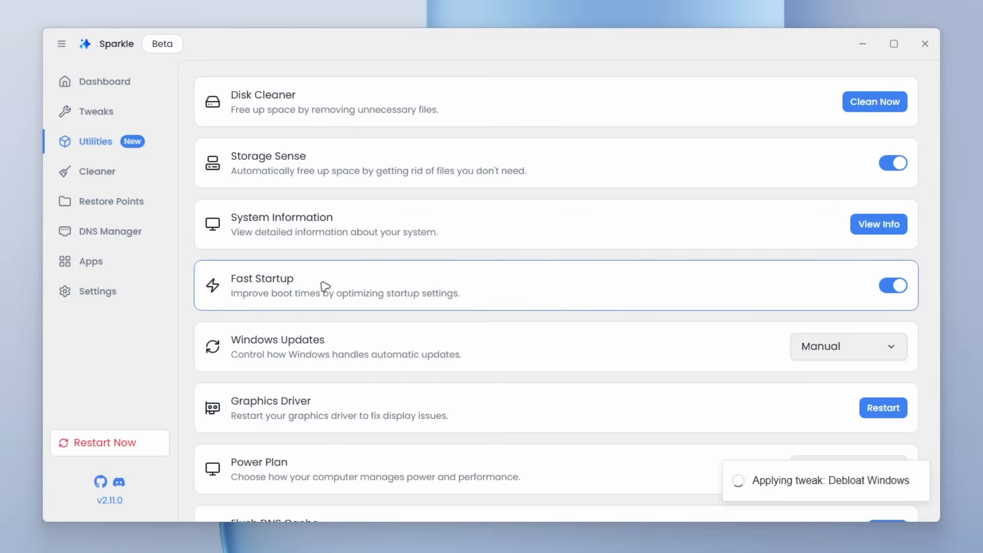
{"action": "scroll", "scroll_direction": "down", "scroll_amount": 3}
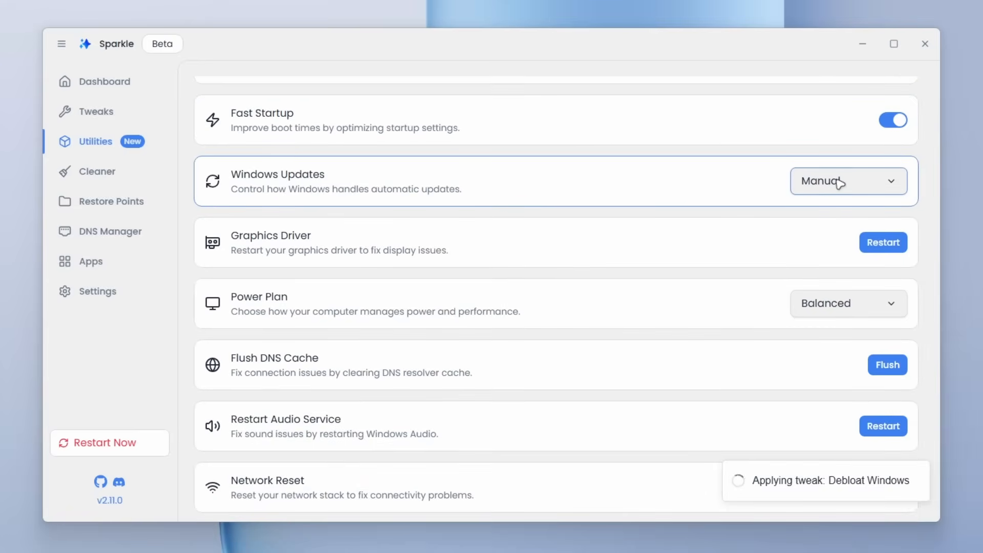
{"action": "left_click", "coordinate": [847, 181]}
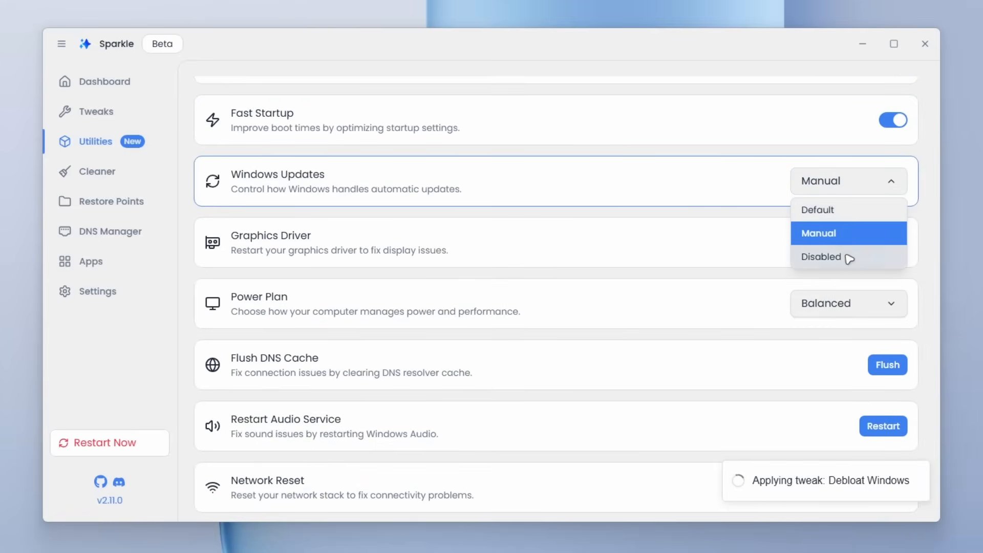
{"action": "mouse_move", "coordinate": [847, 189]}
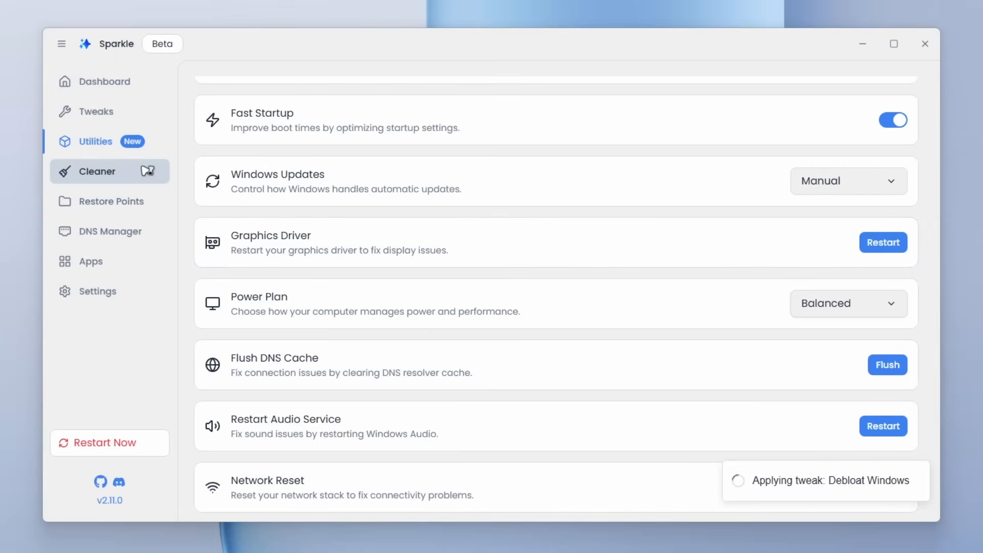
View the System Cleanup page, then move on to the Restore Points page
{"action": "left_click", "coordinate": [98, 171]}
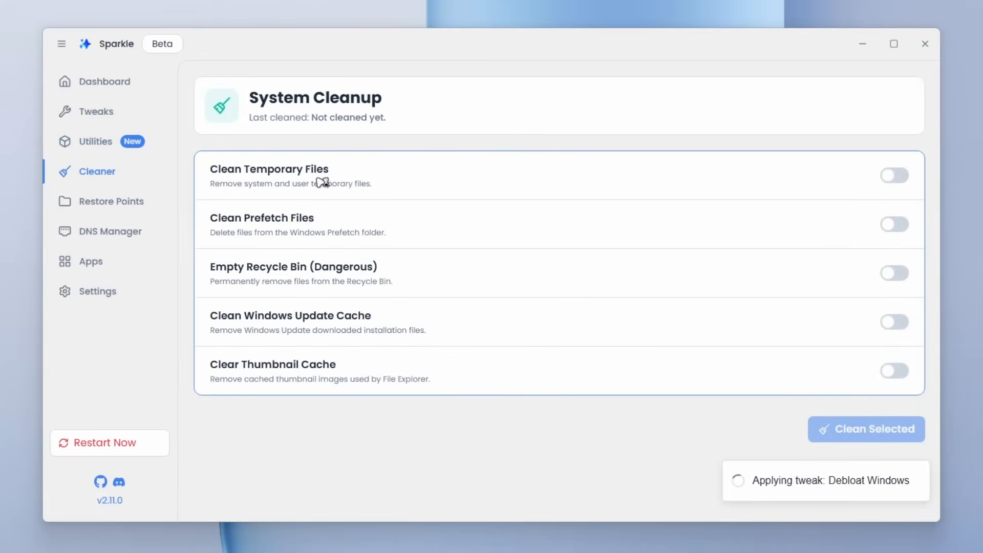
{"action": "mouse_move", "coordinate": [243, 177]}
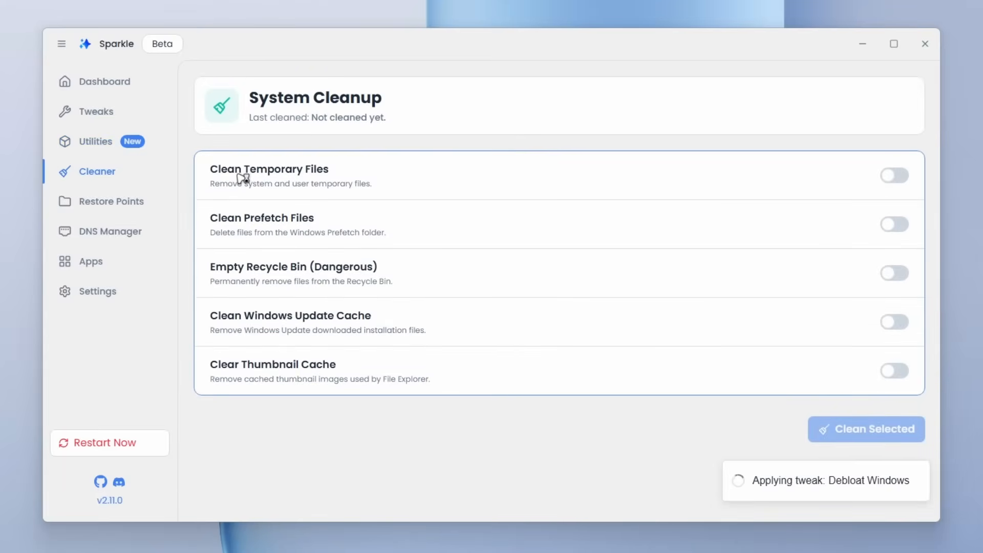
{"action": "mouse_move", "coordinate": [319, 227]}
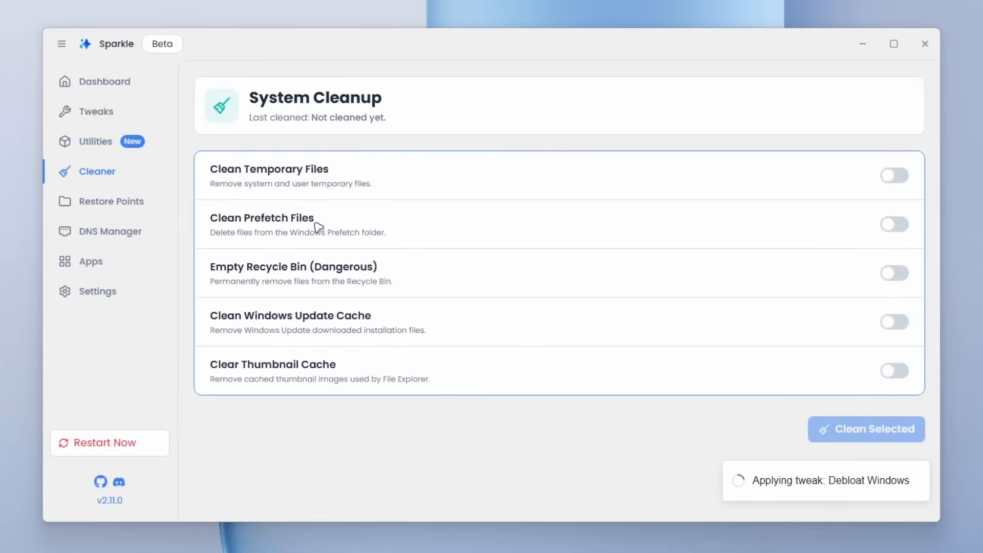
{"action": "mouse_move", "coordinate": [286, 240]}
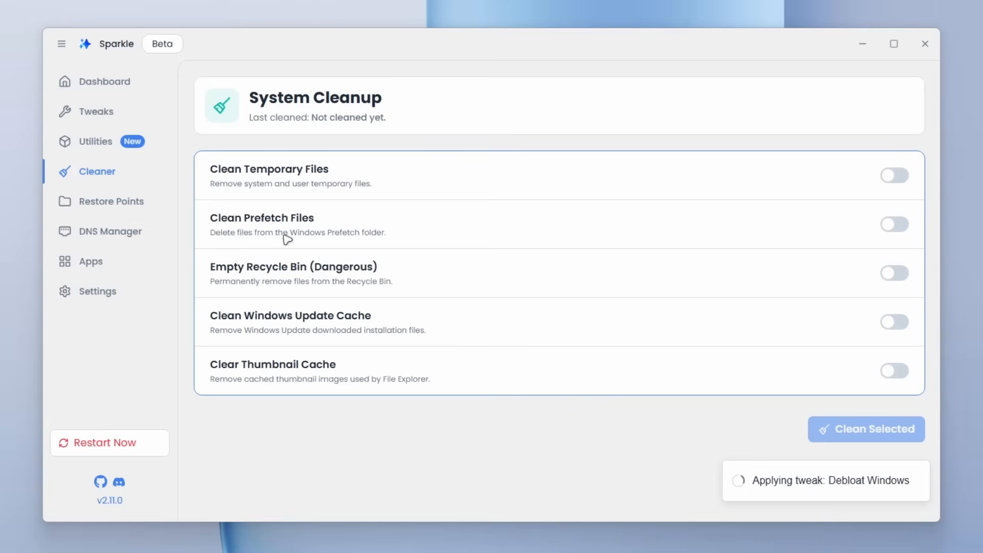
{"action": "mouse_move", "coordinate": [240, 282]}
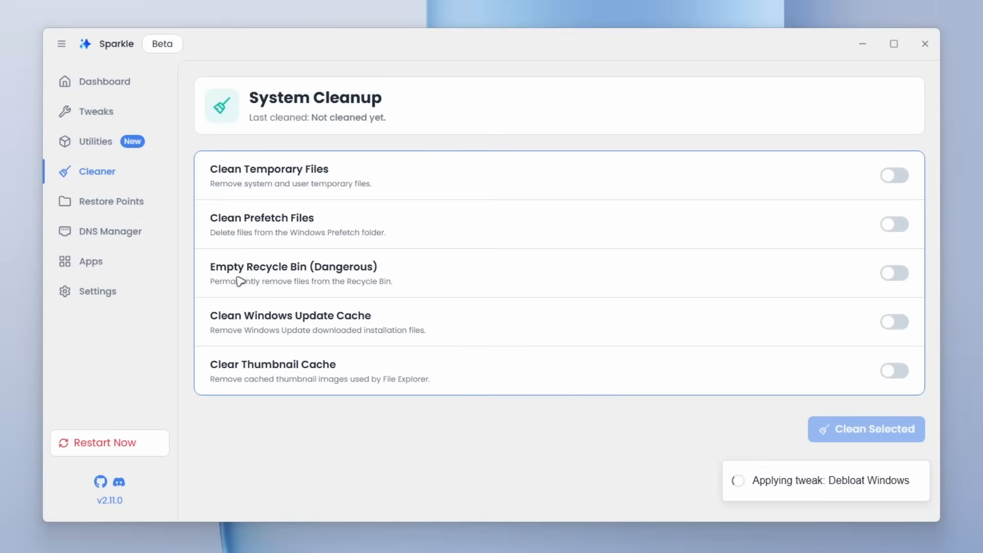
{"action": "mouse_move", "coordinate": [359, 317]}
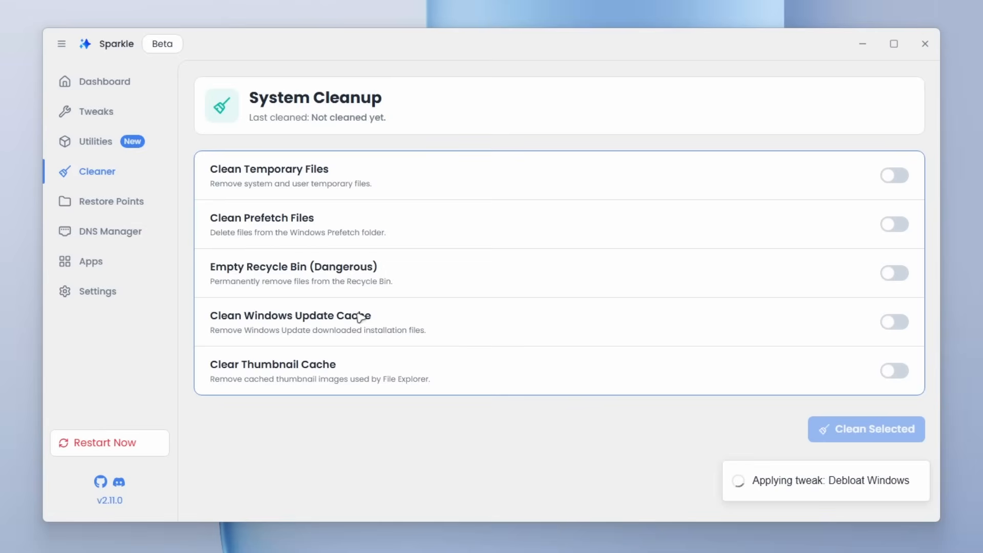
{"action": "mouse_move", "coordinate": [354, 346]}
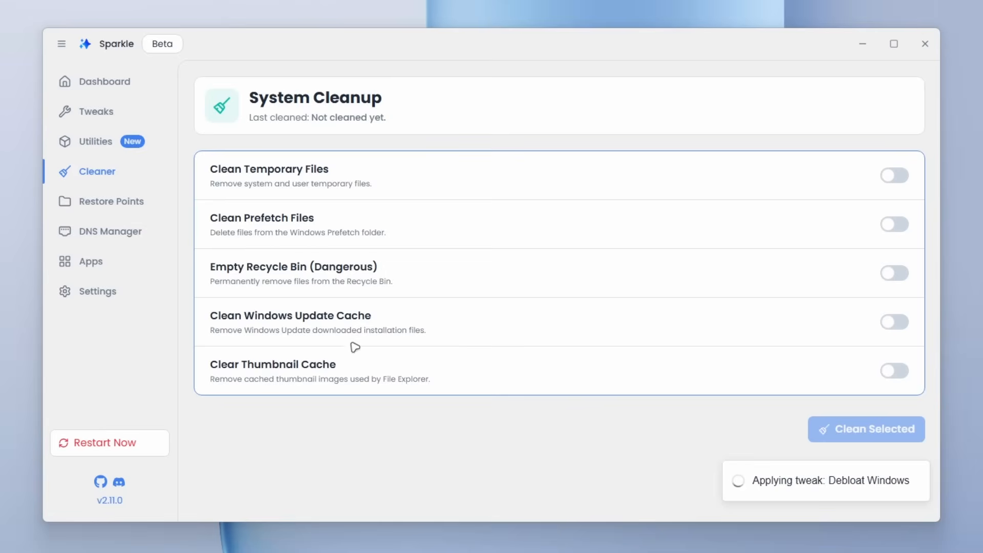
{"action": "left_click", "coordinate": [111, 200]}
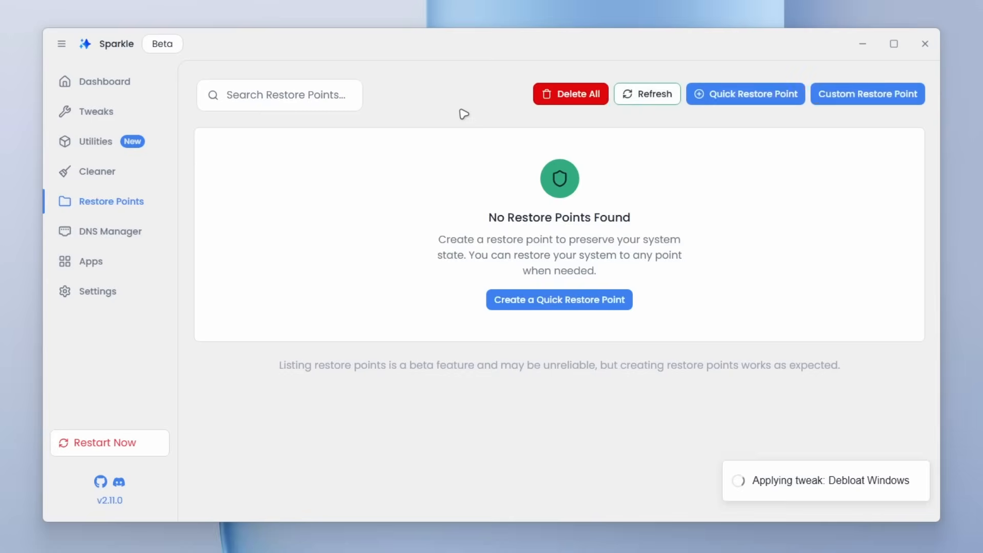
{"action": "mouse_move", "coordinate": [362, 93]}
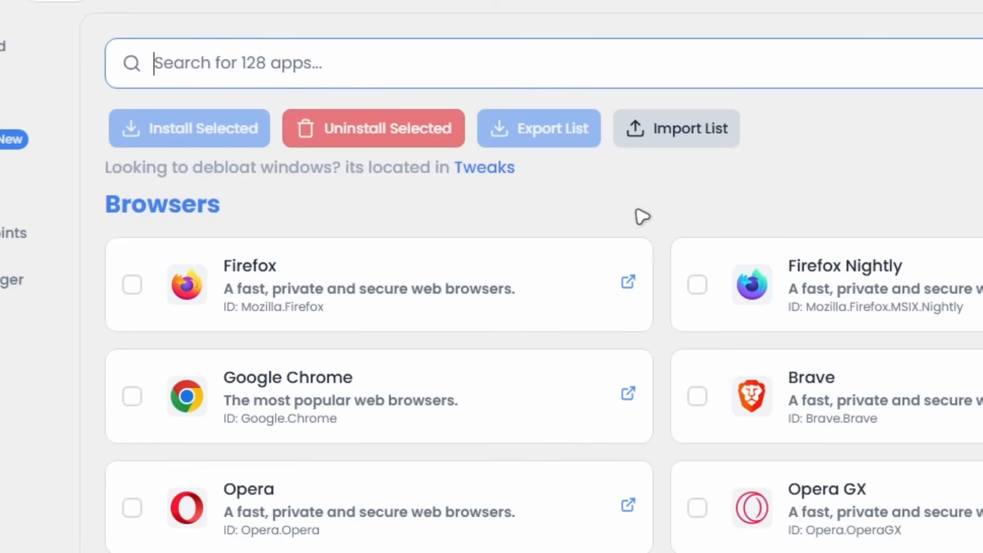
Mark Firefox and Firefox Nightly for installation and scroll through the app catalogue
{"action": "left_click", "coordinate": [132, 285]}
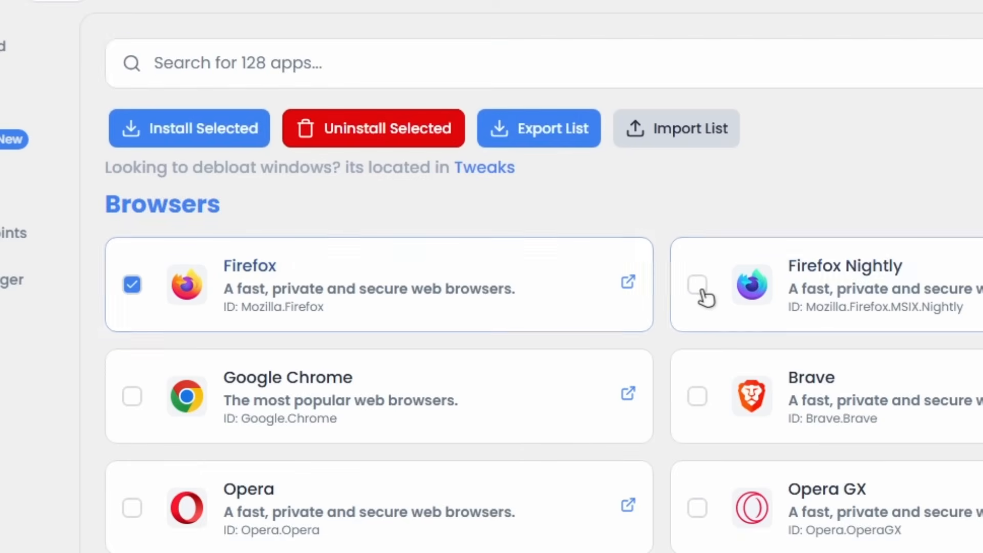
{"action": "left_click", "coordinate": [696, 285]}
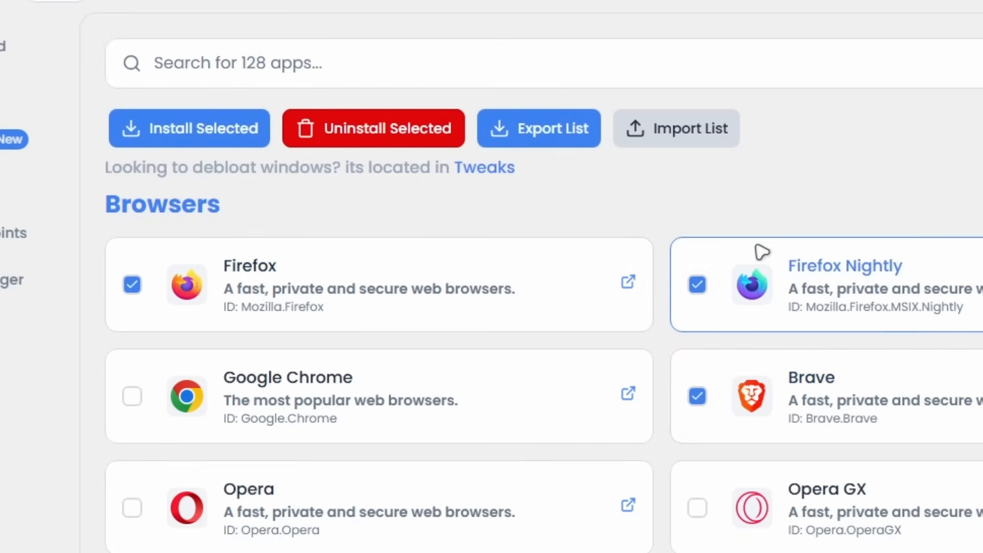
{"action": "scroll", "scroll_direction": "down", "scroll_amount": 3}
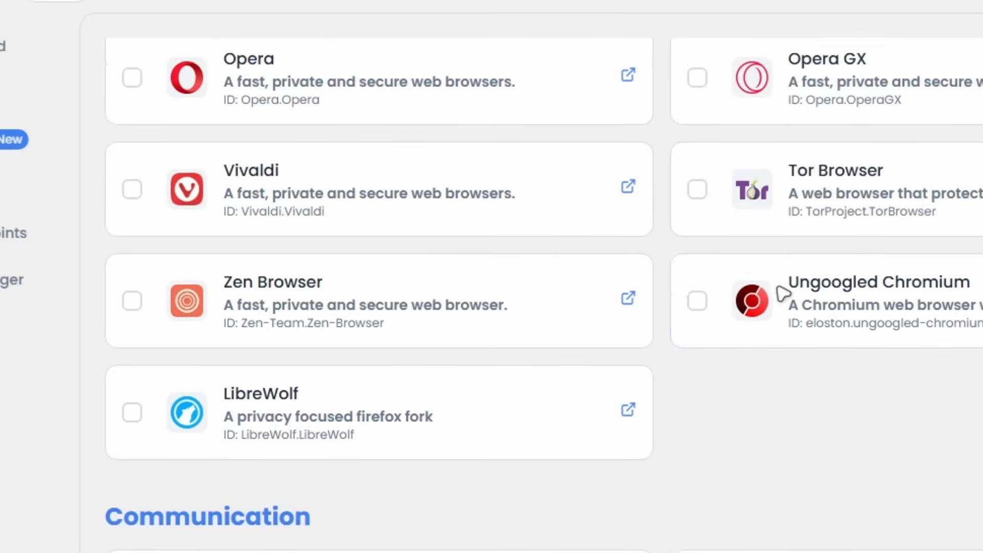
{"action": "scroll", "scroll_direction": "up", "scroll_amount": 3}
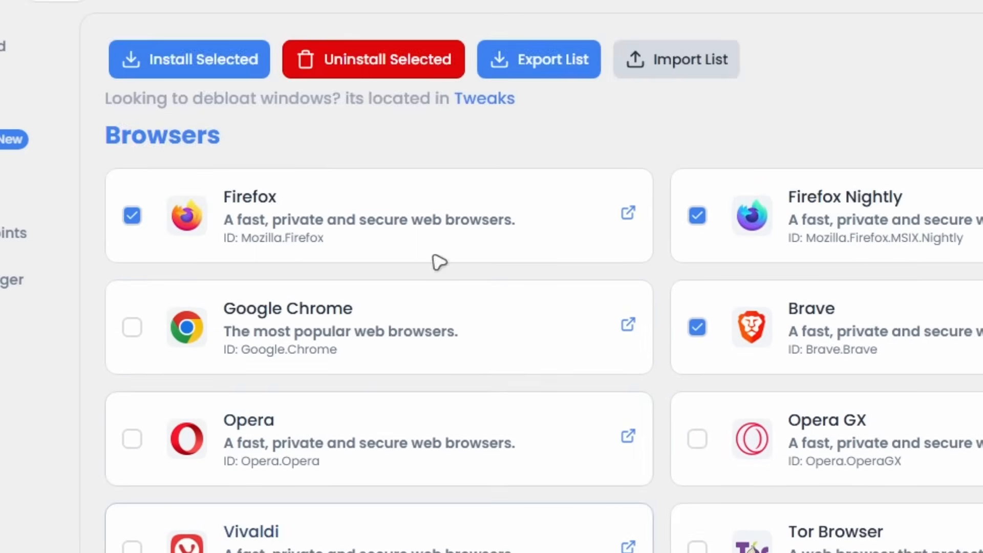
{"action": "scroll", "scroll_direction": "down", "scroll_amount": 3}
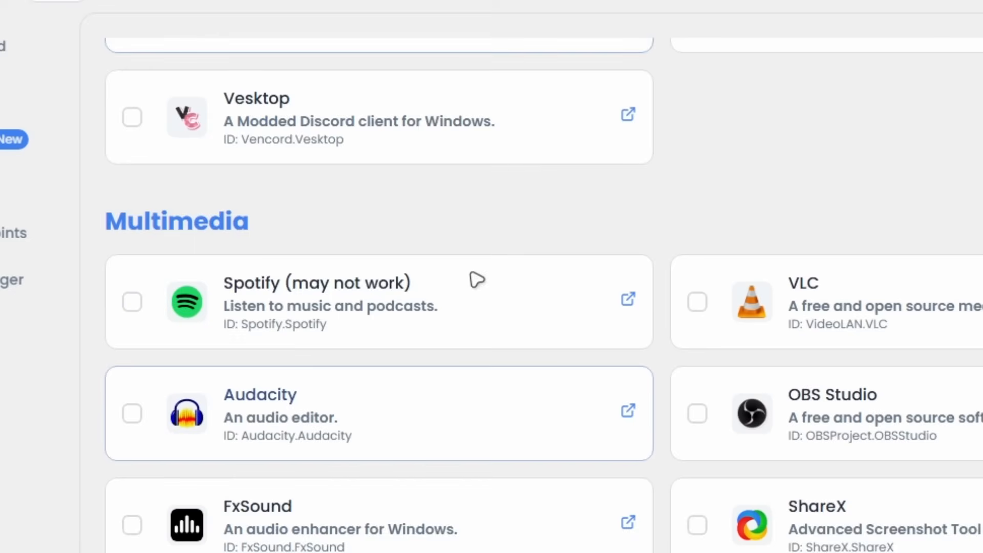
{"action": "scroll", "scroll_direction": "up", "scroll_amount": 3}
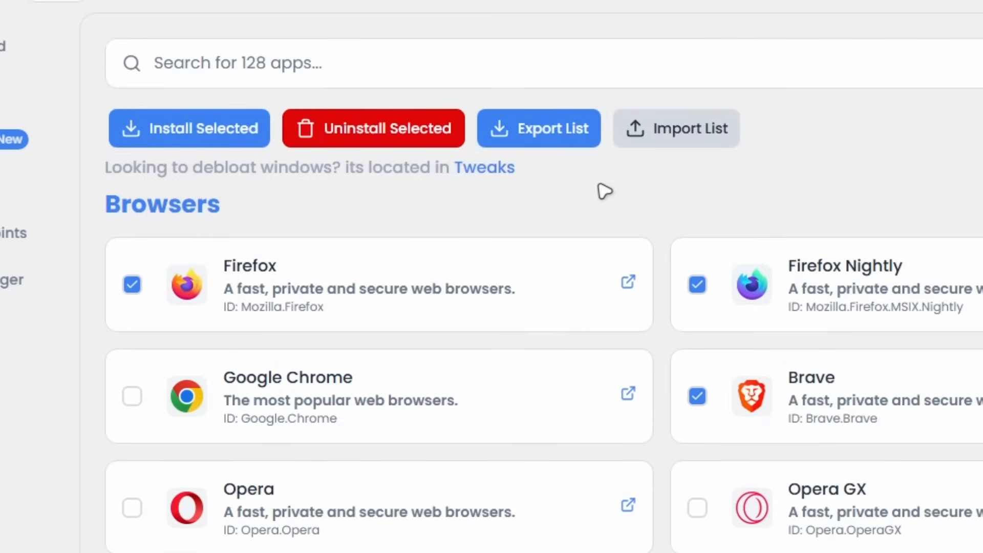
{"action": "mouse_move", "coordinate": [690, 388]}
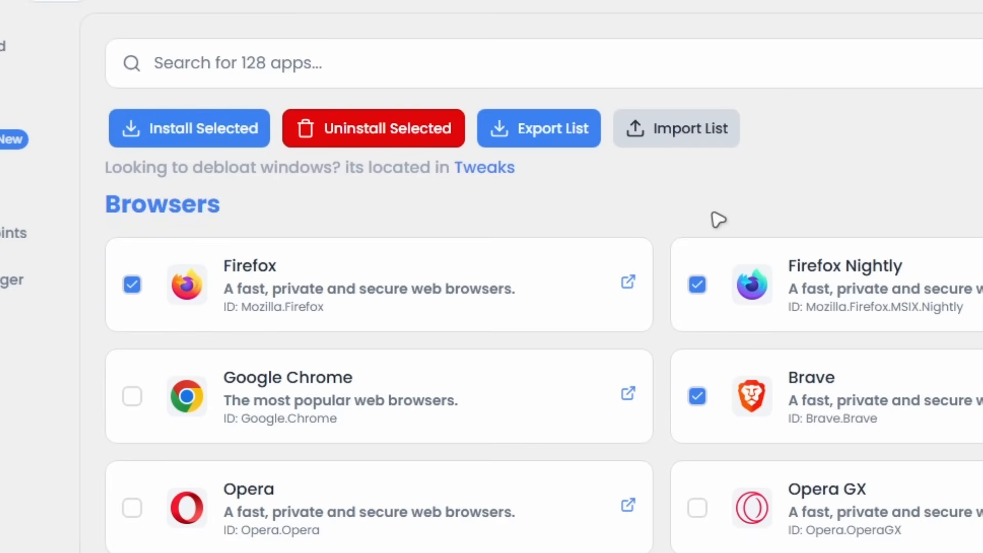
{"action": "mouse_move", "coordinate": [665, 278]}
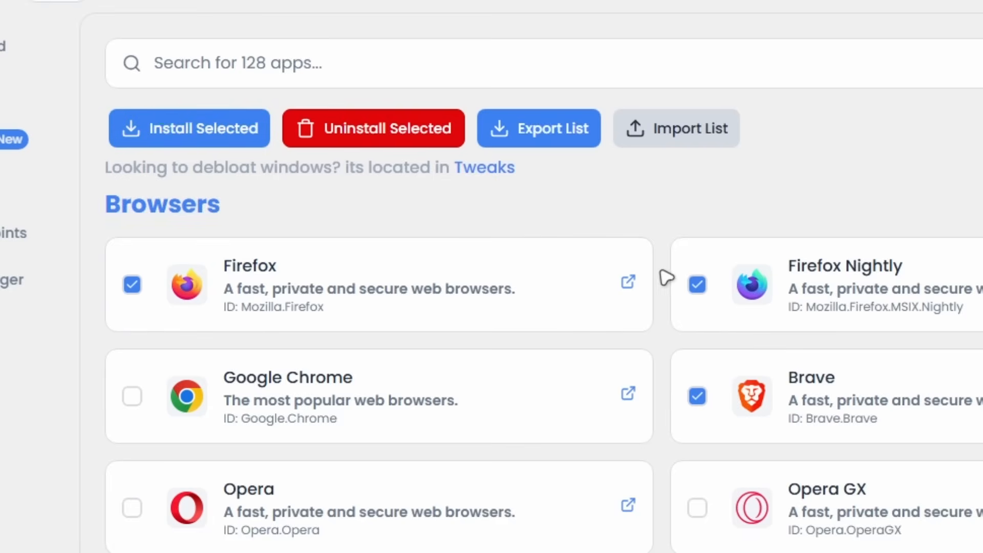
Switch to the Utilities page, minimize Sparkle and launch Windows Settings from Start
{"action": "left_click", "coordinate": [179, 159]}
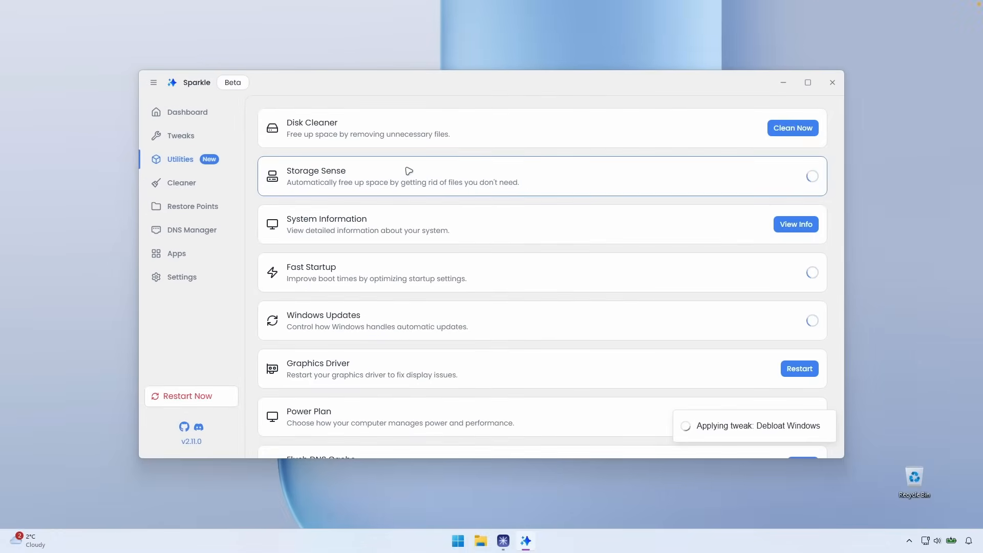
{"action": "mouse_move", "coordinate": [783, 91]}
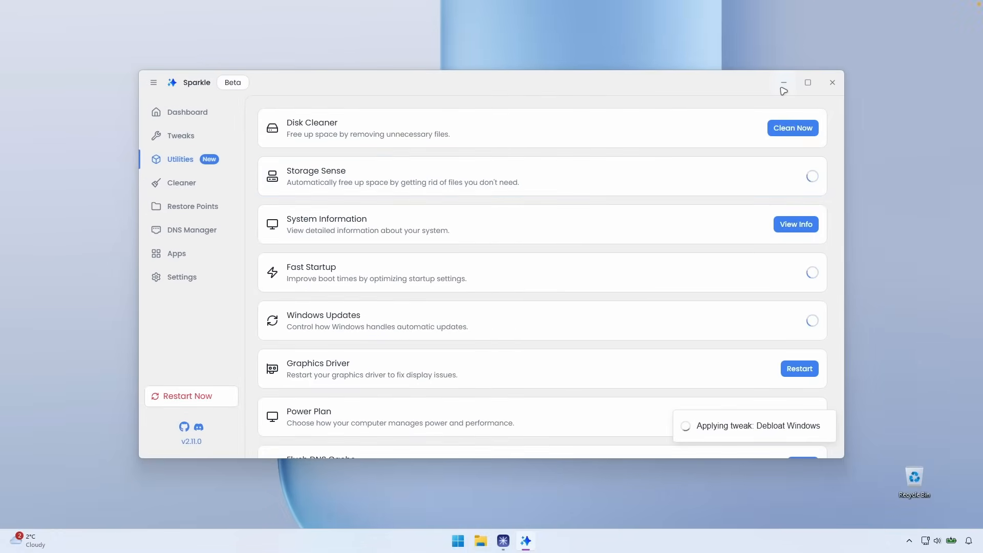
{"action": "left_click", "coordinate": [457, 540]}
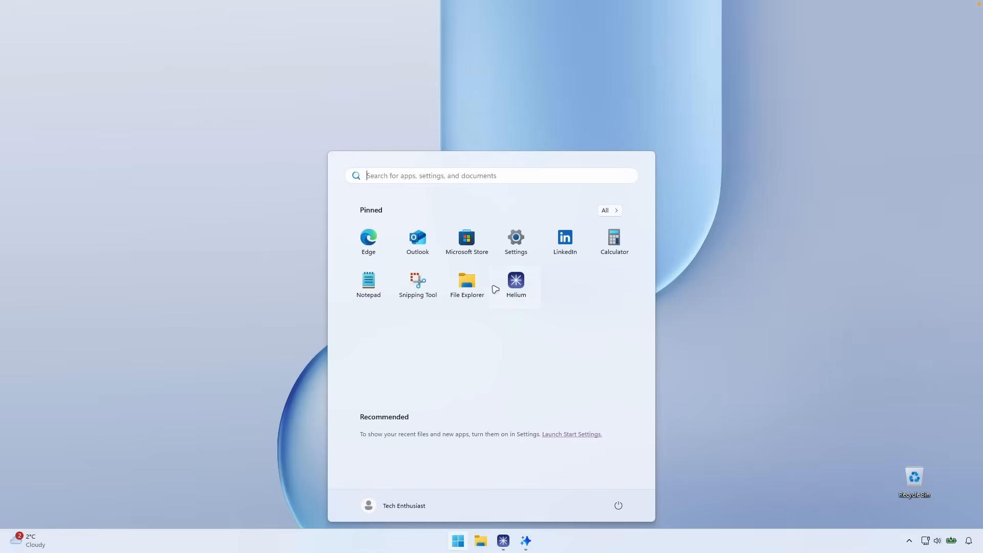
{"action": "left_click", "coordinate": [515, 241]}
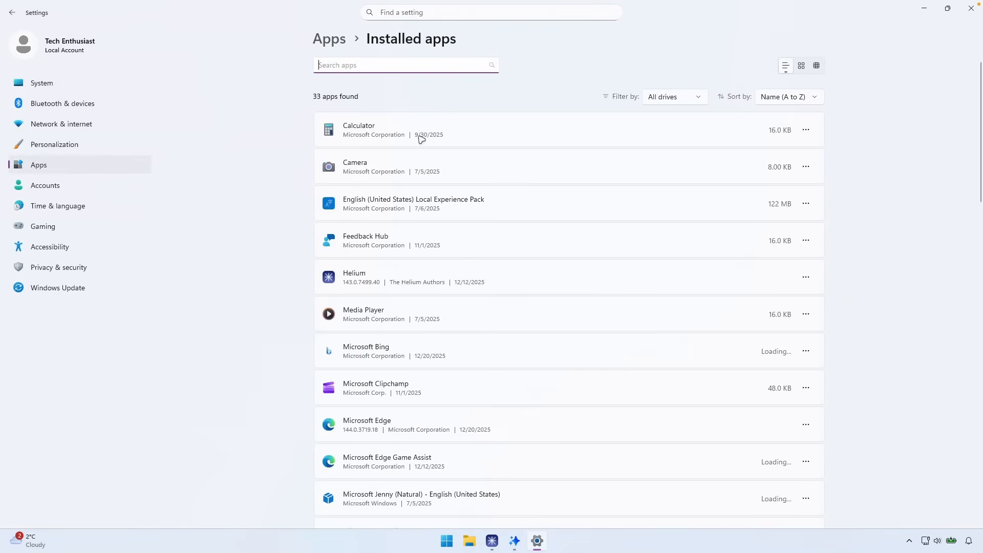
Scroll through the 33 installed apps, including sparkle, then restore the Sparkle window
{"action": "scroll", "scroll_direction": "down", "scroll_amount": 3}
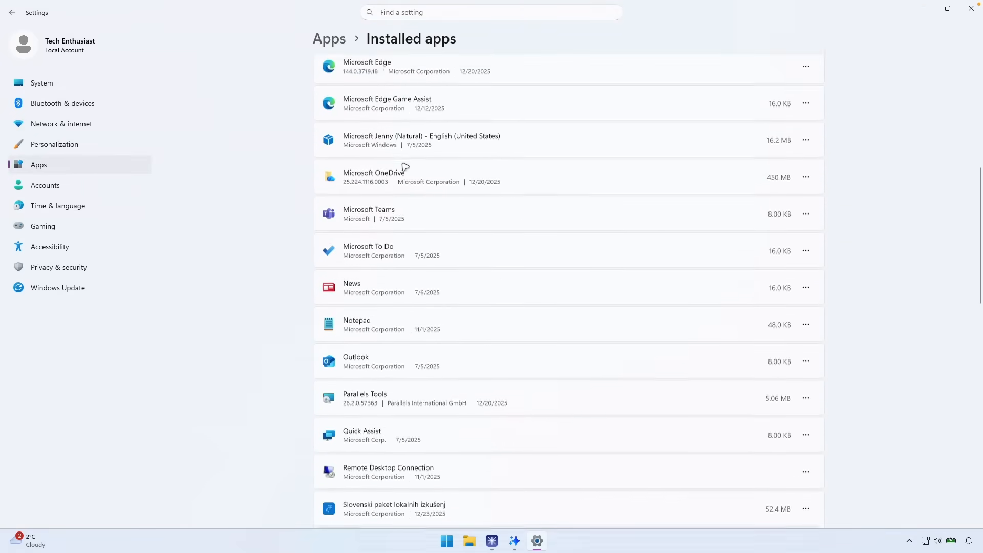
{"action": "scroll", "scroll_direction": "down", "scroll_amount": 3}
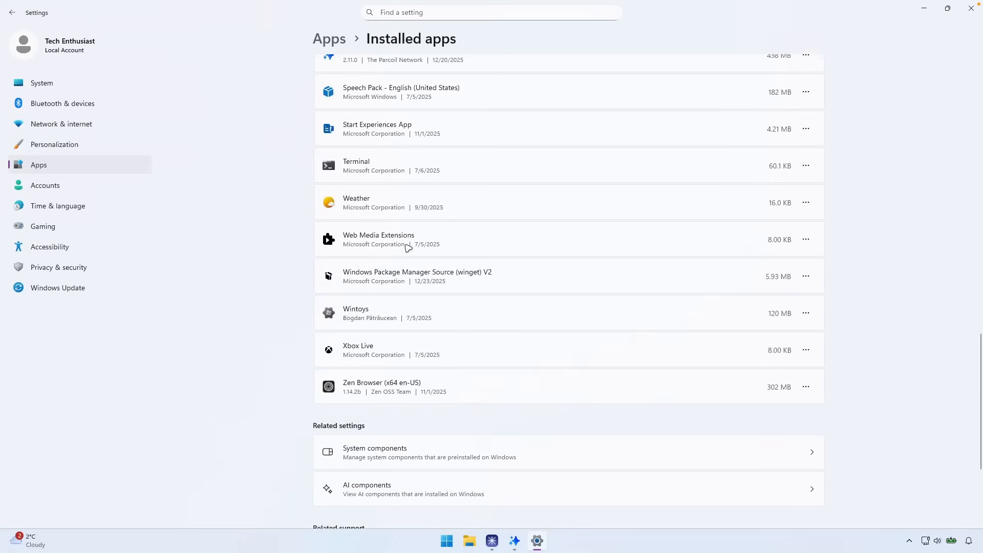
{"action": "scroll", "scroll_direction": "up", "scroll_amount": 3}
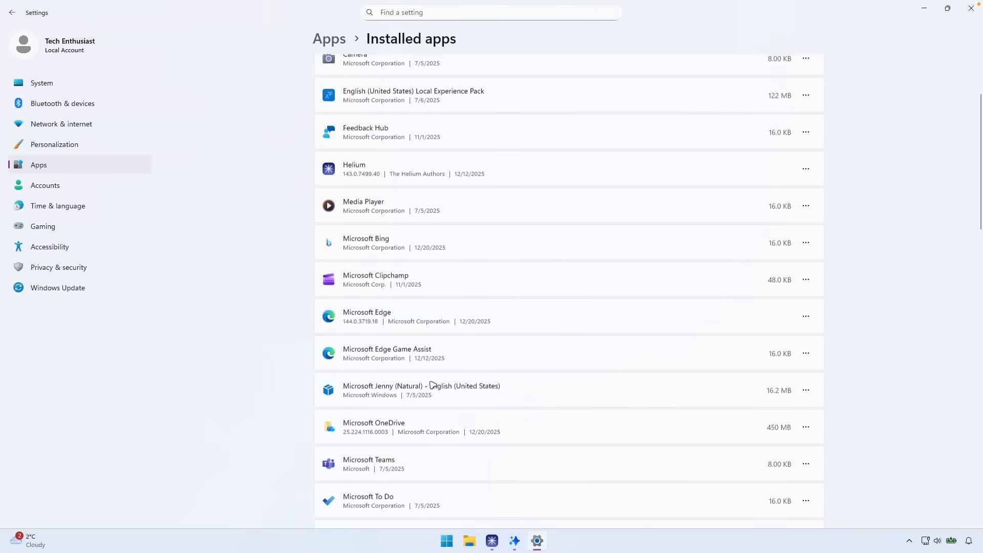
{"action": "scroll", "scroll_direction": "up", "scroll_amount": 3}
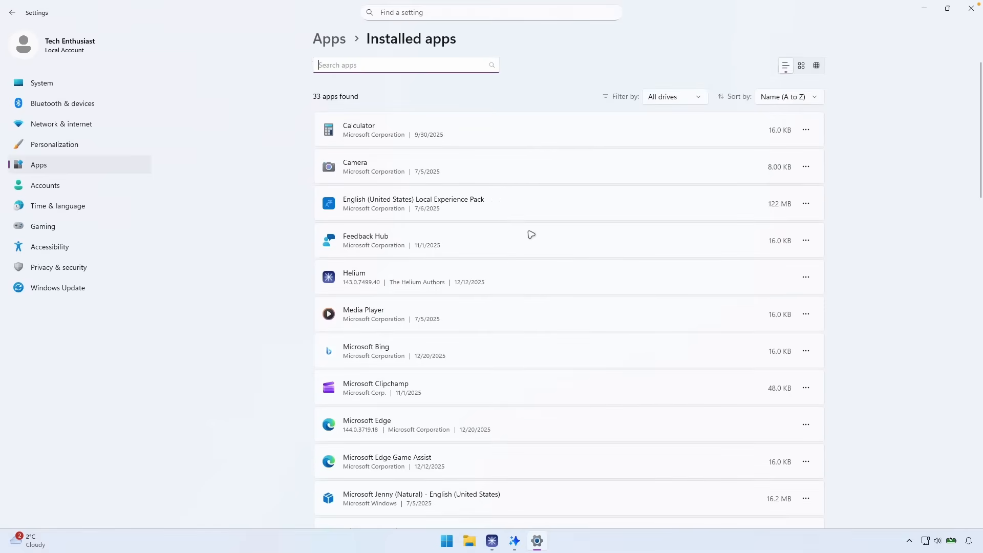
{"action": "mouse_move", "coordinate": [381, 168]}
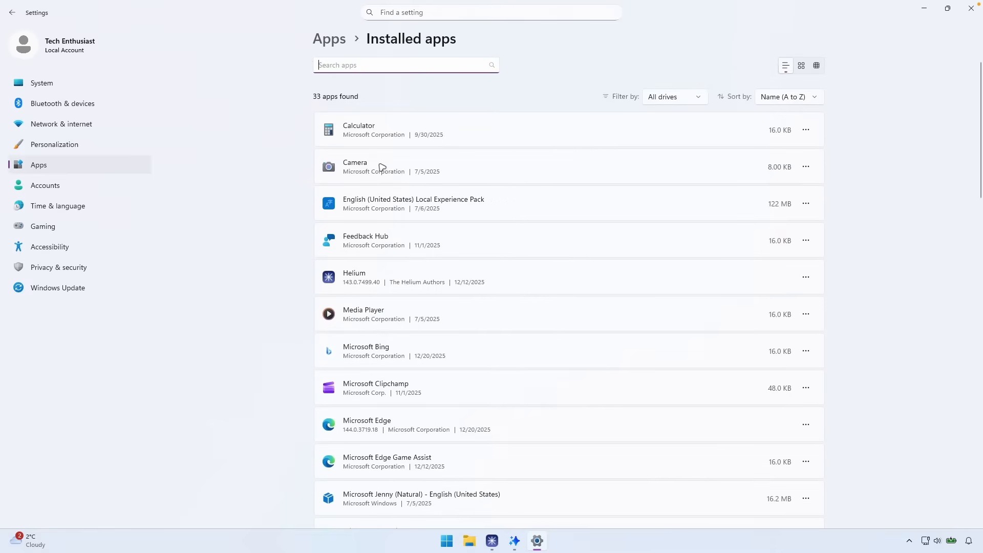
{"action": "mouse_move", "coordinate": [361, 363]}
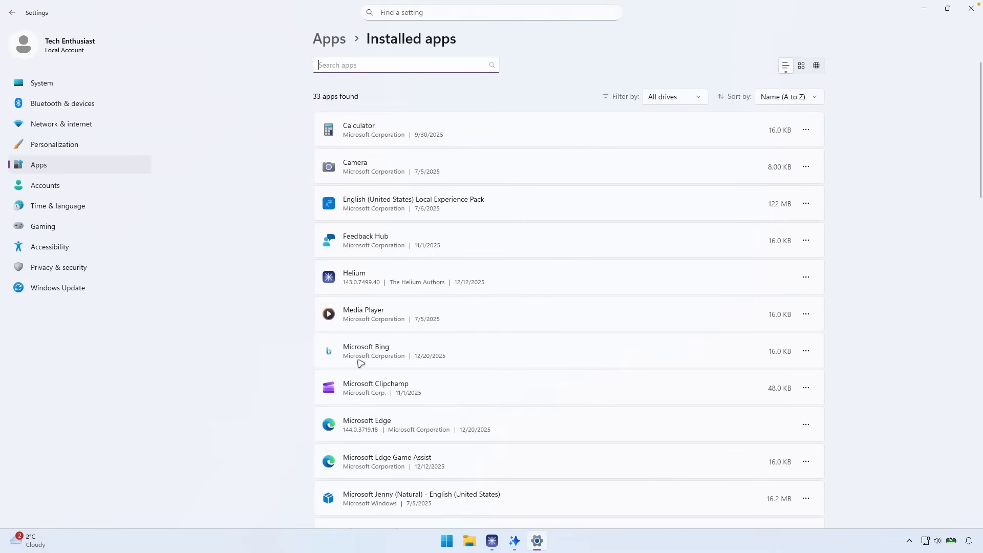
{"action": "scroll", "scroll_direction": "down", "scroll_amount": 3}
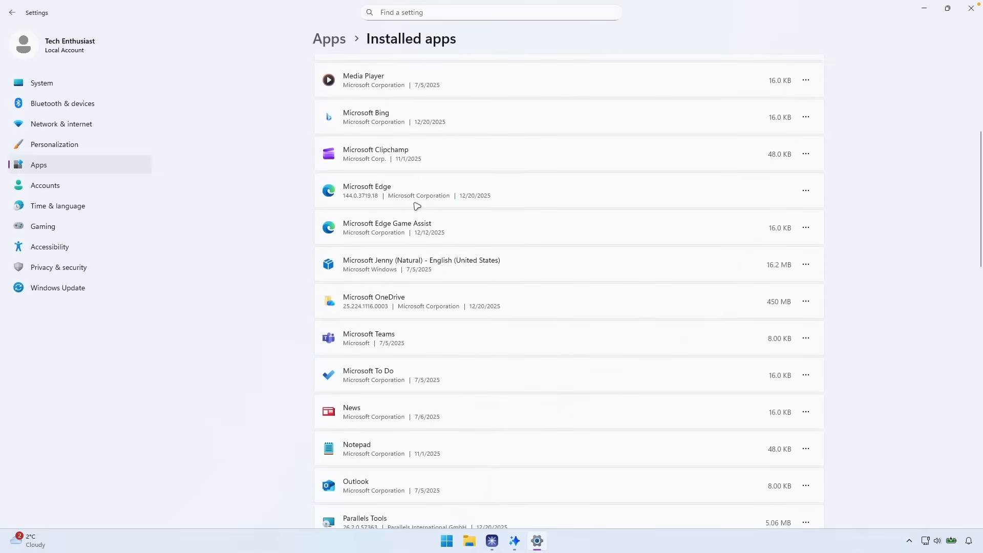
{"action": "mouse_move", "coordinate": [463, 162]}
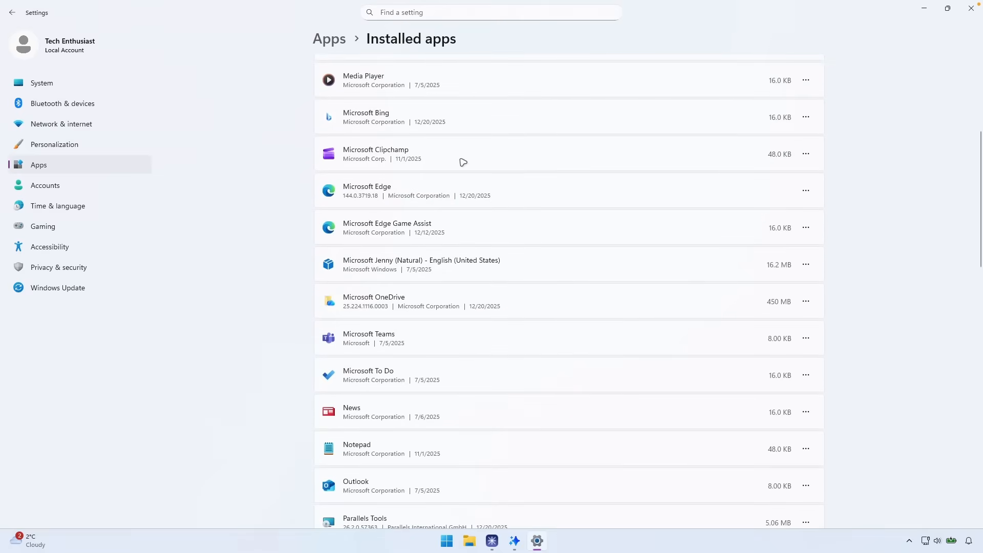
{"action": "scroll", "scroll_direction": "down", "scroll_amount": 3}
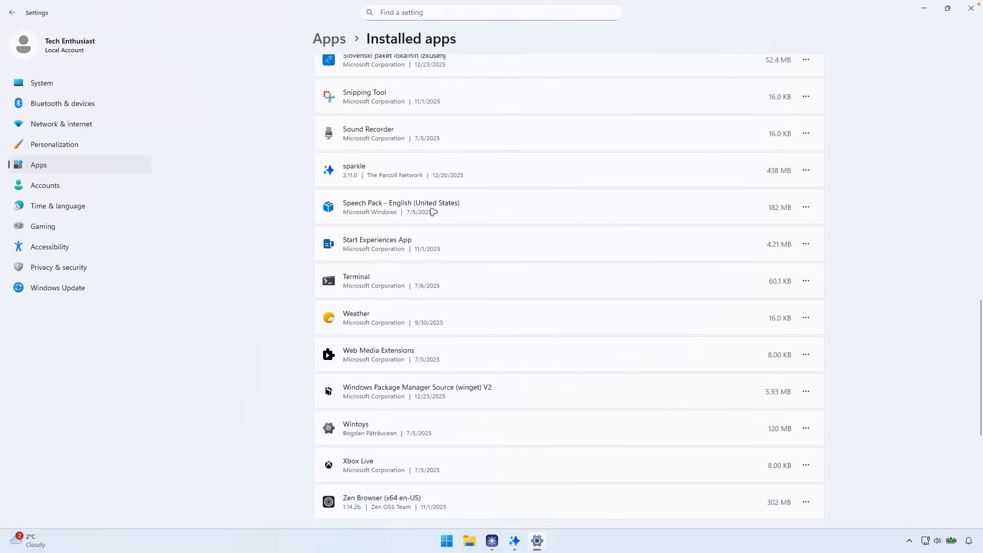
{"action": "scroll", "scroll_direction": "down", "scroll_amount": 3}
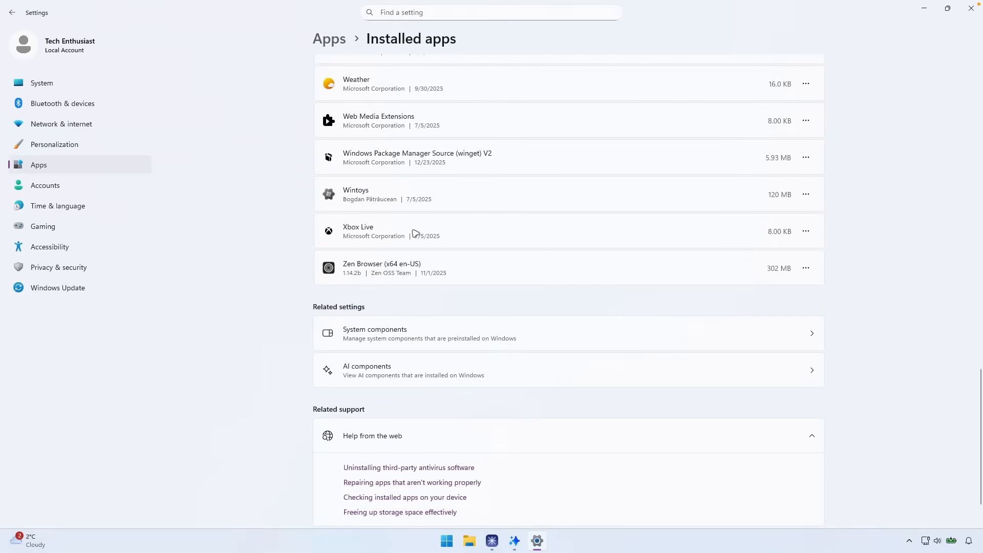
{"action": "mouse_move", "coordinate": [562, 181]}
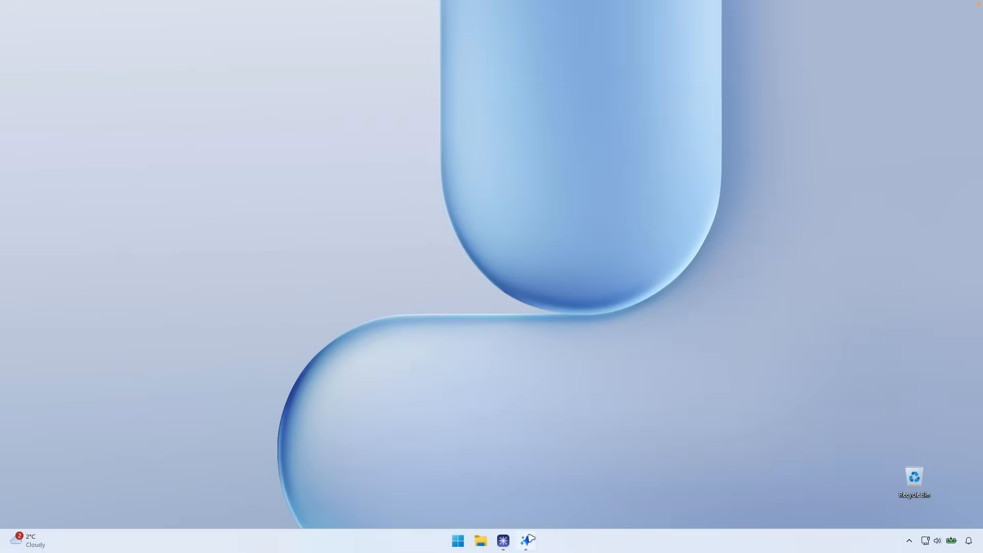
{"action": "left_click", "coordinate": [527, 541]}
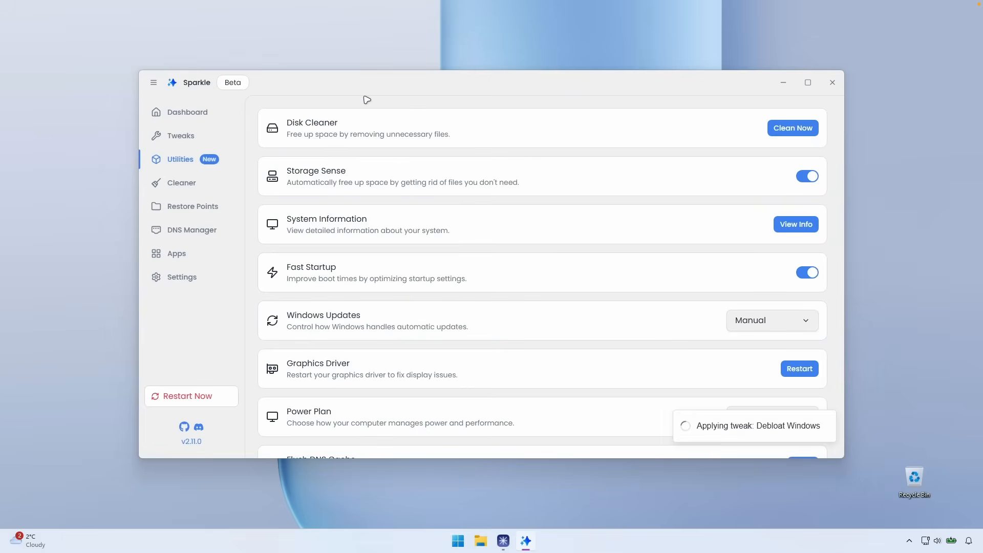
{"action": "mouse_move", "coordinate": [199, 376]}
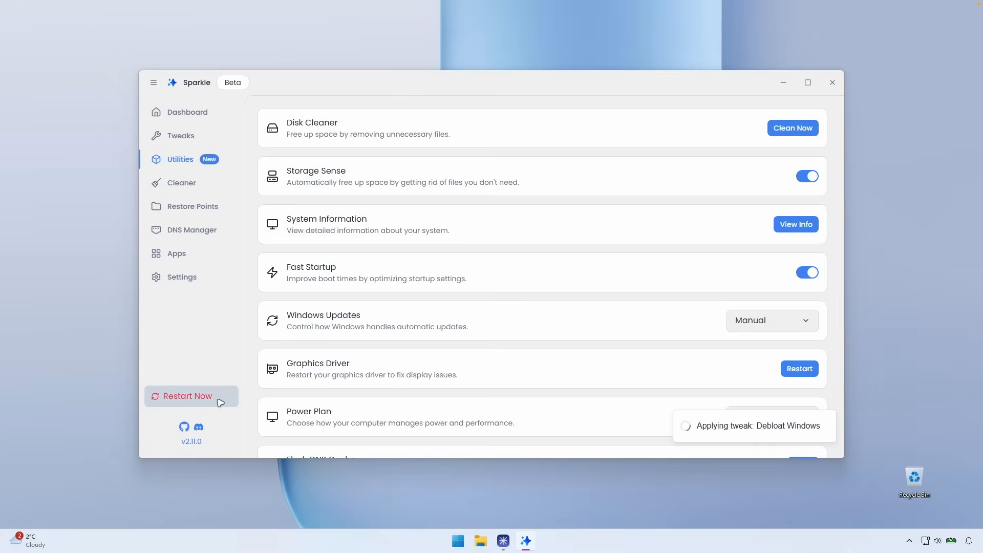
{"action": "mouse_move", "coordinate": [331, 99]}
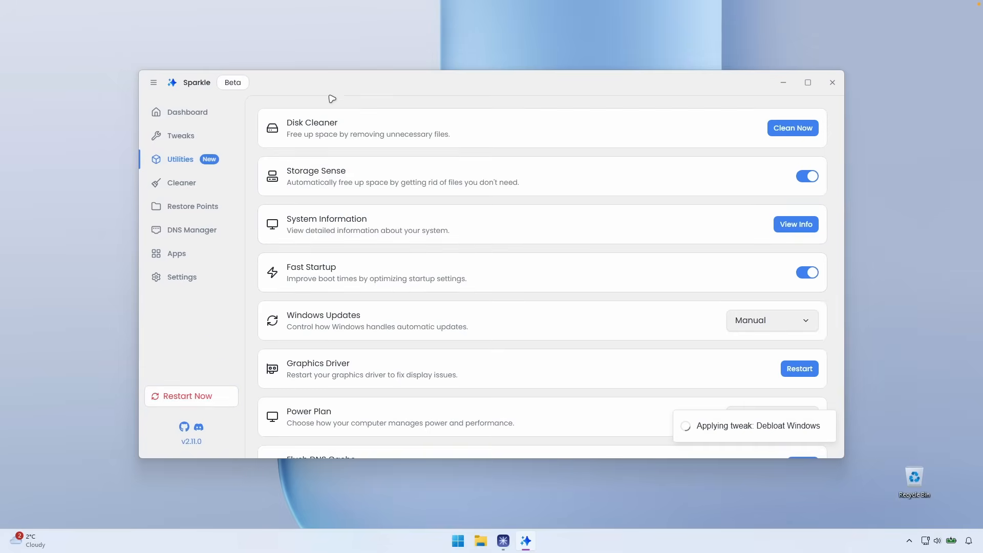
{"action": "mouse_move", "coordinate": [191, 396]}
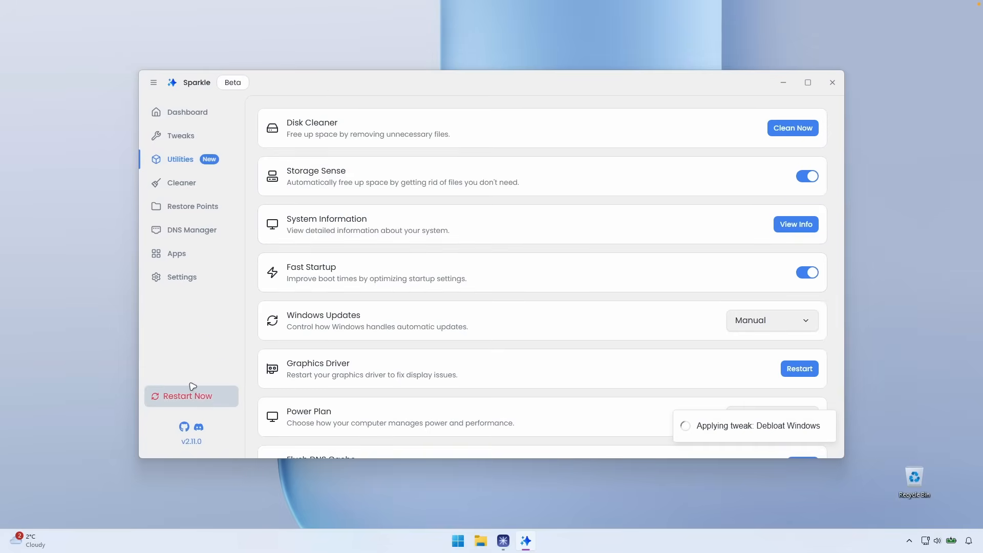
{"action": "mouse_move", "coordinate": [483, 87]}
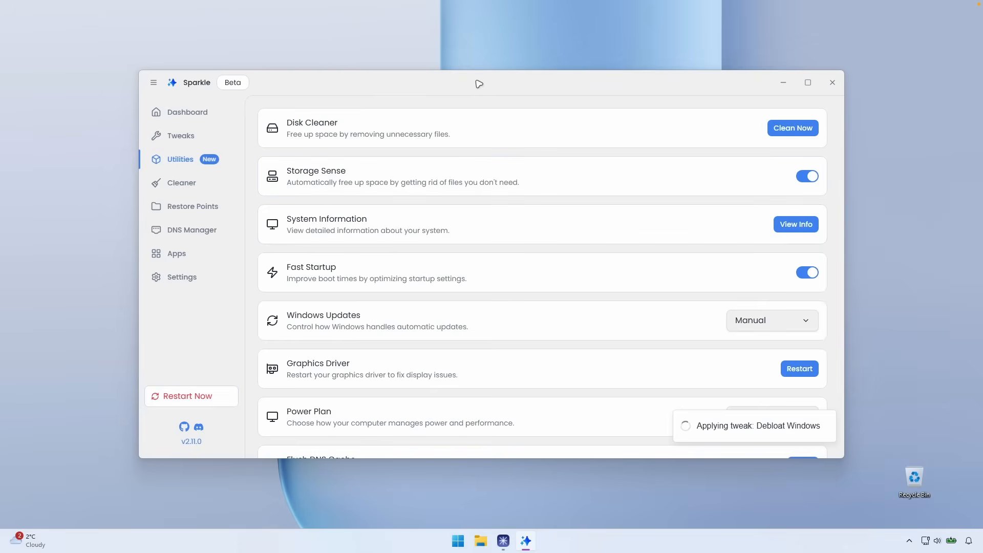
{"action": "mouse_move", "coordinate": [772, 93]}
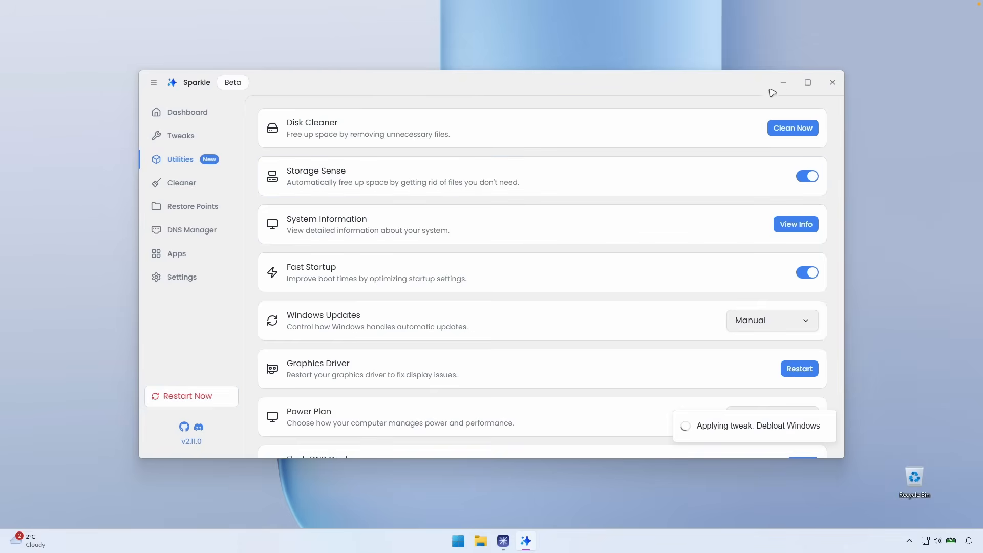
Close Sparkle while the Debloat Windows tweak is still applying
{"action": "left_click", "coordinate": [832, 82]}
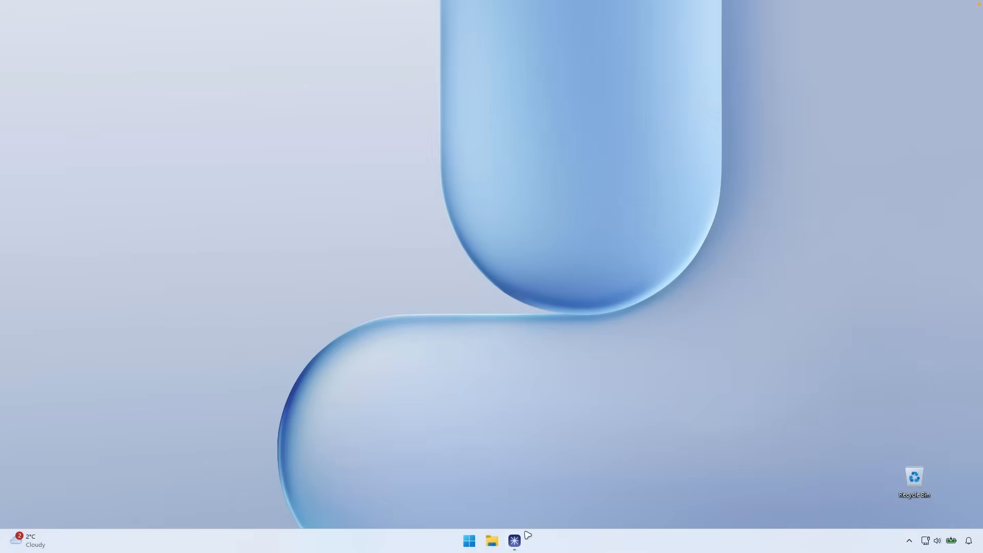
Open the parcoil/sparkle repository and navigate to the 2.11.0 release's downloadable assets
{"action": "left_click", "coordinate": [492, 541]}
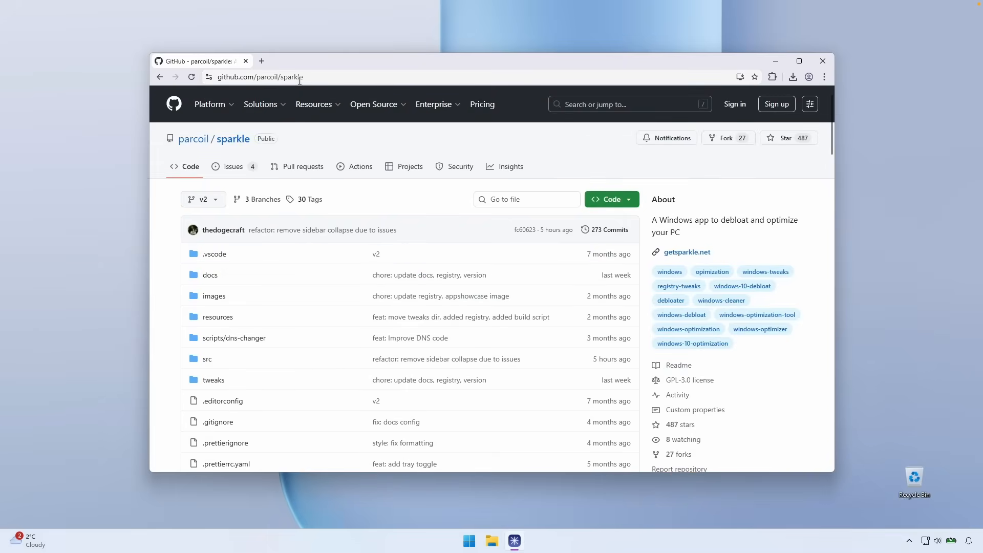
{"action": "left_click", "coordinate": [374, 104]}
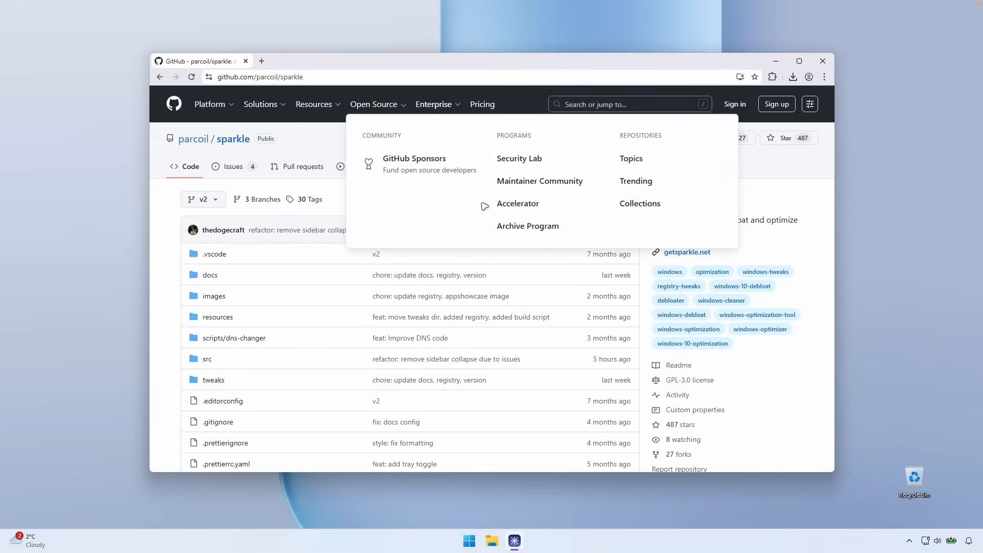
{"action": "scroll", "scroll_direction": "down", "scroll_amount": 3}
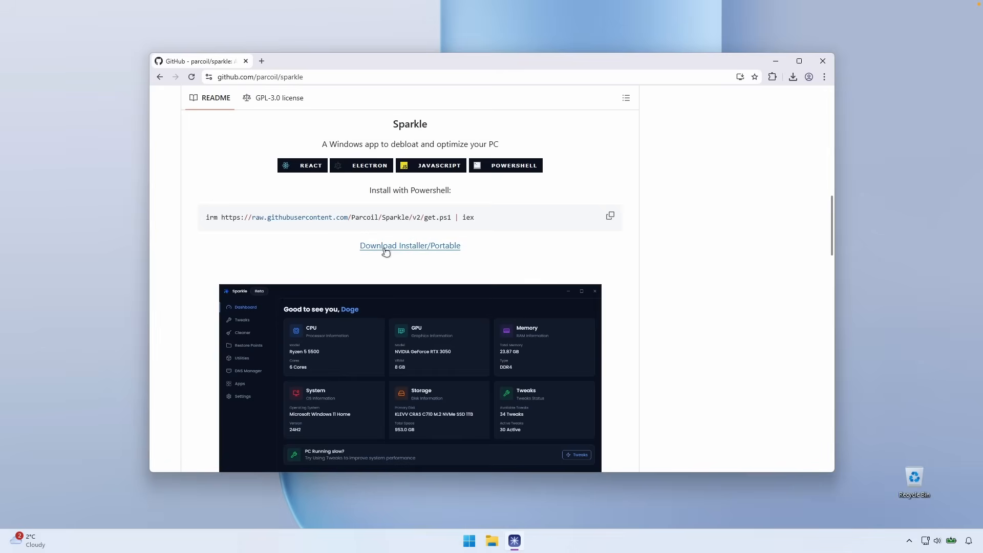
{"action": "left_click", "coordinate": [409, 245]}
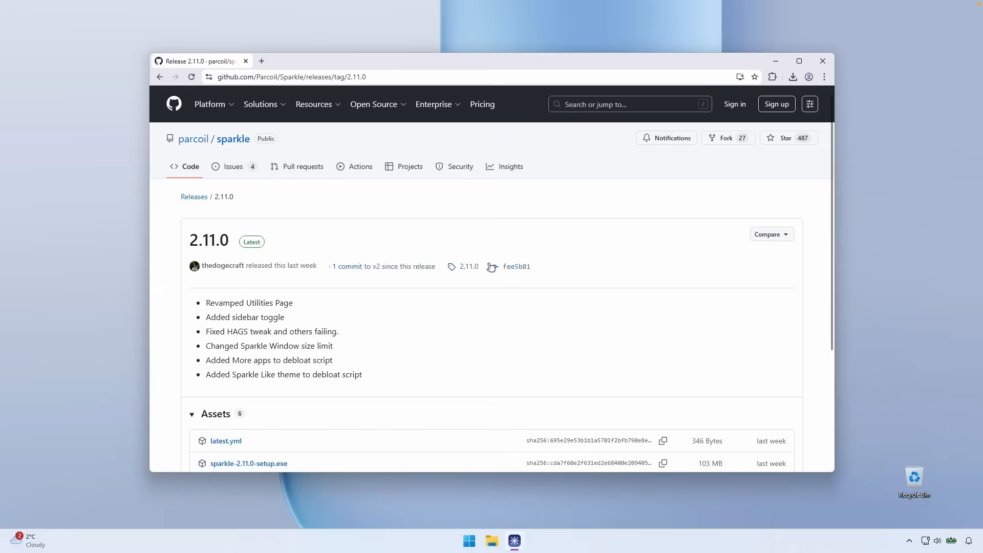
{"action": "scroll", "scroll_direction": "down", "scroll_amount": 3}
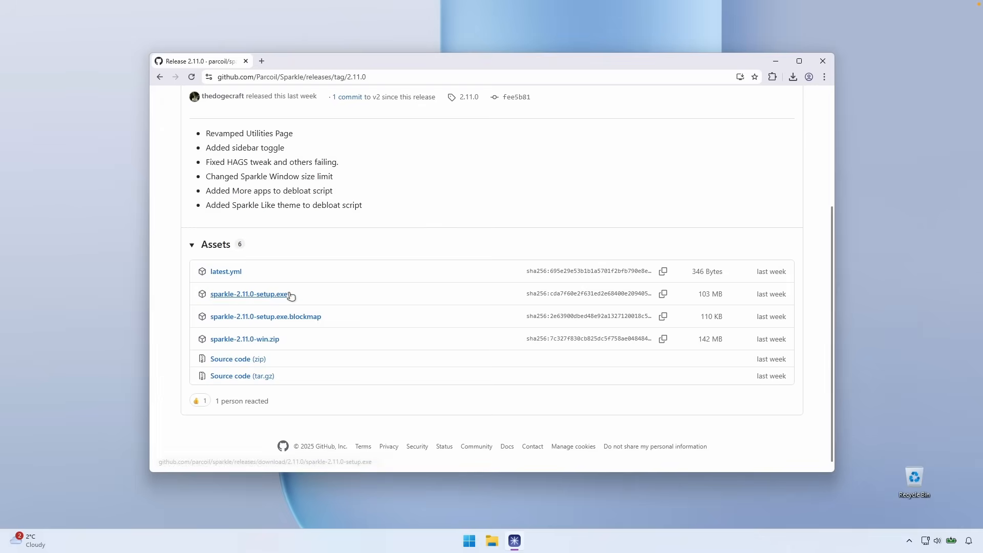
{"action": "mouse_move", "coordinate": [279, 296]}
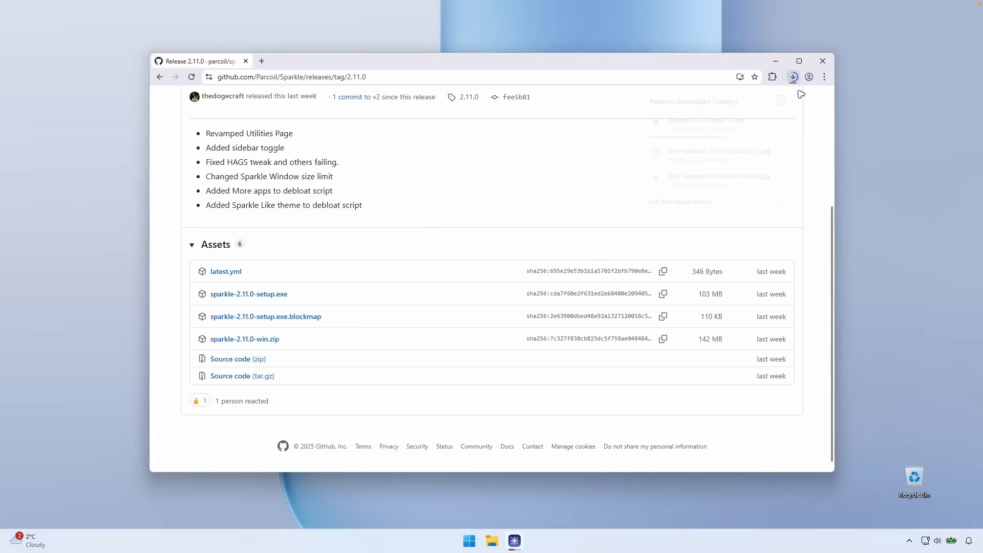
Show the downloaded Sparkle 2.11.0 setup in Downloads, select it, and close the folder
{"action": "left_click", "coordinate": [793, 77]}
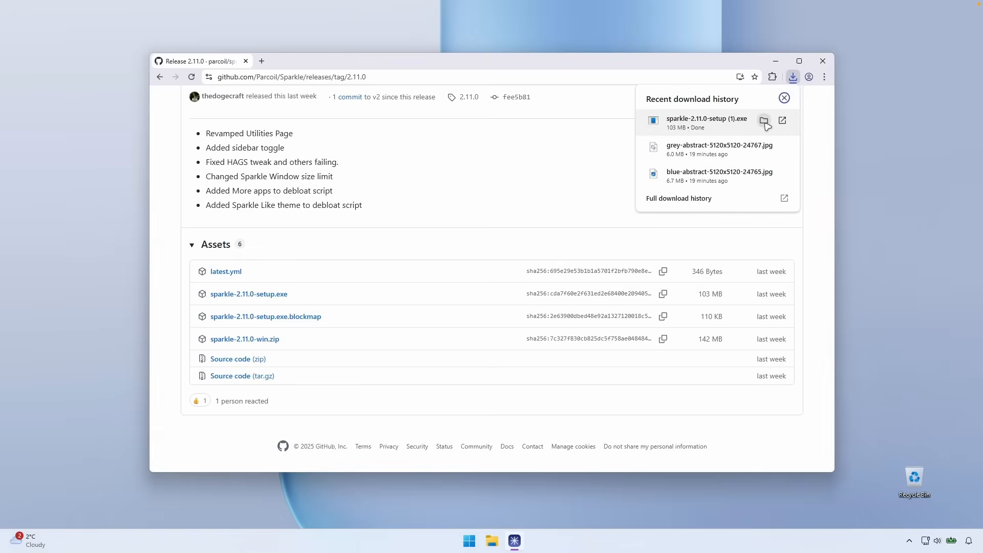
{"action": "left_click", "coordinate": [764, 120]}
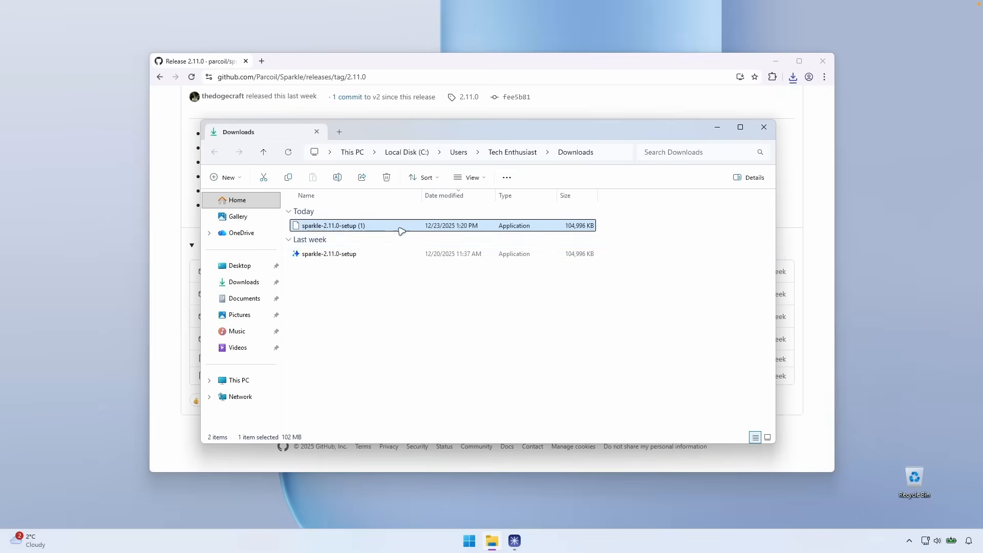
{"action": "left_click", "coordinate": [329, 254]}
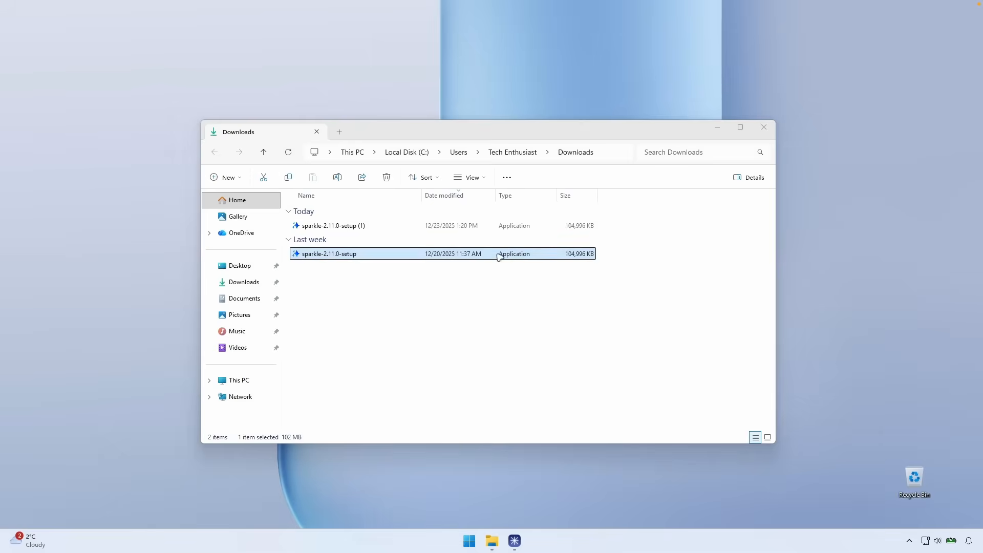
{"action": "left_click", "coordinate": [763, 126]}
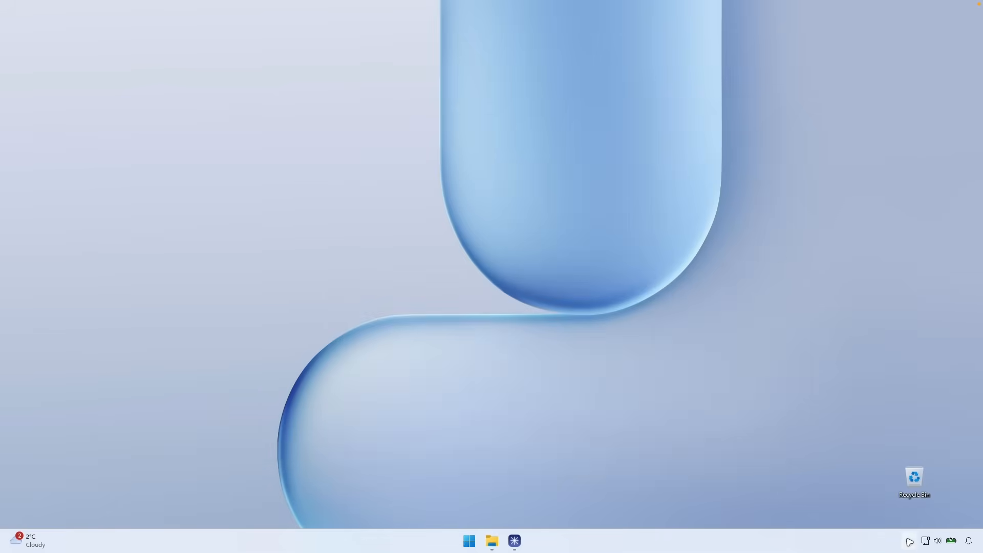
Launch Sparkle from a Start search for 'sp', approve UAC, and scroll Settings
{"action": "left_click", "coordinate": [468, 541]}
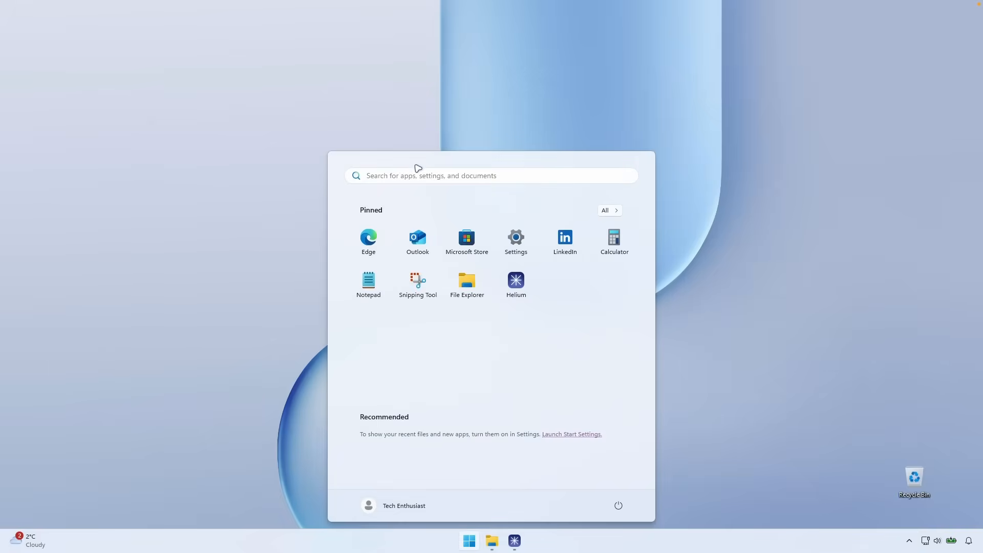
{"action": "type", "text": "sp"}
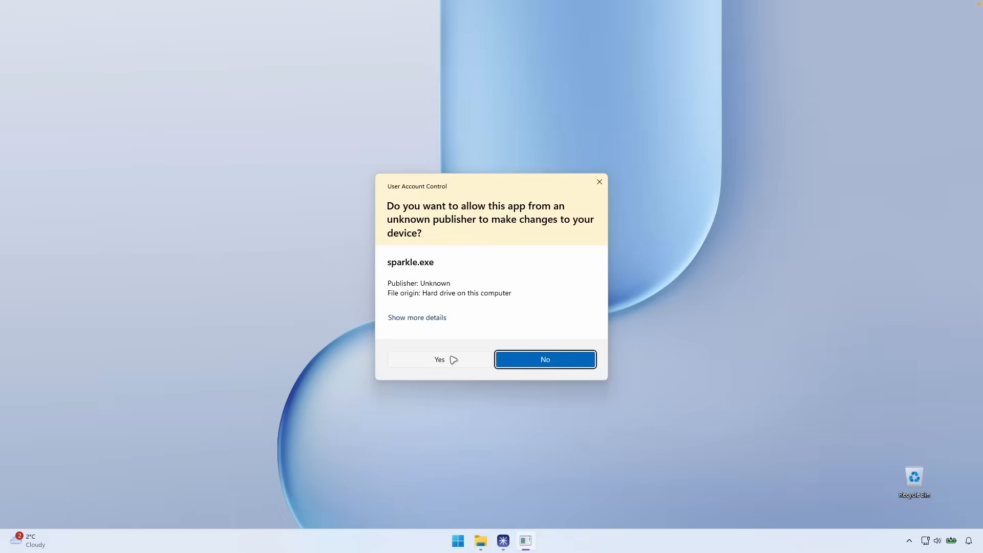
{"action": "left_click", "coordinate": [438, 360]}
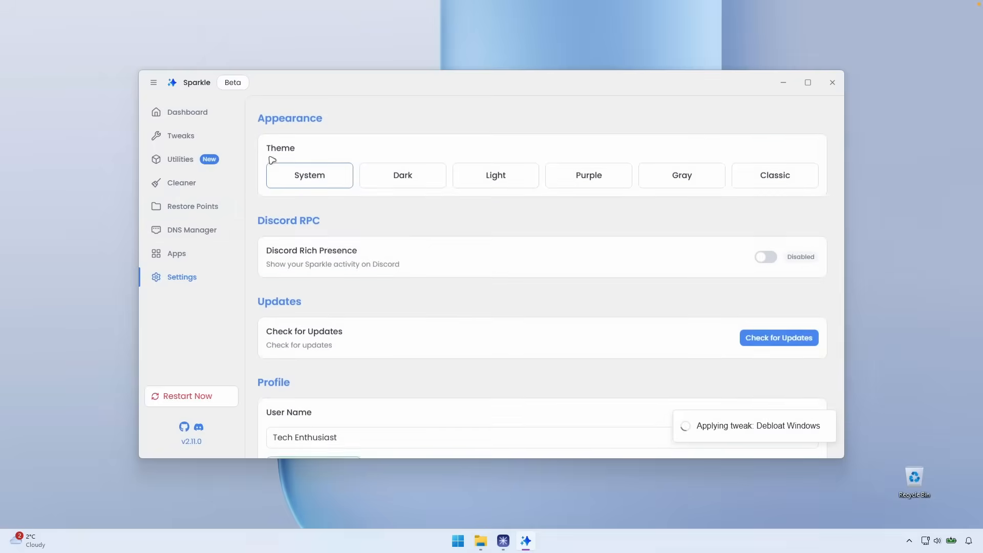
{"action": "scroll", "scroll_direction": "down", "scroll_amount": 3}
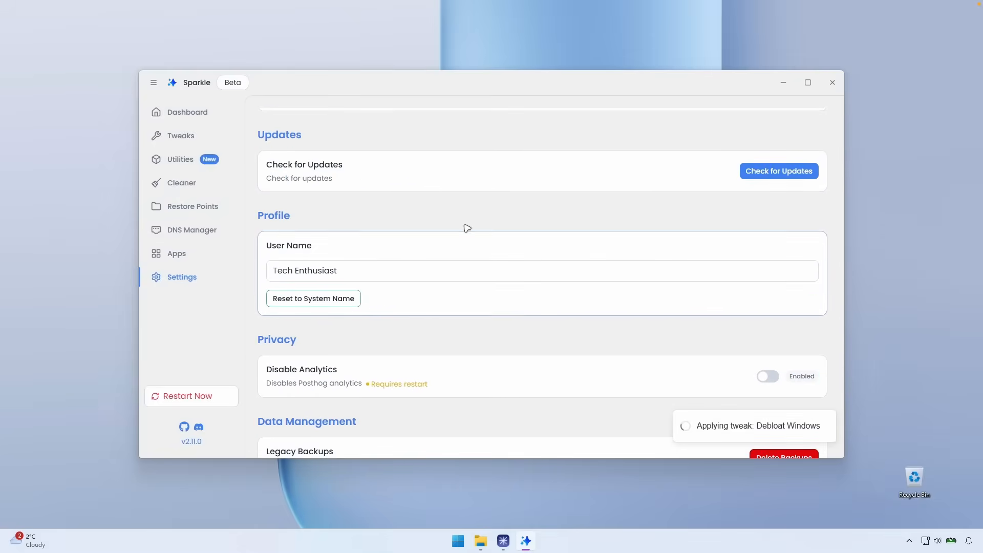
{"action": "scroll", "scroll_direction": "down", "scroll_amount": 3}
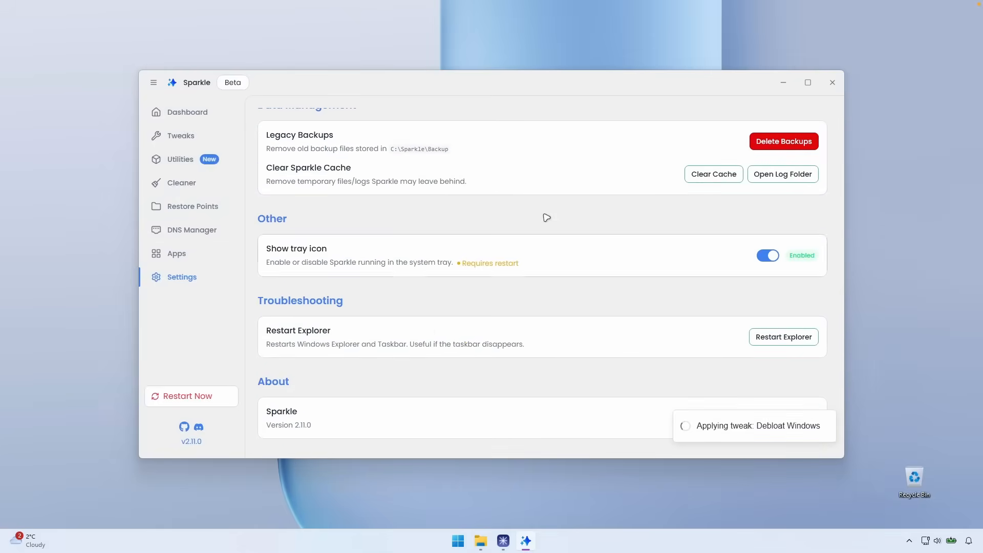
{"action": "mouse_move", "coordinate": [832, 82]}
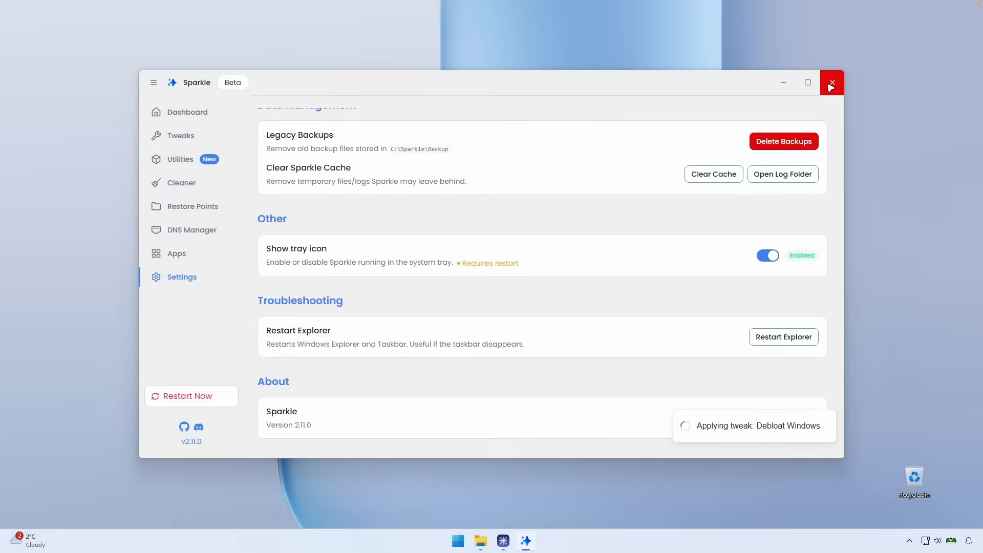
Close Sparkle and scroll Settings' Installed apps list down to sparkle 2.11.0
{"action": "left_click", "coordinate": [457, 540]}
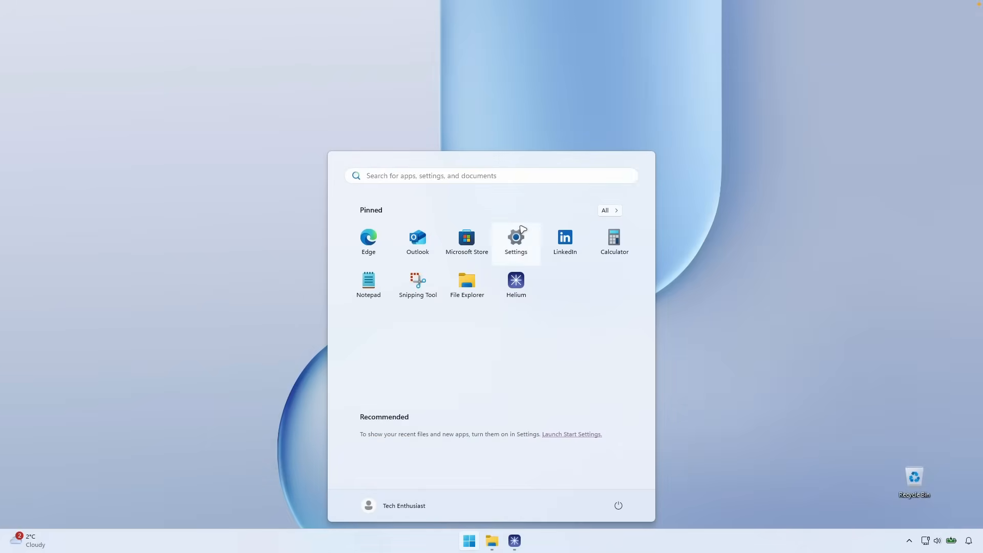
{"action": "left_click", "coordinate": [516, 242]}
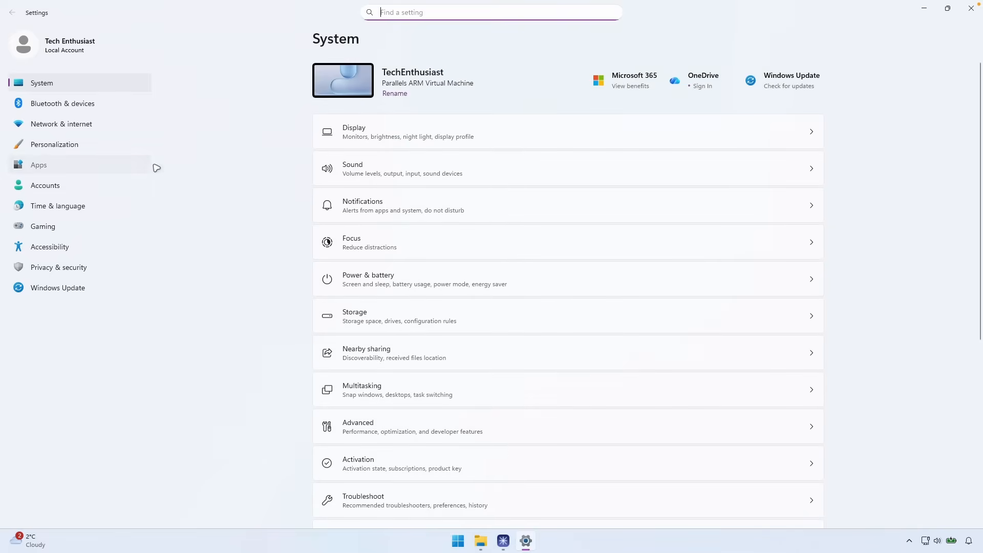
{"action": "left_click", "coordinate": [39, 165]}
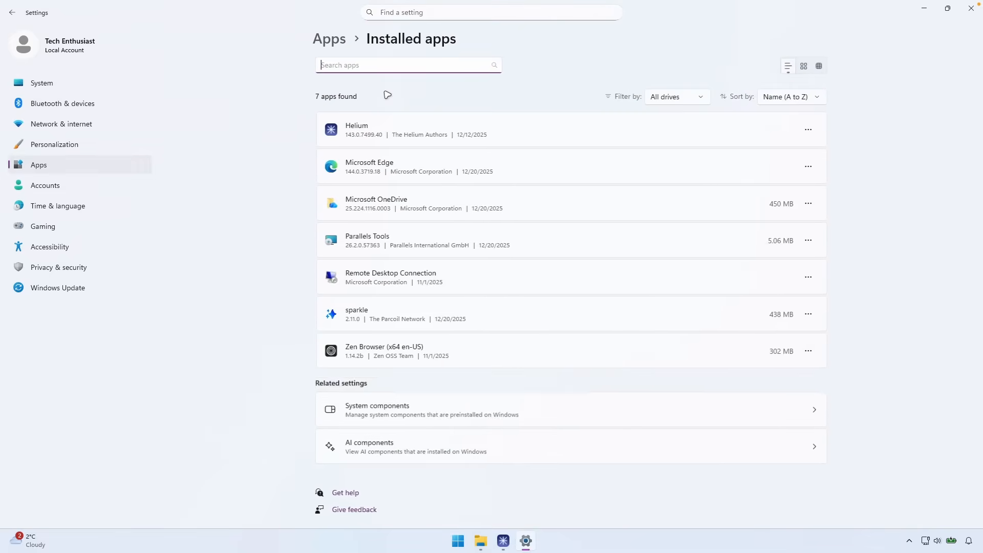
{"action": "scroll", "scroll_direction": "down", "scroll_amount": 3}
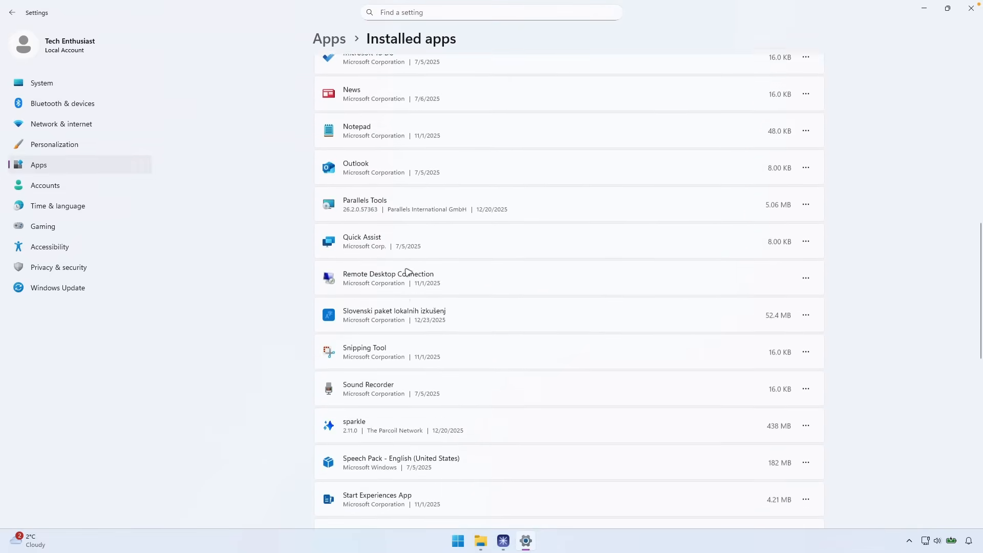
{"action": "scroll", "scroll_direction": "down", "scroll_amount": 3}
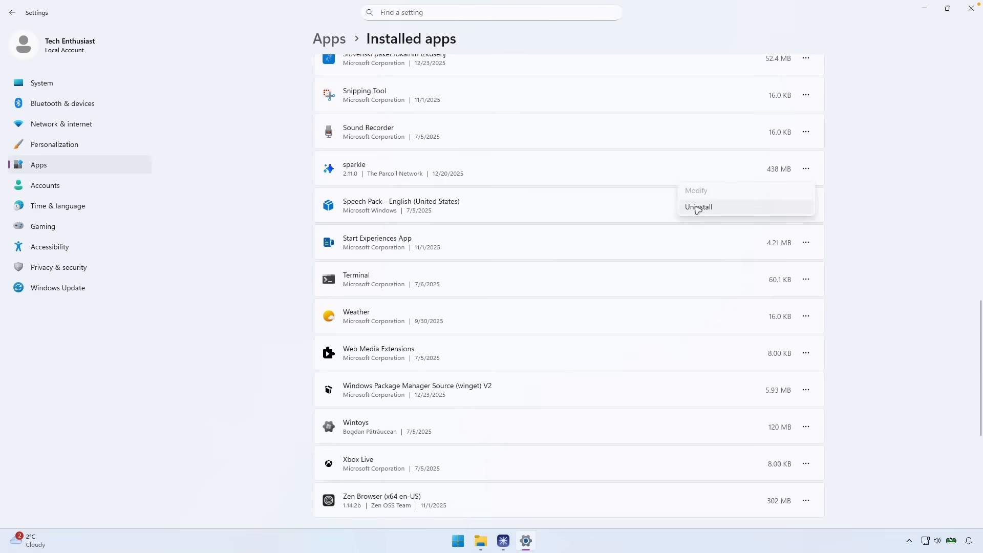
{"action": "mouse_move", "coordinate": [858, 151]}
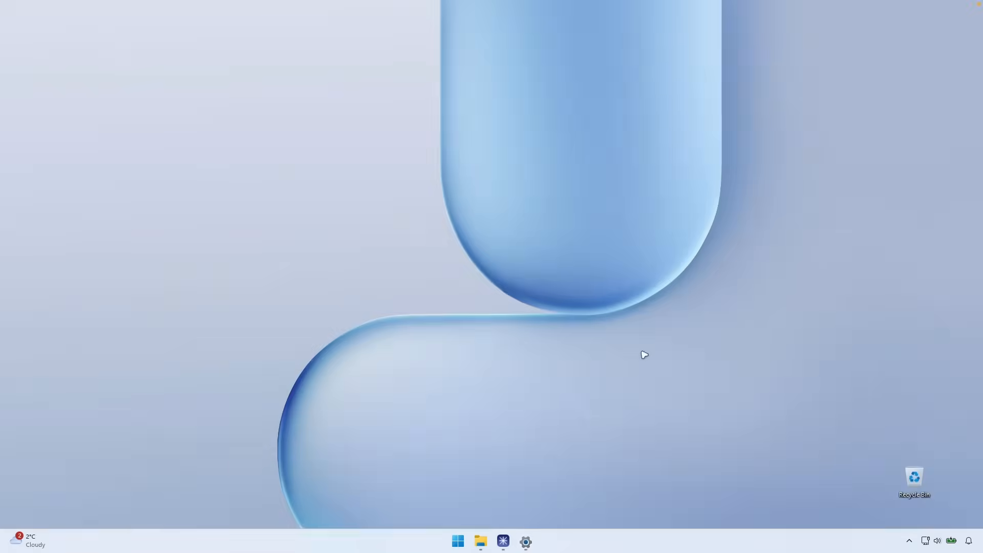
Restore the browser, return to parcoil/sparkle and scroll to the PowerShell install section
{"action": "left_click", "coordinate": [502, 541]}
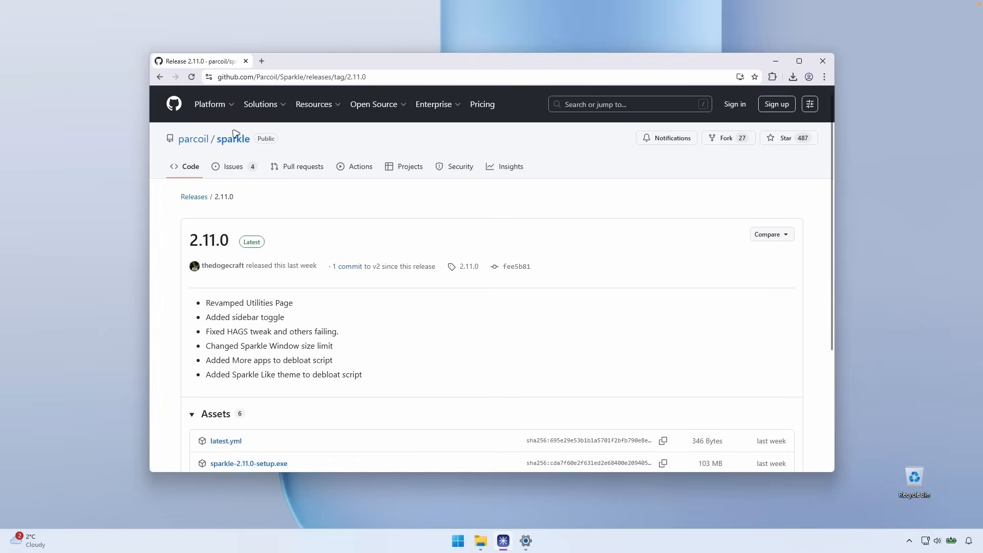
{"action": "left_click", "coordinate": [233, 139]}
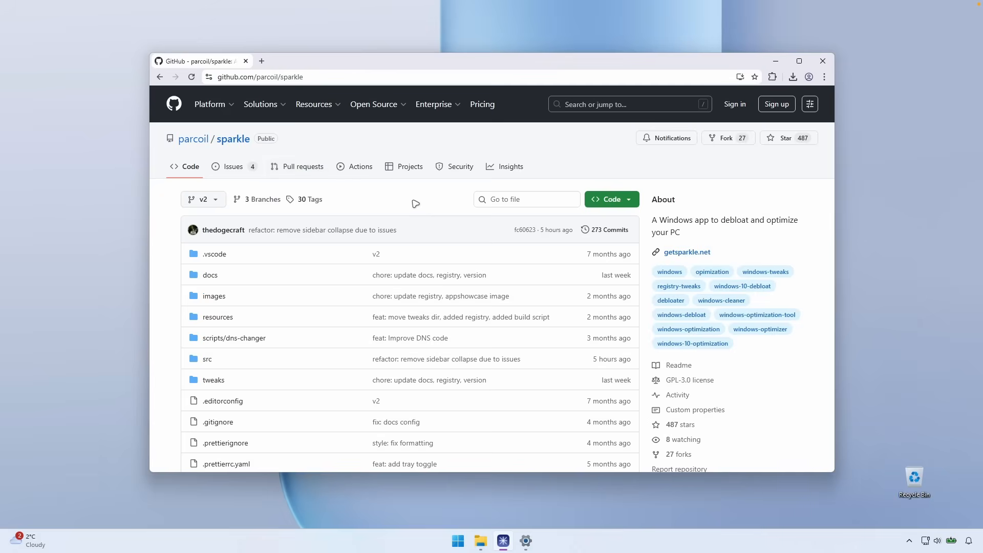
{"action": "mouse_move", "coordinate": [437, 146]}
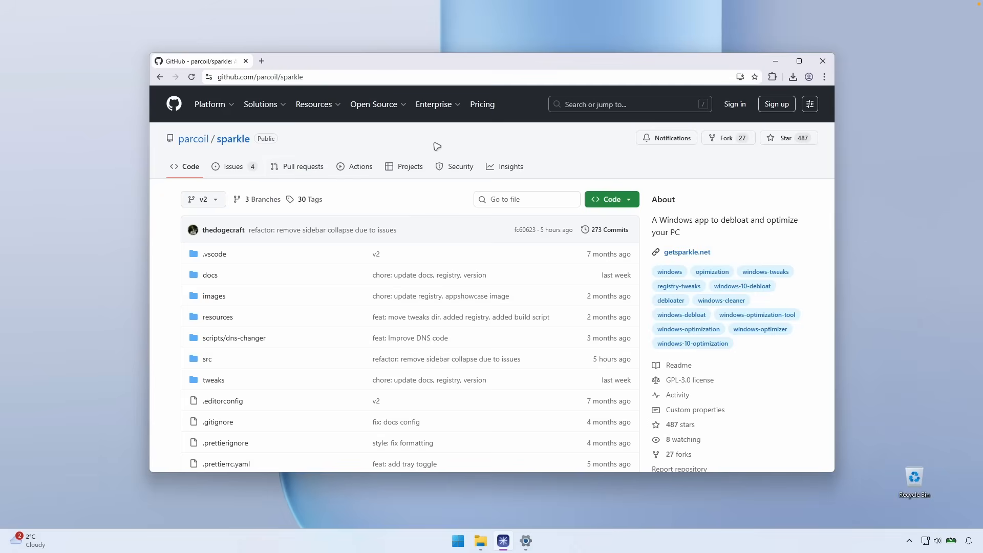
{"action": "scroll", "scroll_direction": "down", "scroll_amount": 3}
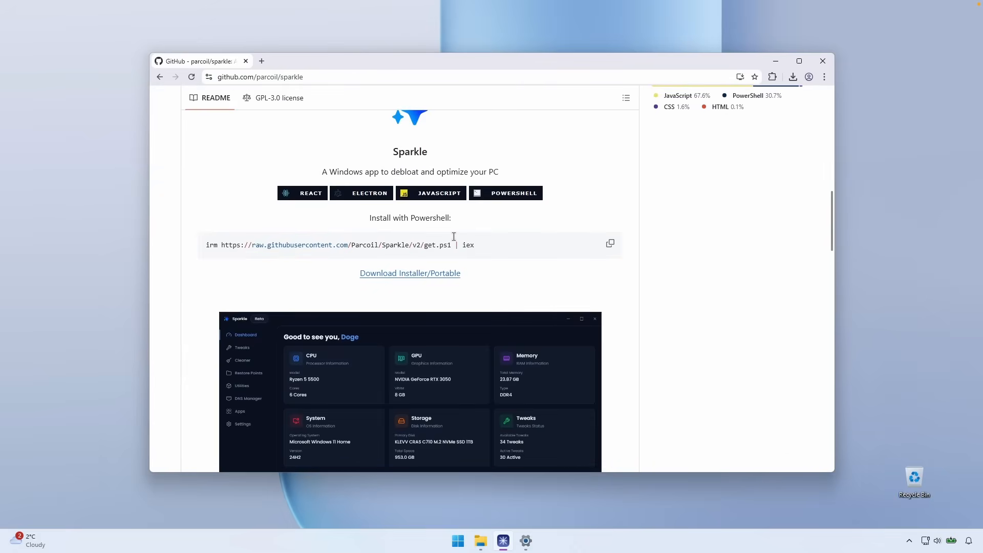
{"action": "mouse_move", "coordinate": [532, 129]}
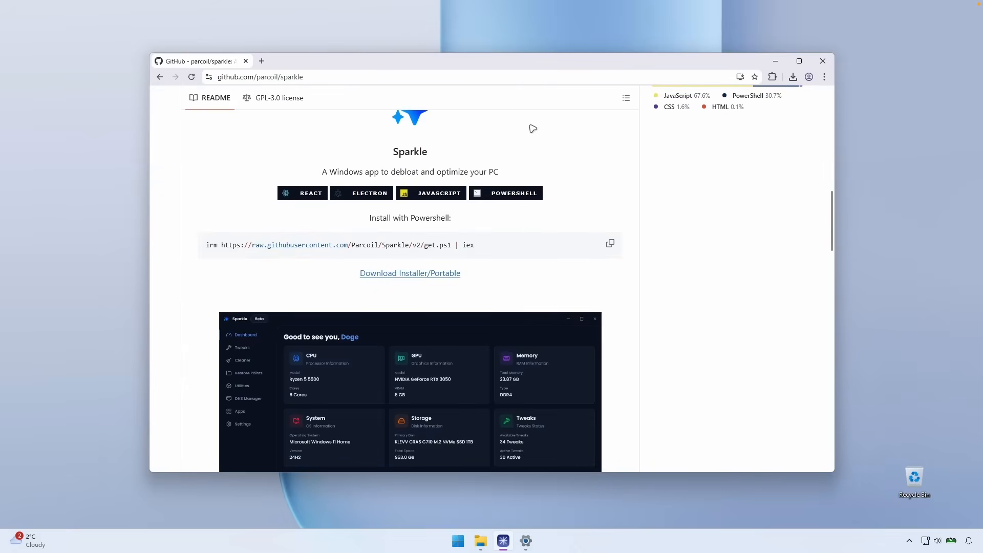